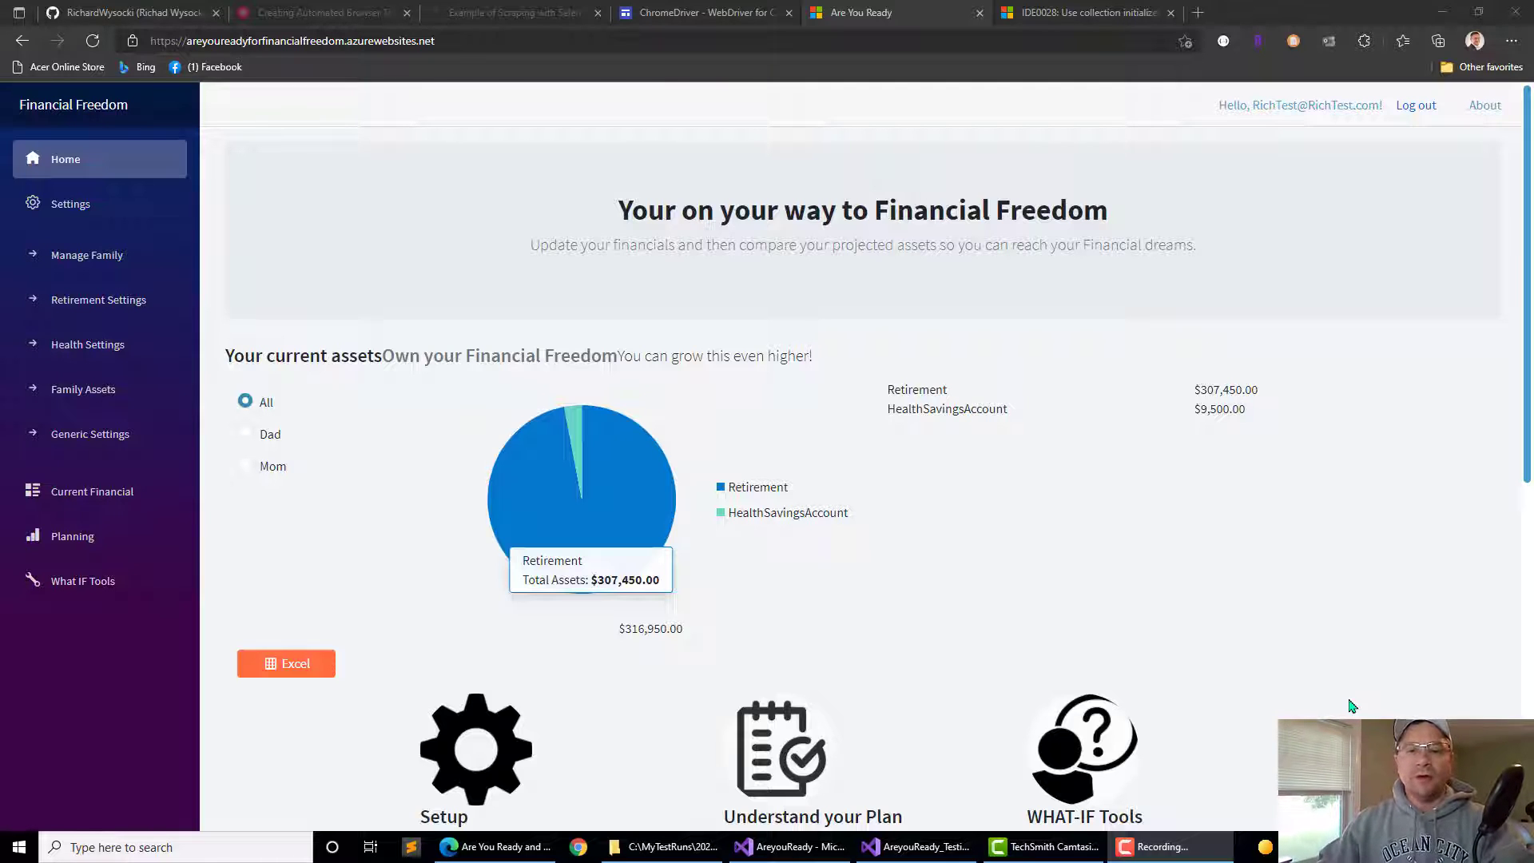
pyautogui.moveTo(1310, 680)
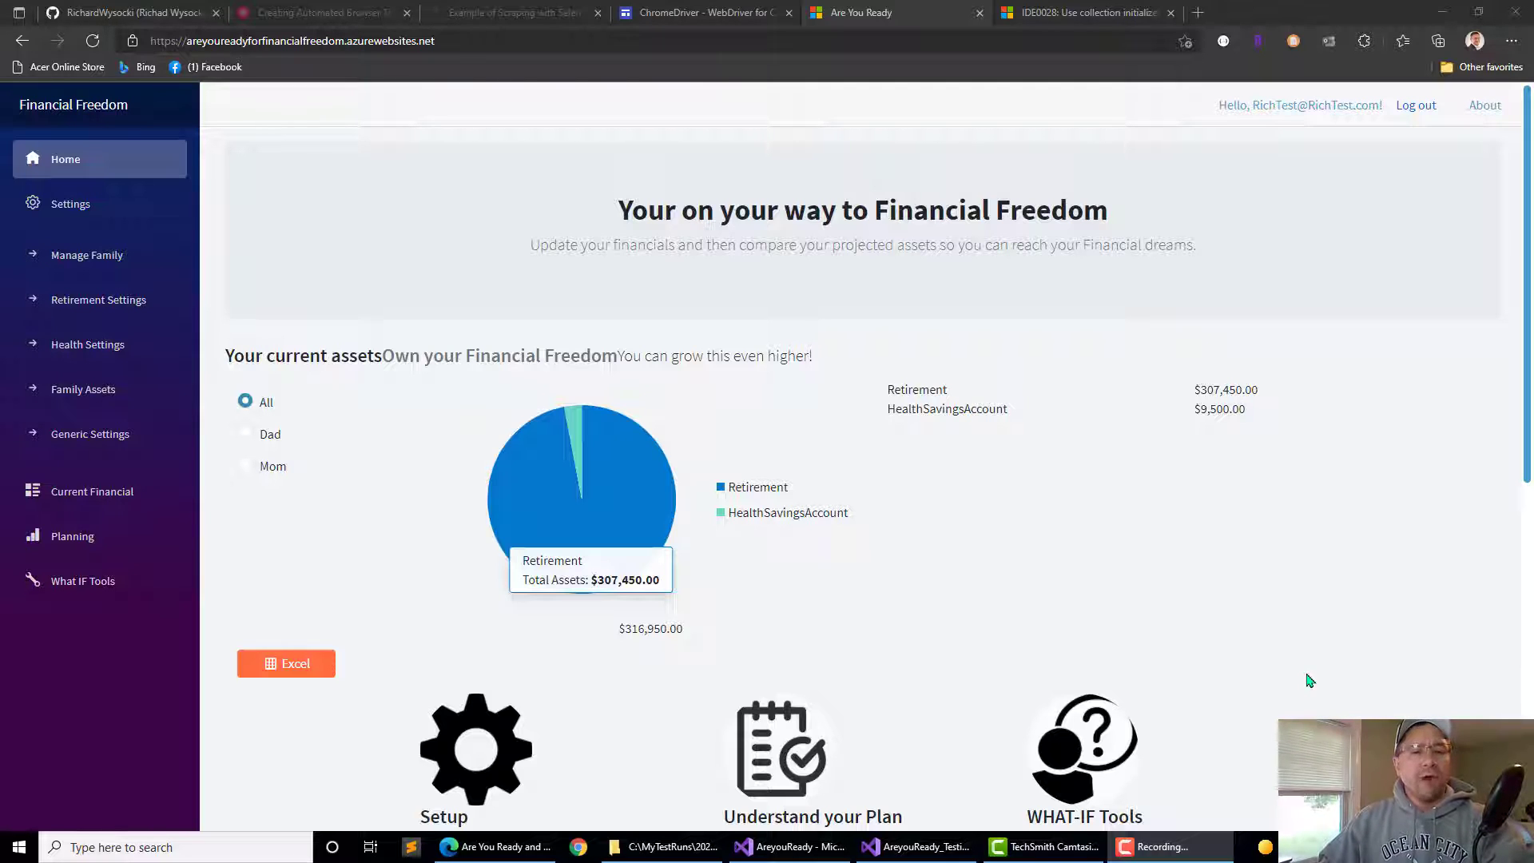
pyautogui.moveTo(1010, 524)
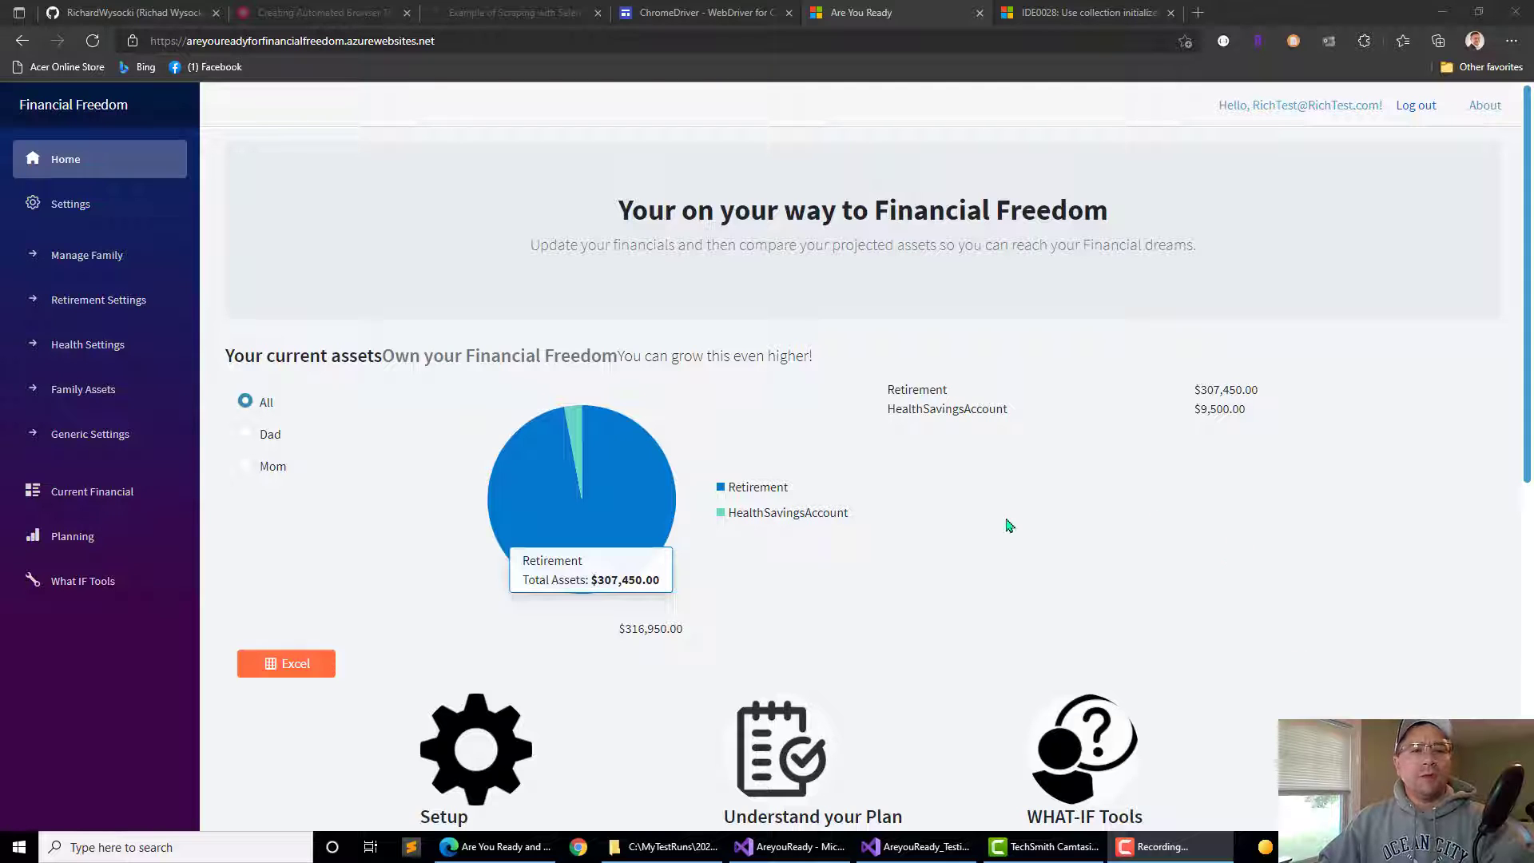
pyautogui.moveTo(217, 404)
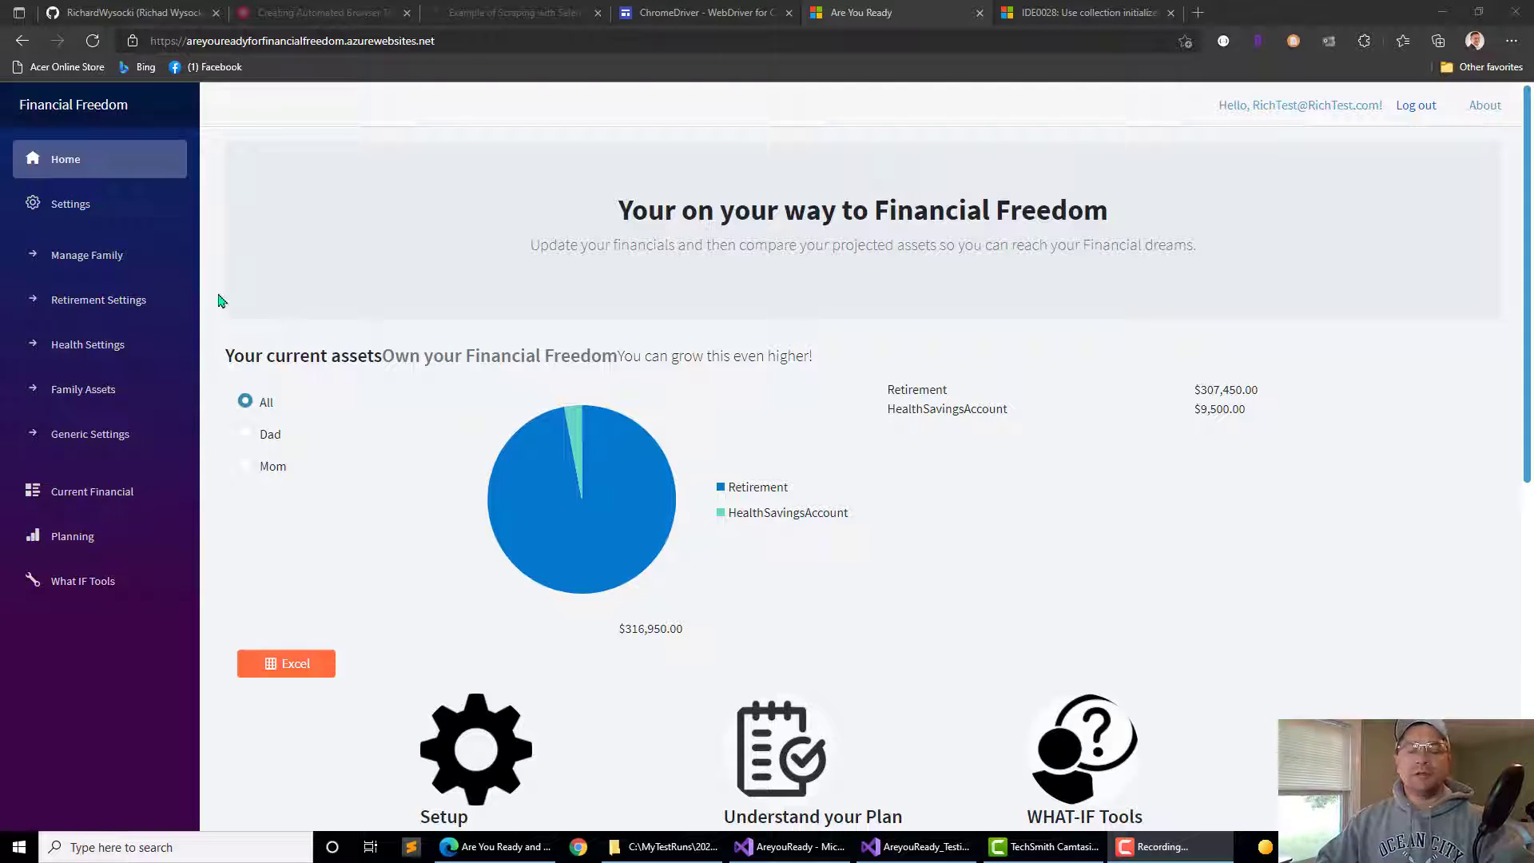
pyautogui.moveTo(321, 168)
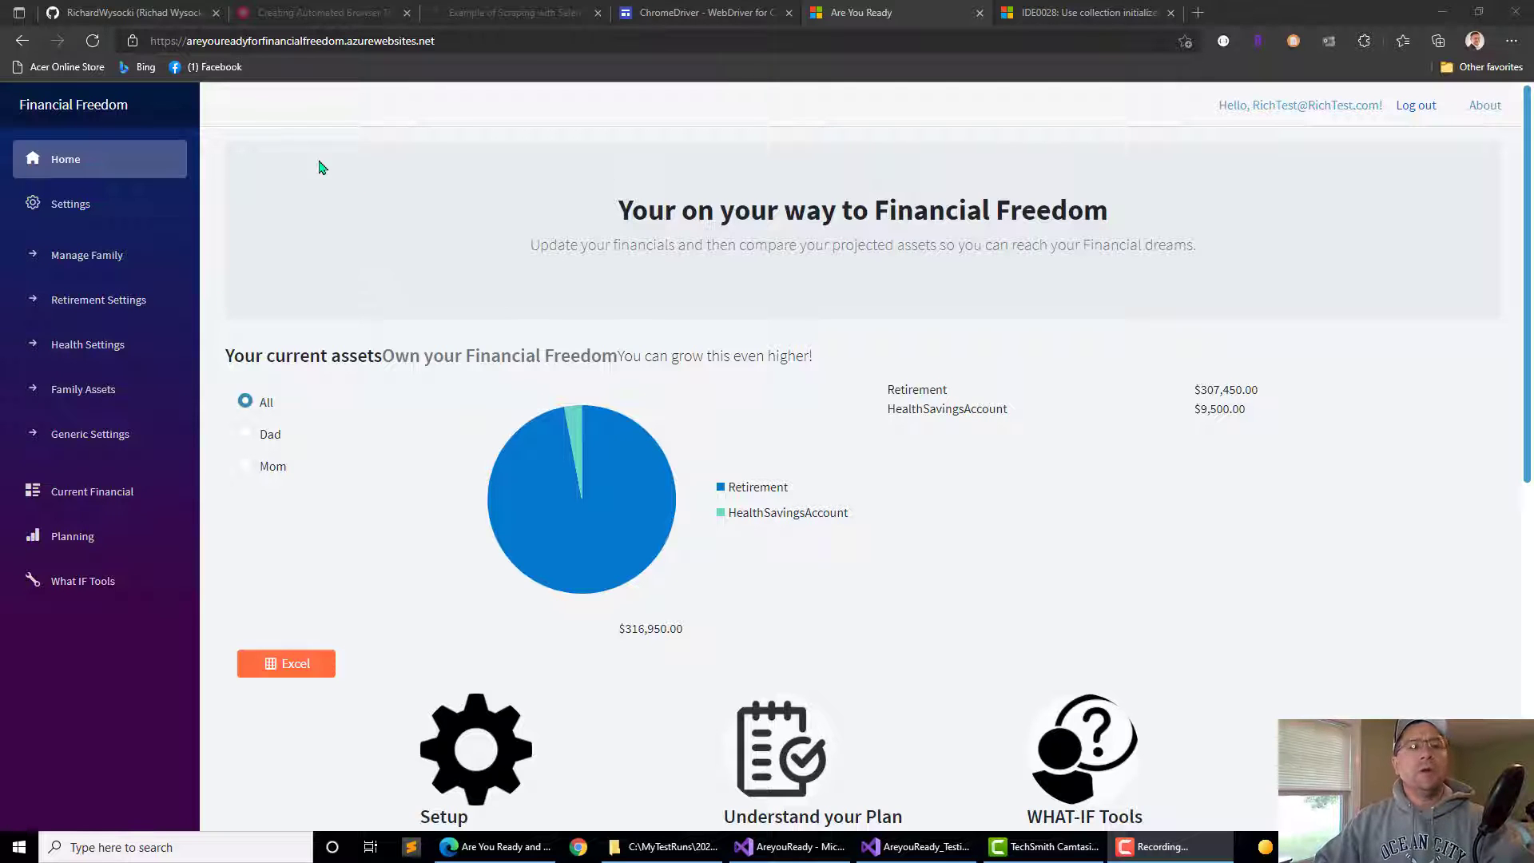
# Visit Manage Family, Family Assets and Retirement Settings, then land on the Savings by Age planning page.
pyautogui.click(86, 254)
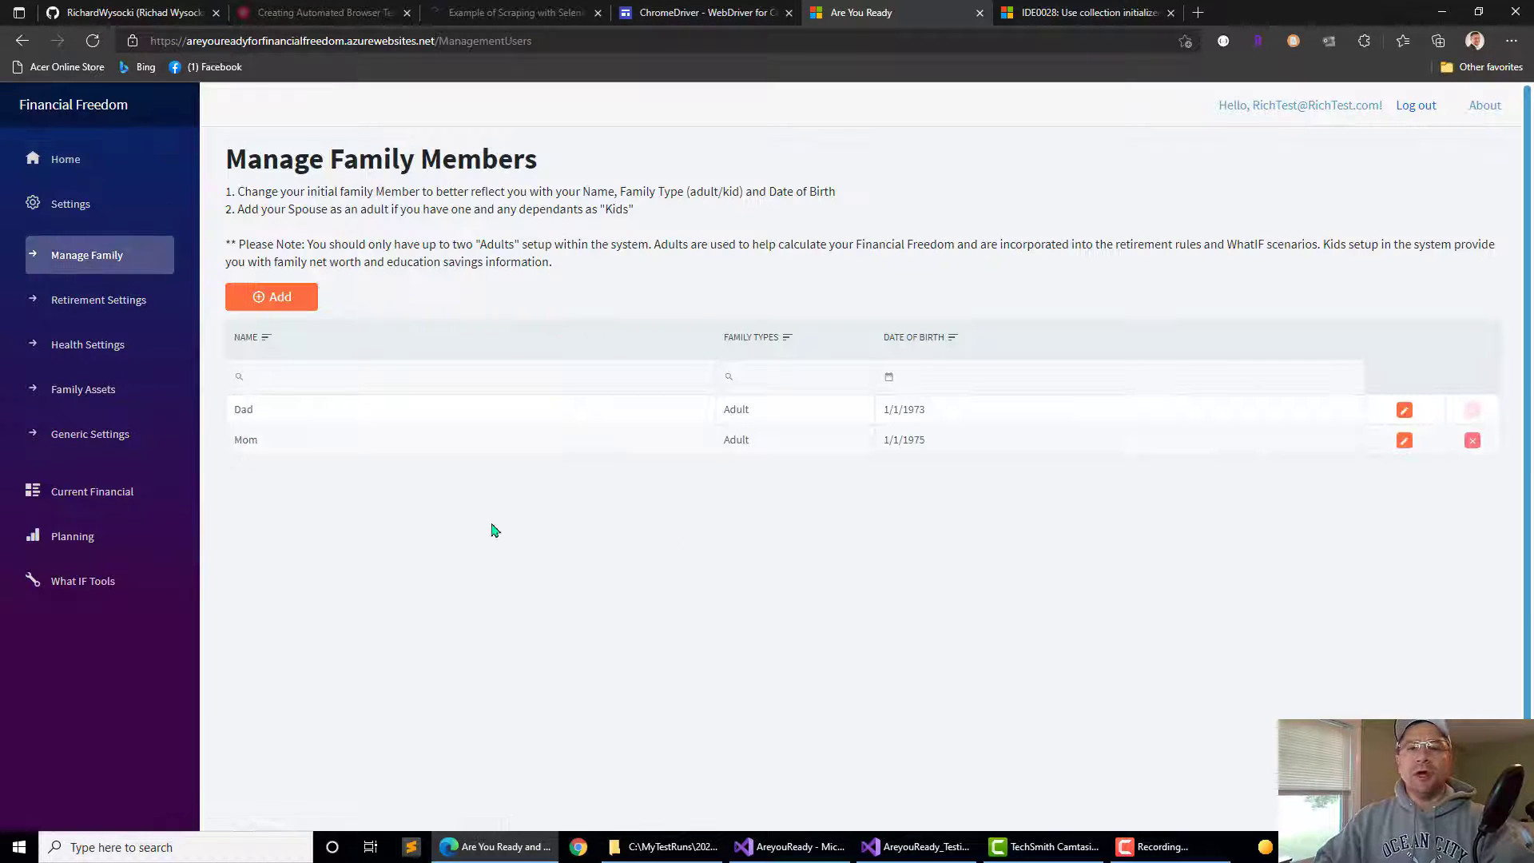
pyautogui.click(83, 389)
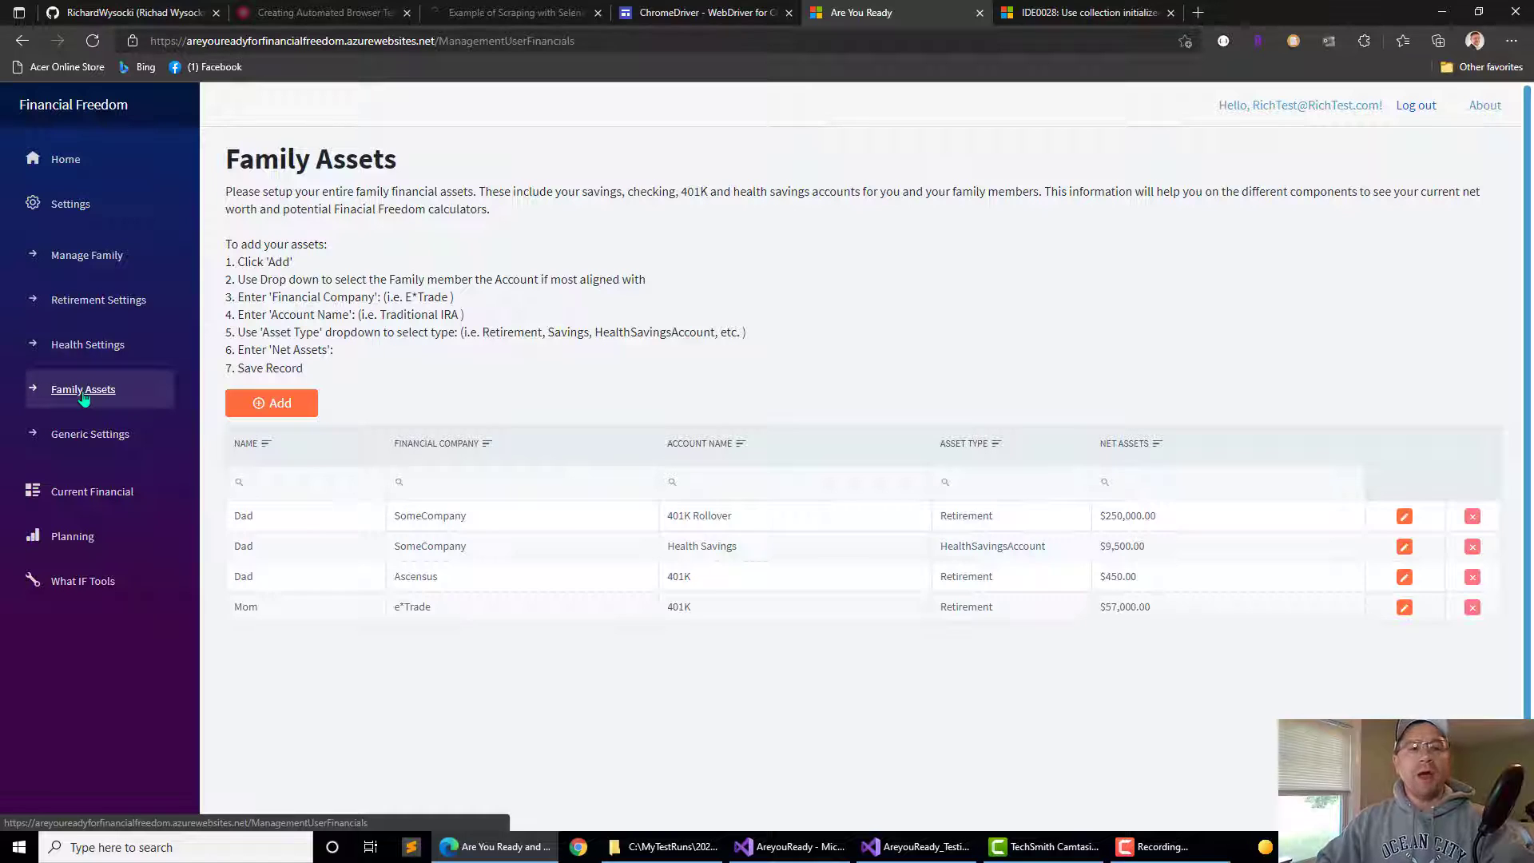
pyautogui.click(99, 300)
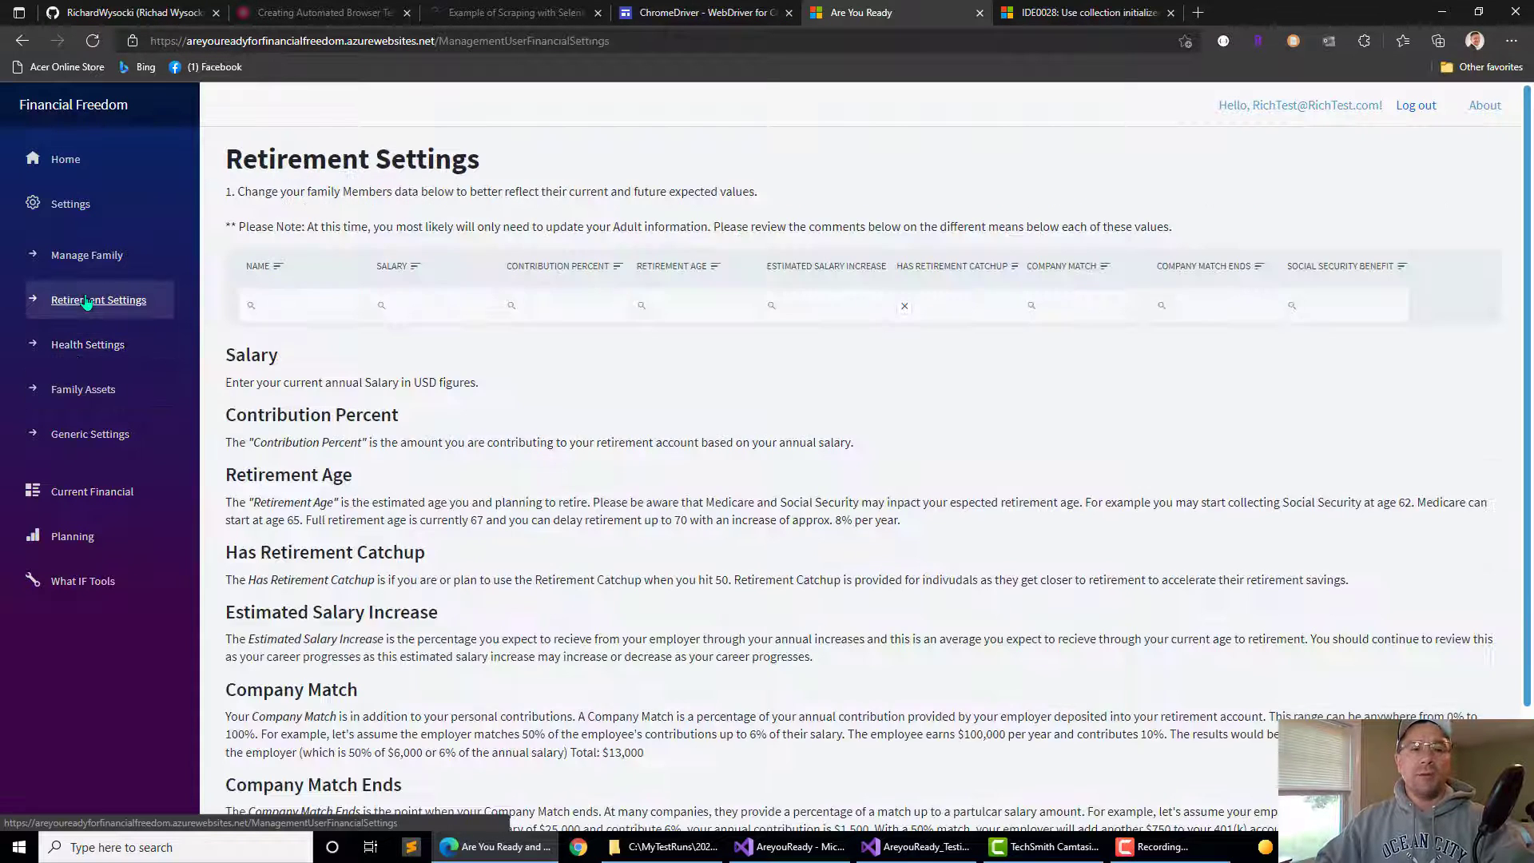
pyautogui.click(99, 300)
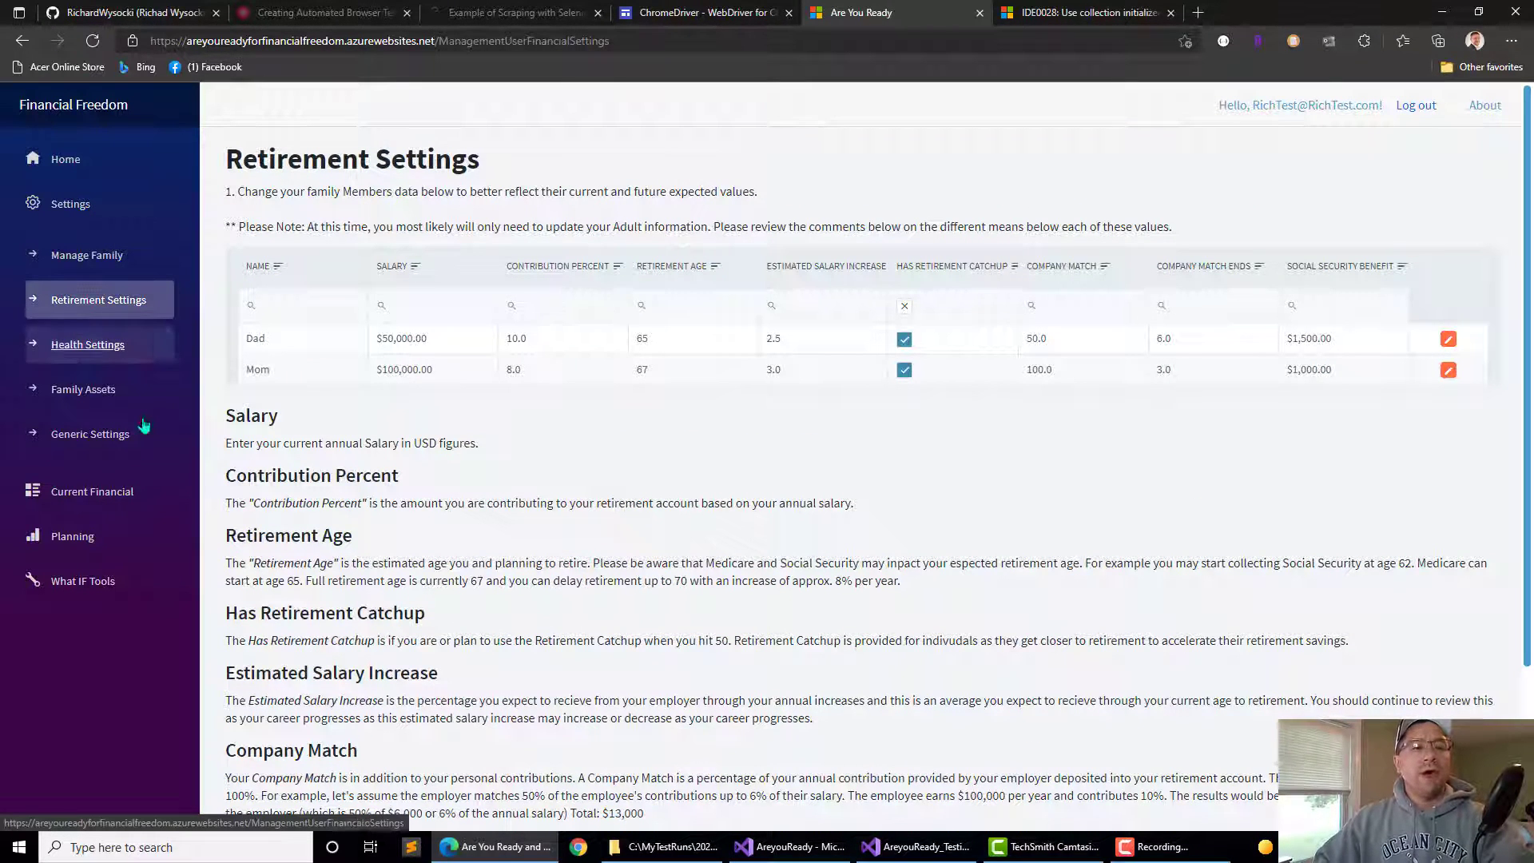
pyautogui.click(72, 537)
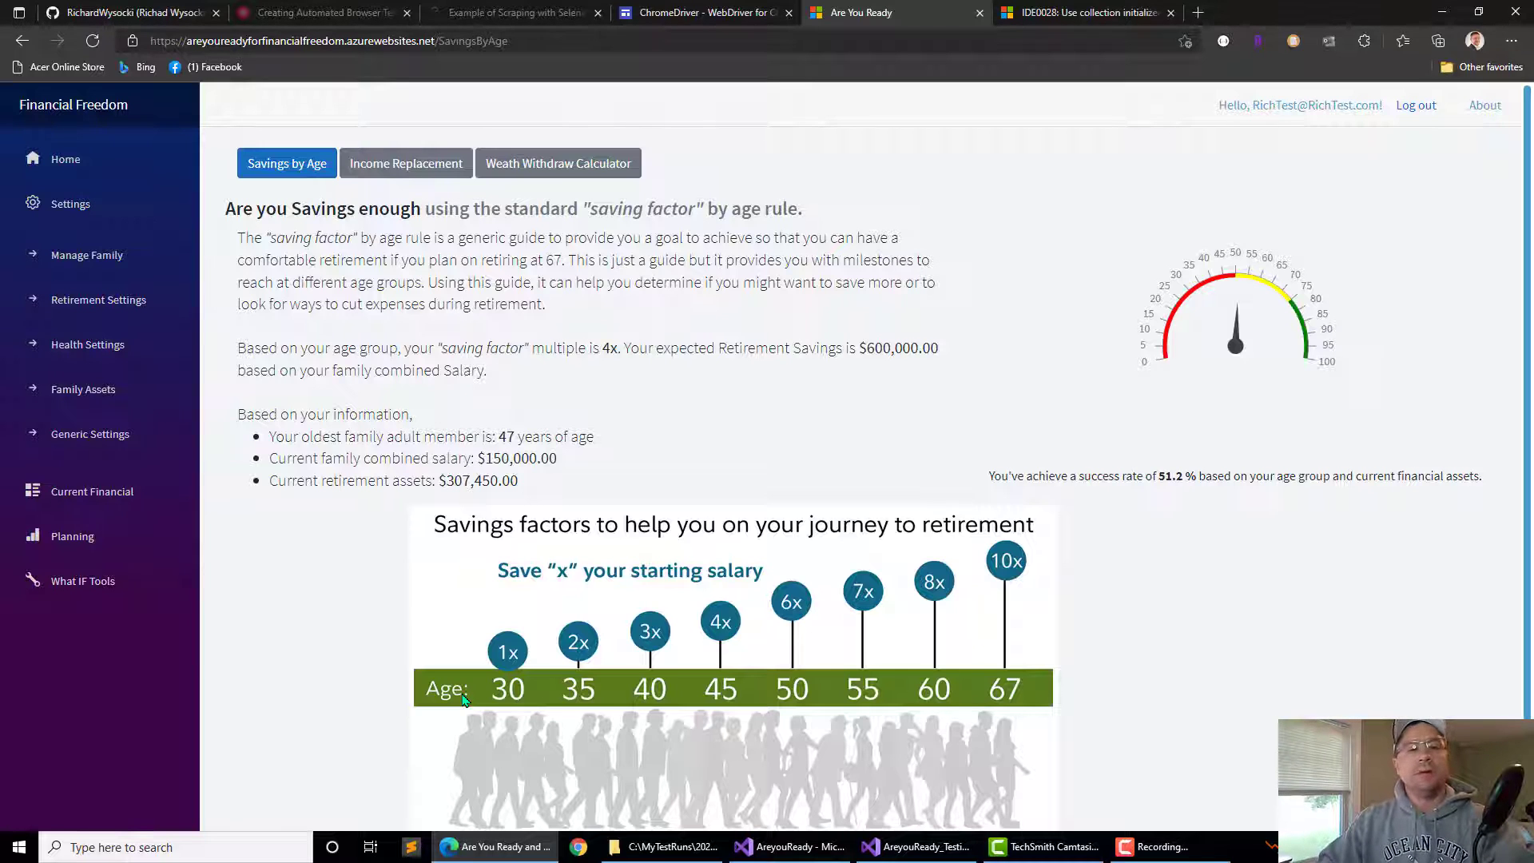
# View the Income Replacement plan, then switch to the Weath Withdraw Calculator with its 93 simulation results.
pyautogui.click(406, 163)
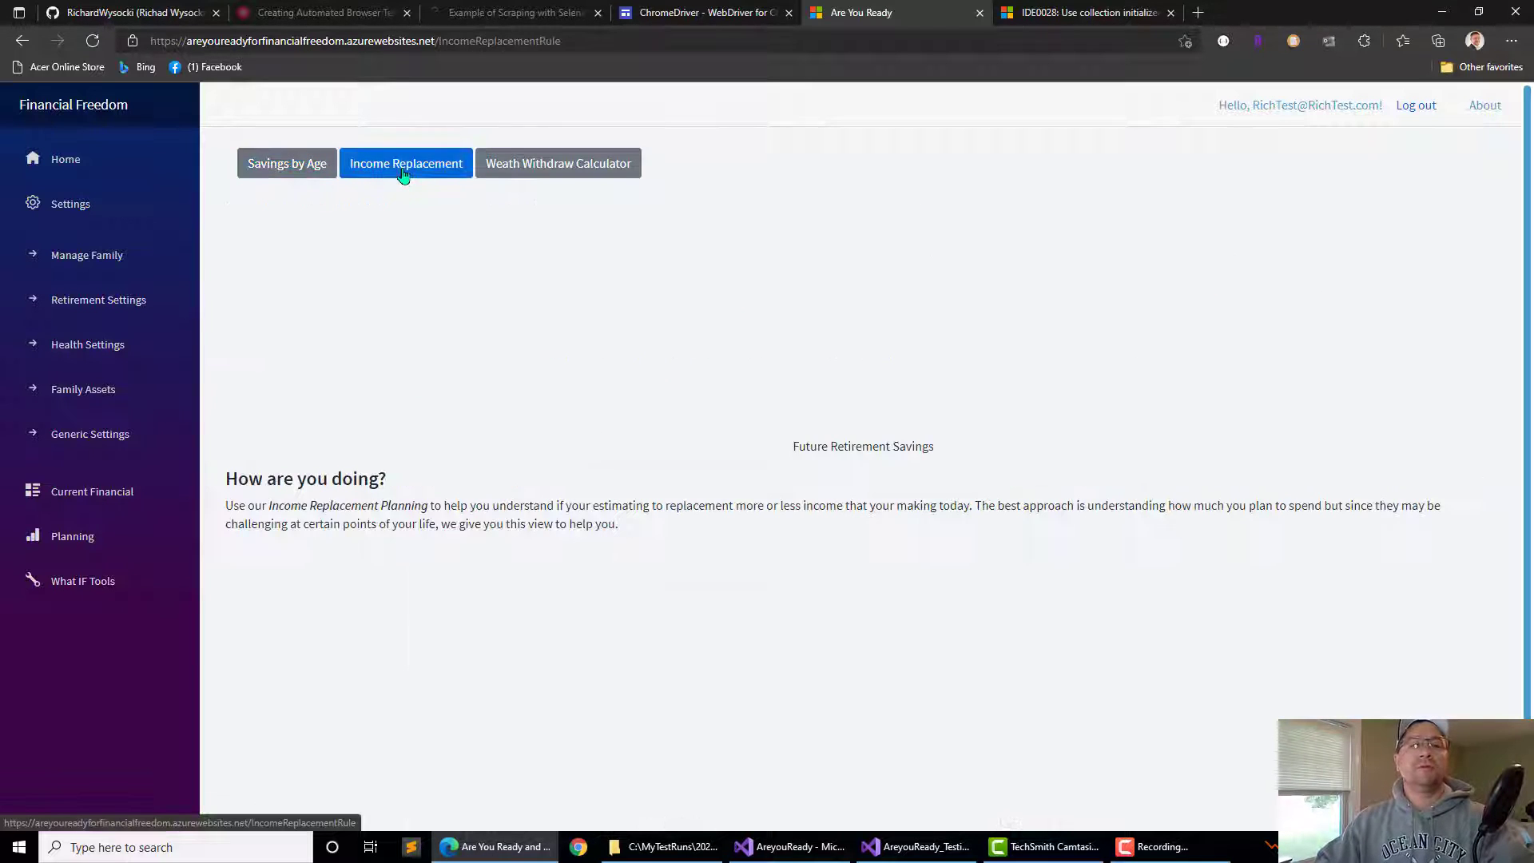
pyautogui.click(406, 163)
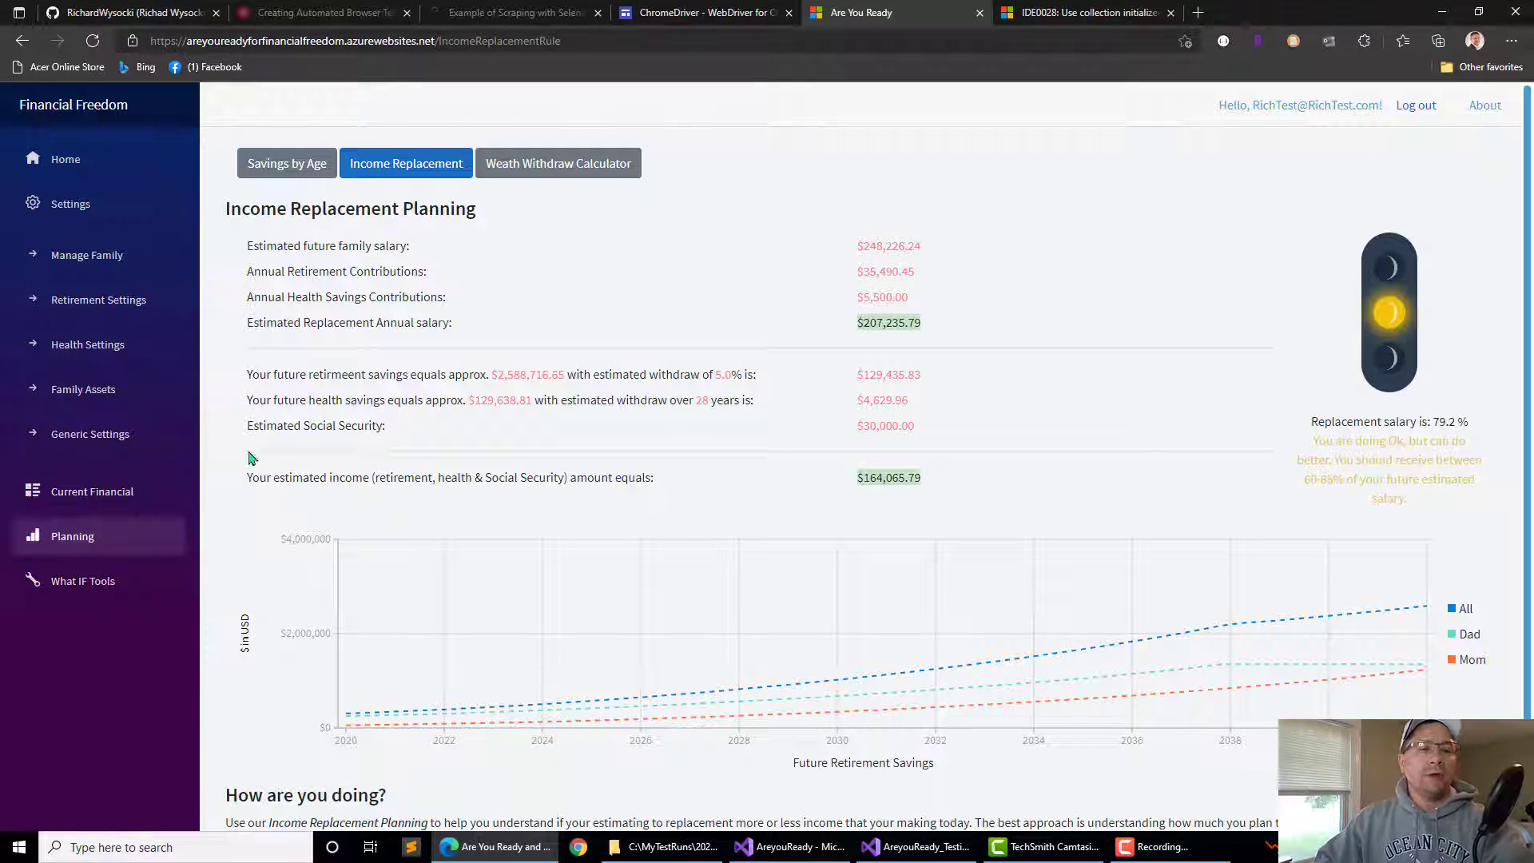
pyautogui.click(558, 163)
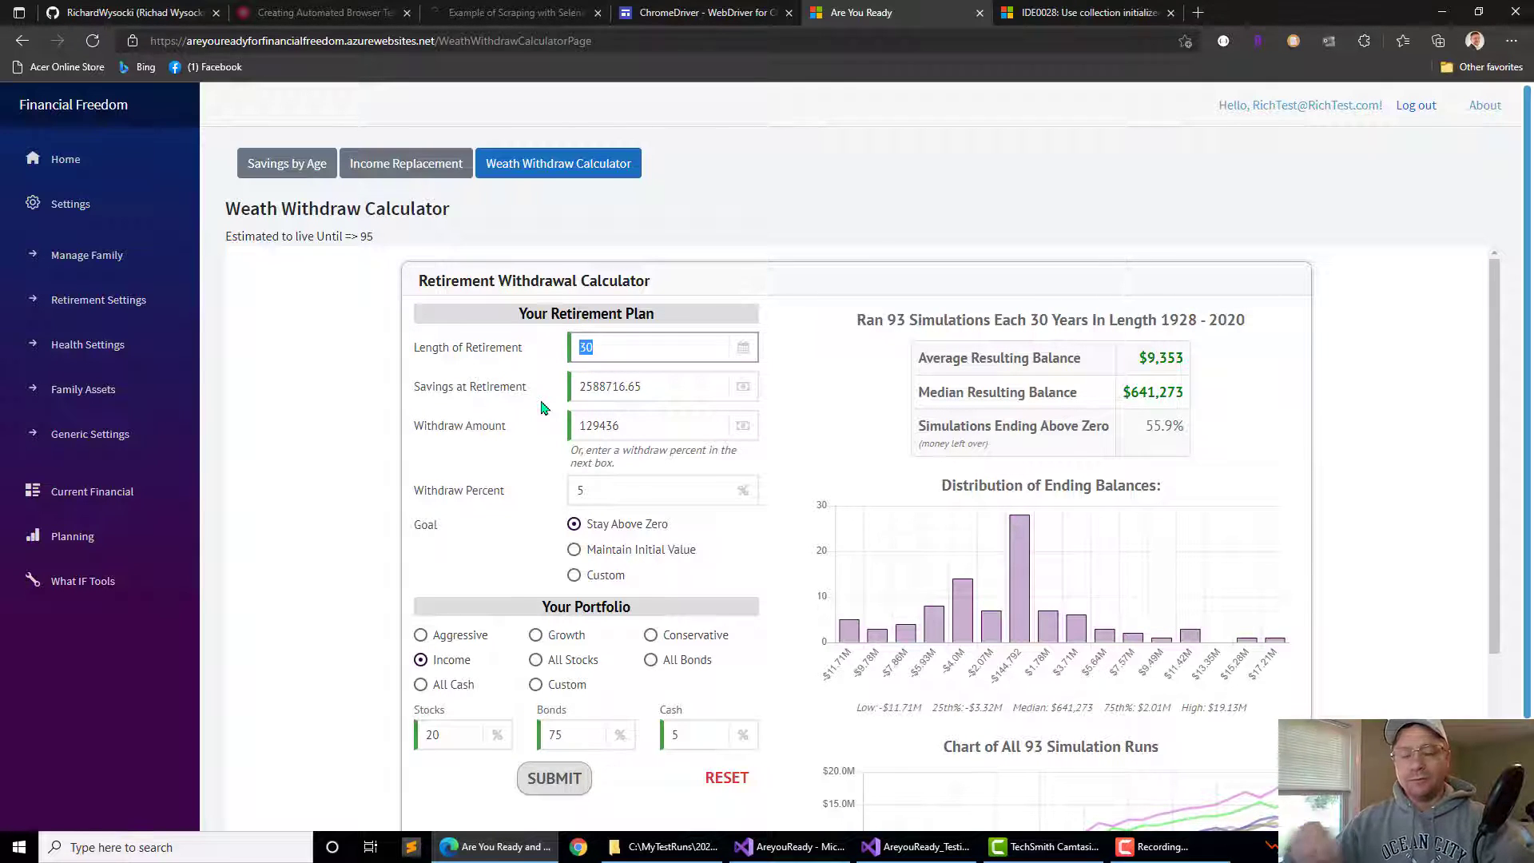
# Scroll the calculator page down to the 93-run simulation chart and the Wealth Meta footer.
pyautogui.scroll(-3)
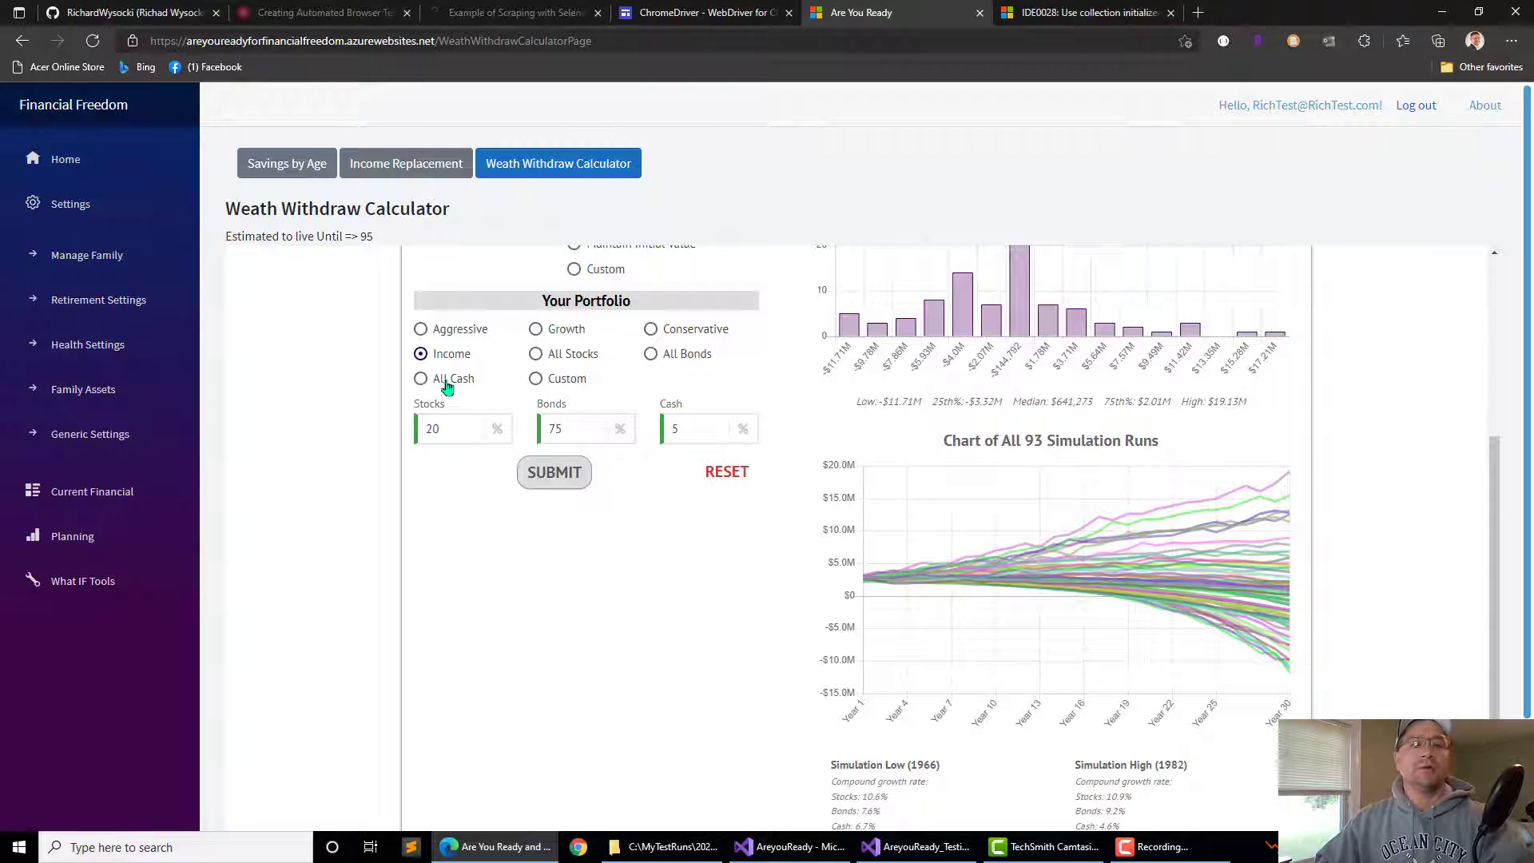
pyautogui.scroll(-3)
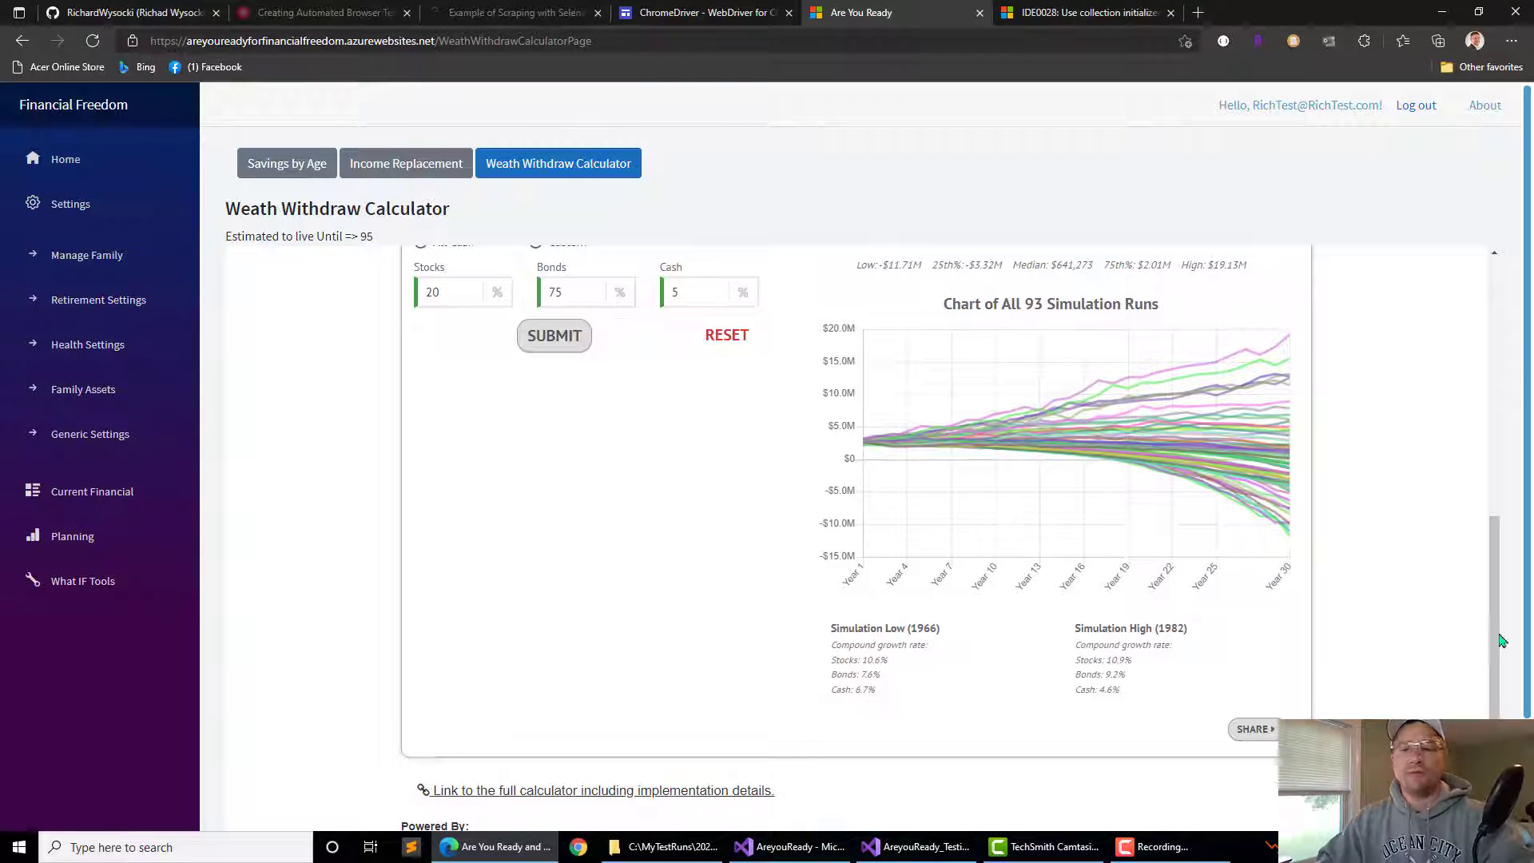
pyautogui.scroll(-3)
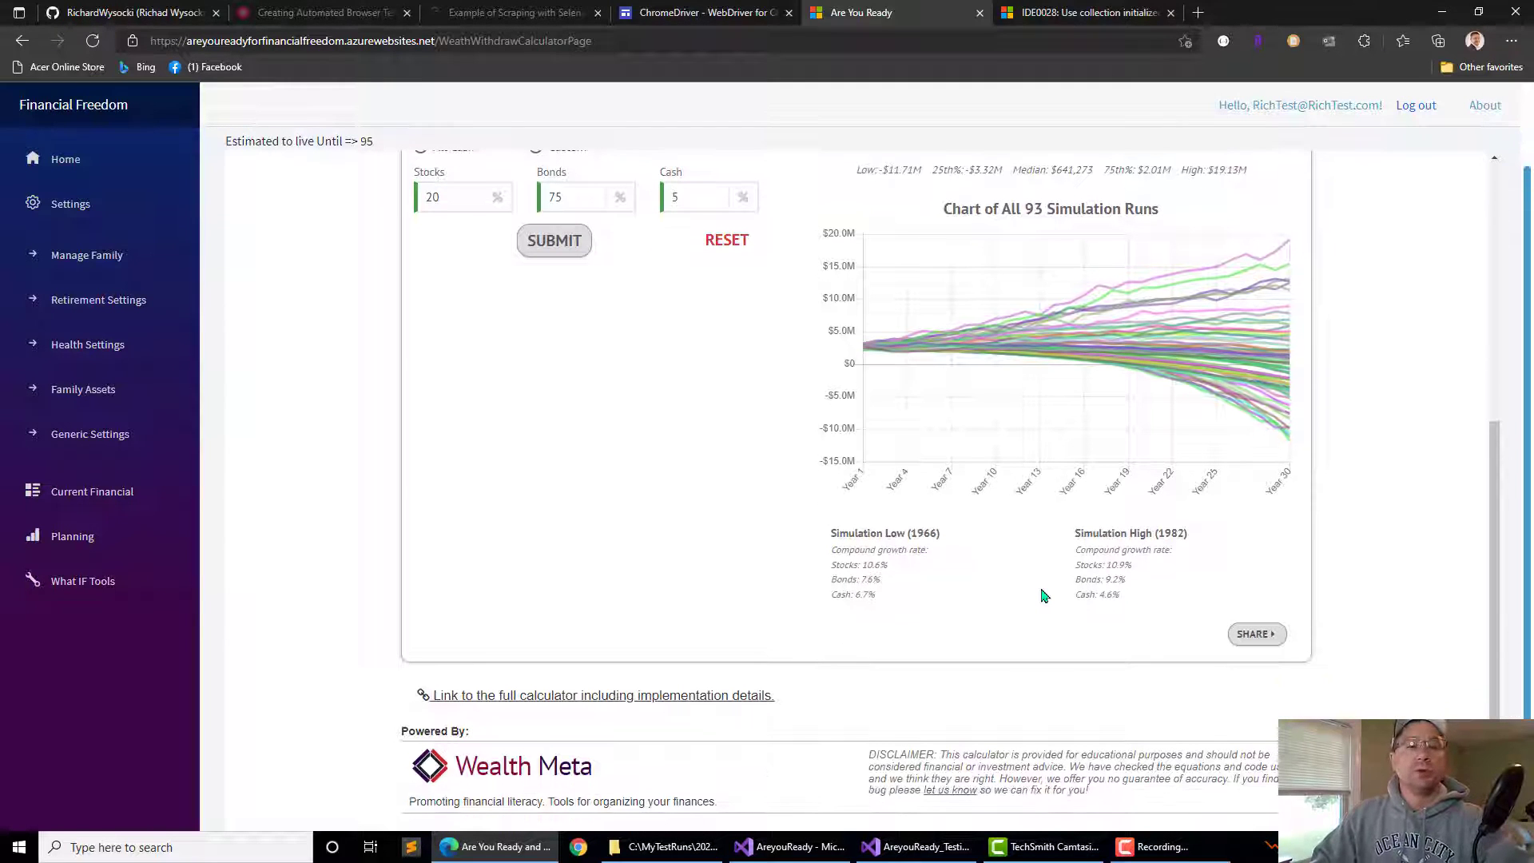
pyautogui.moveTo(912, 601)
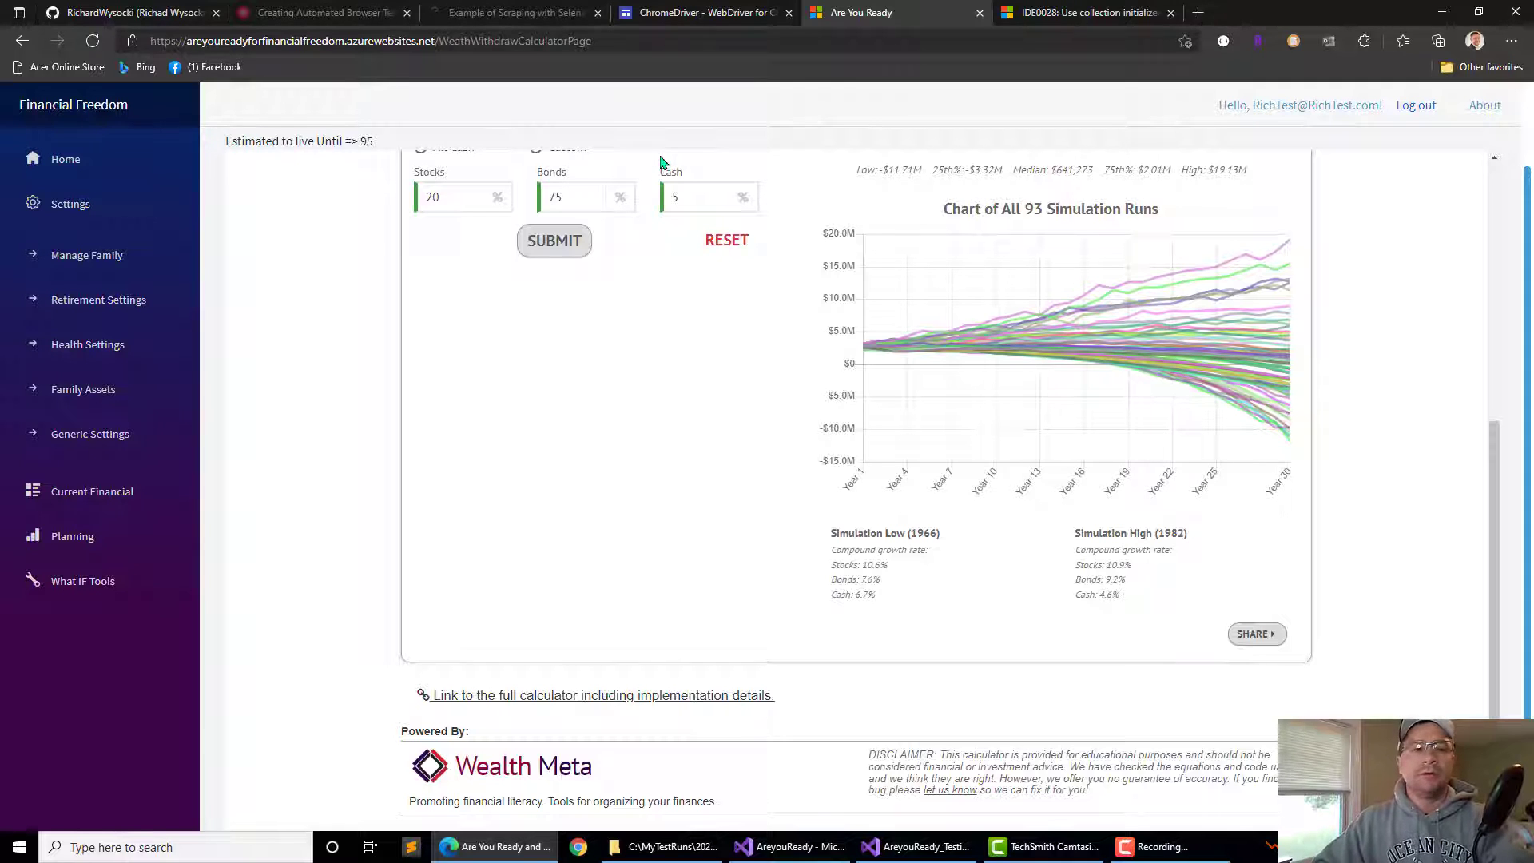
pyautogui.moveTo(655, 221)
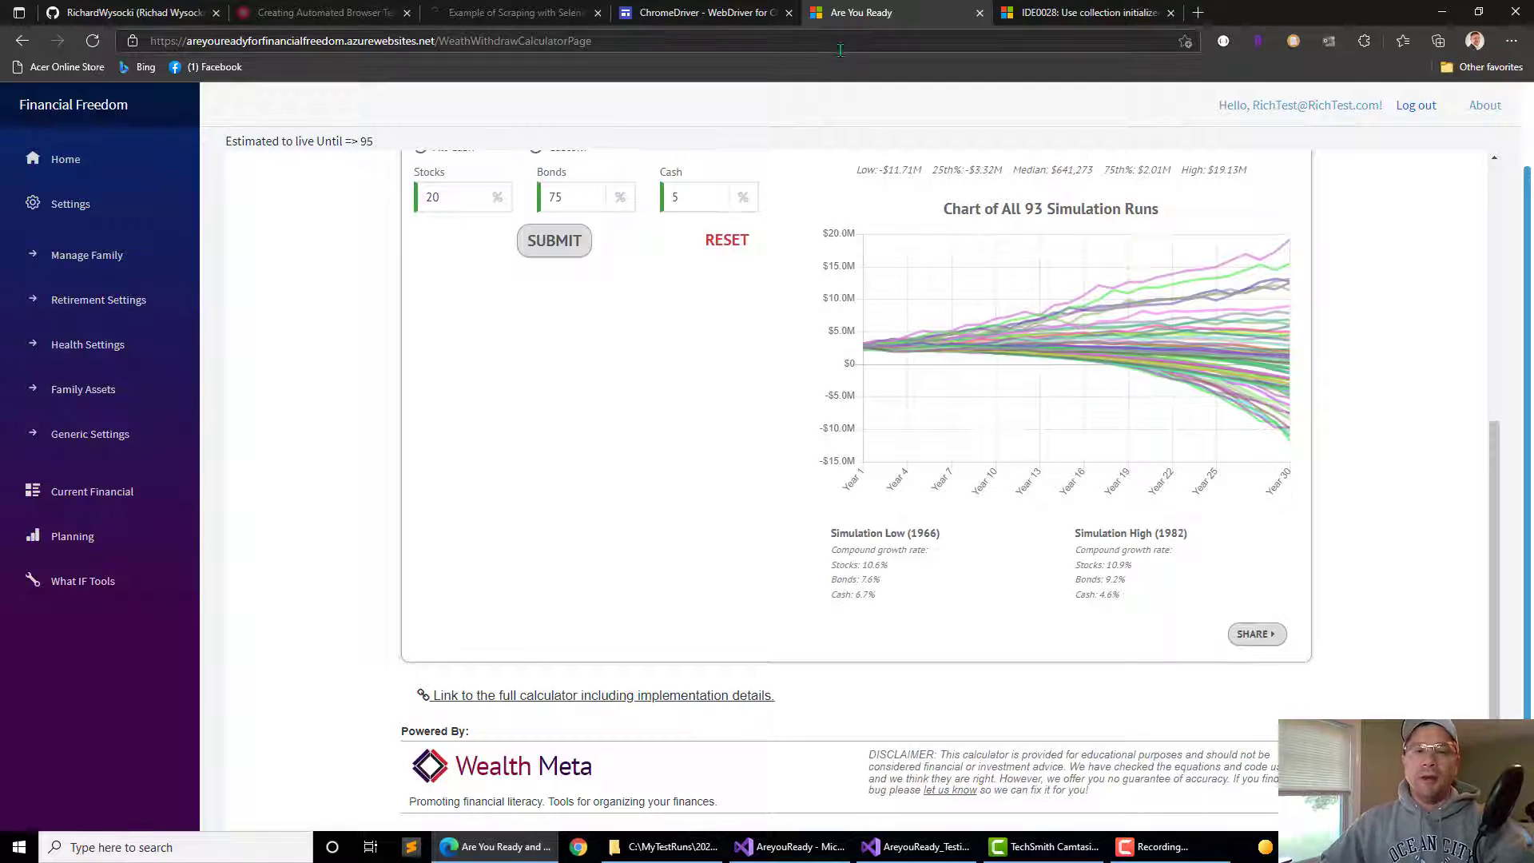
# Review the successful Azure publish output in Visual Studio, then bring up the timestamped MyTestRuns folder.
pyautogui.click(775, 846)
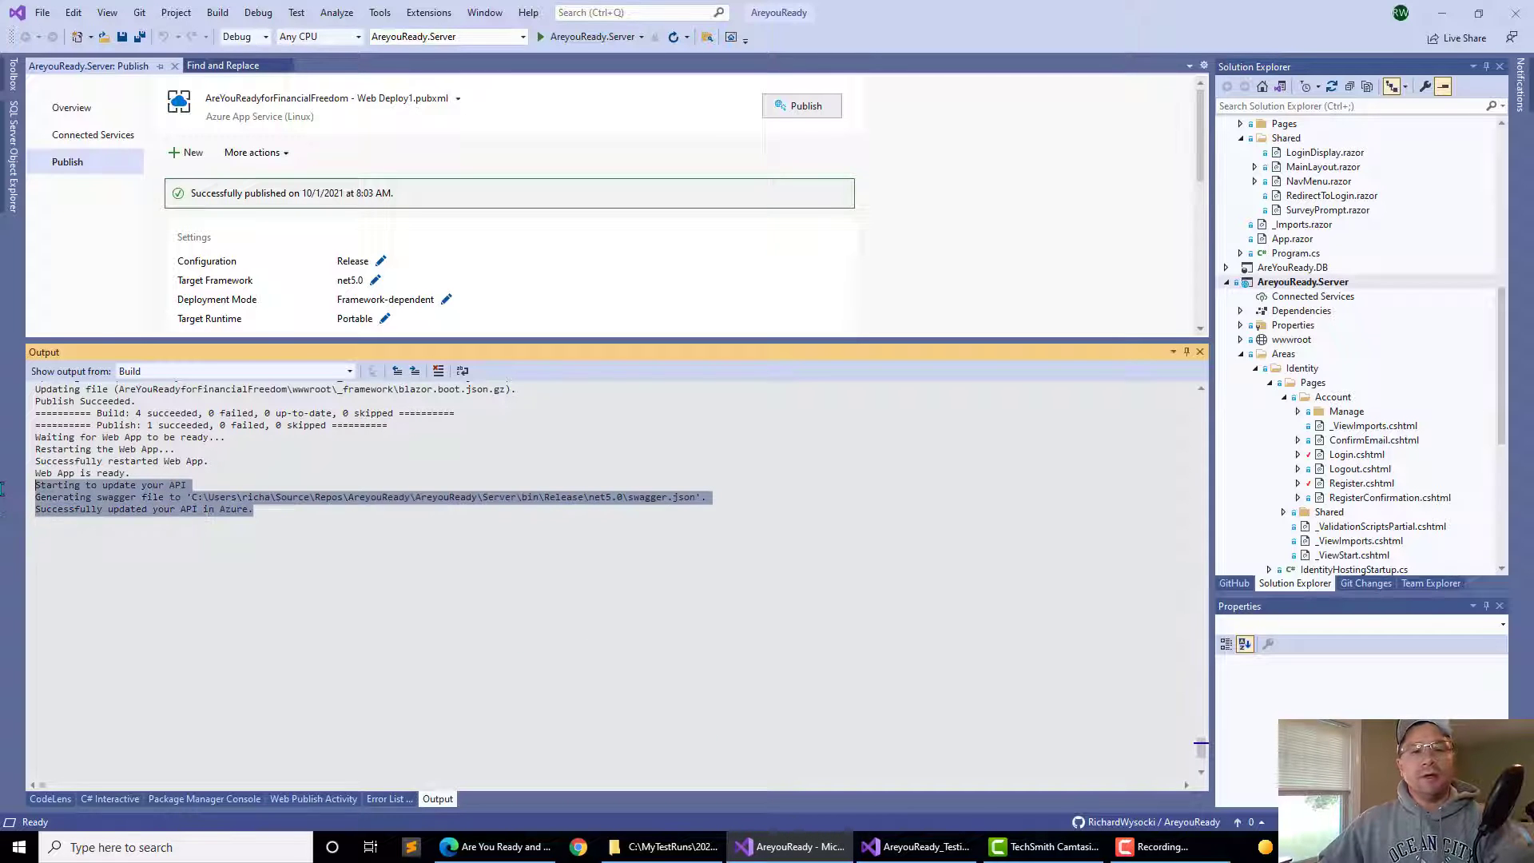
pyautogui.moveTo(514, 545)
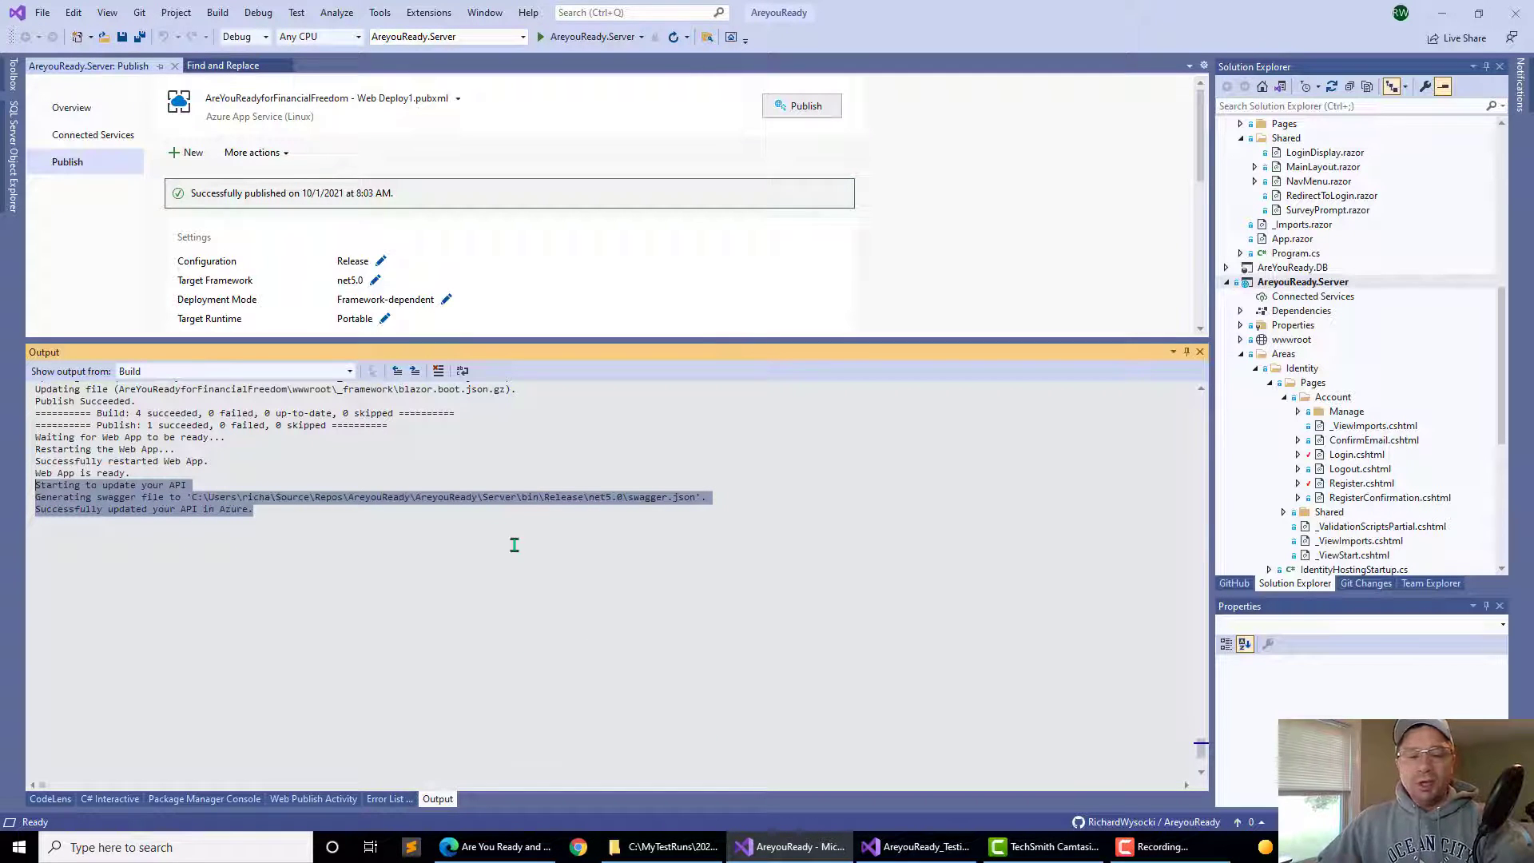
pyautogui.click(668, 847)
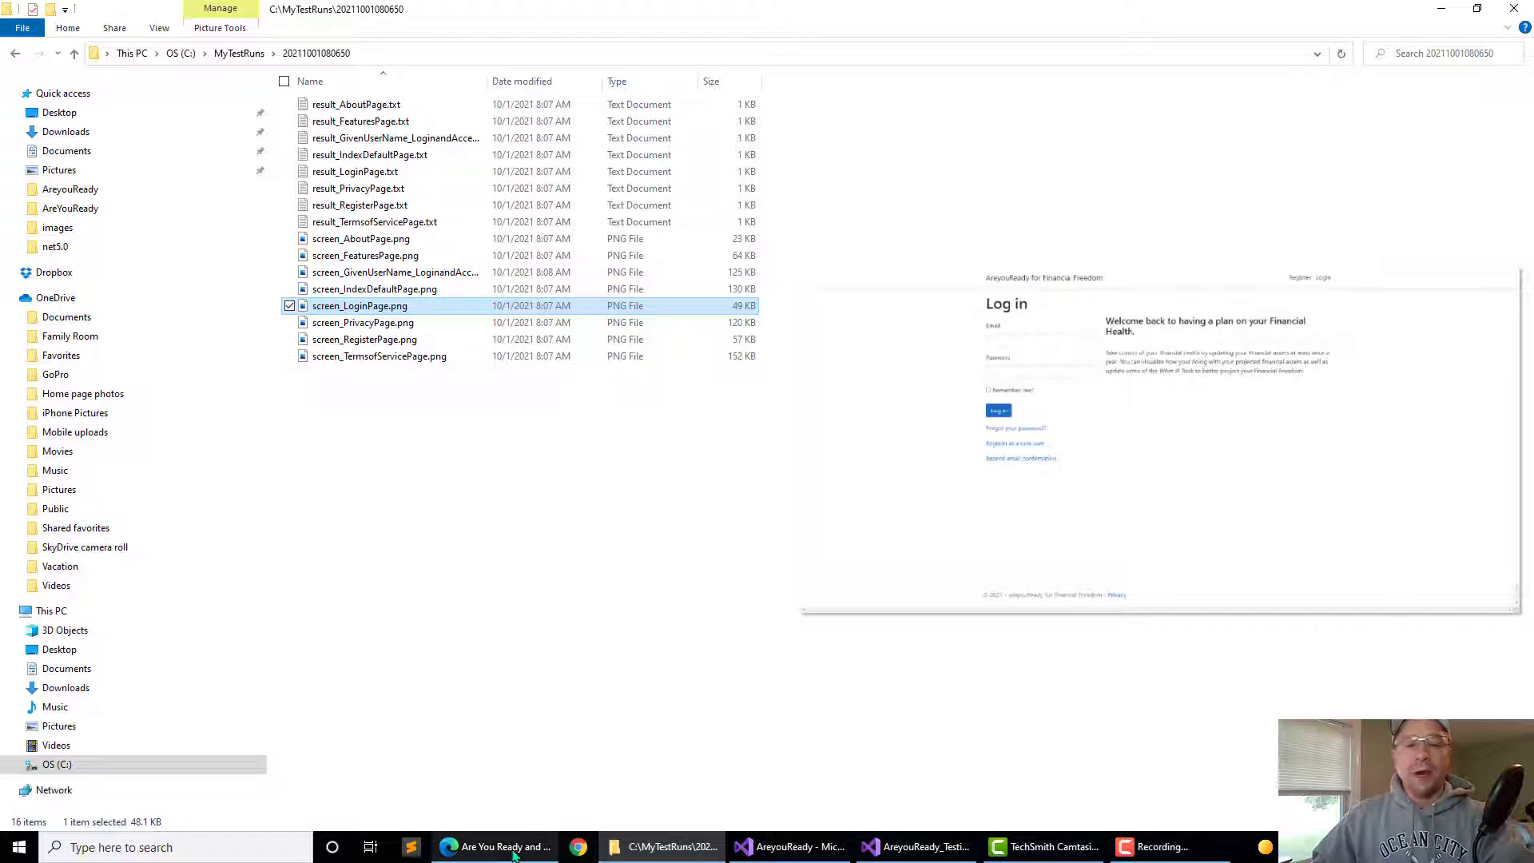
# Return from the test-run folder to the Financial Freedom site in Edge.
pyautogui.click(498, 847)
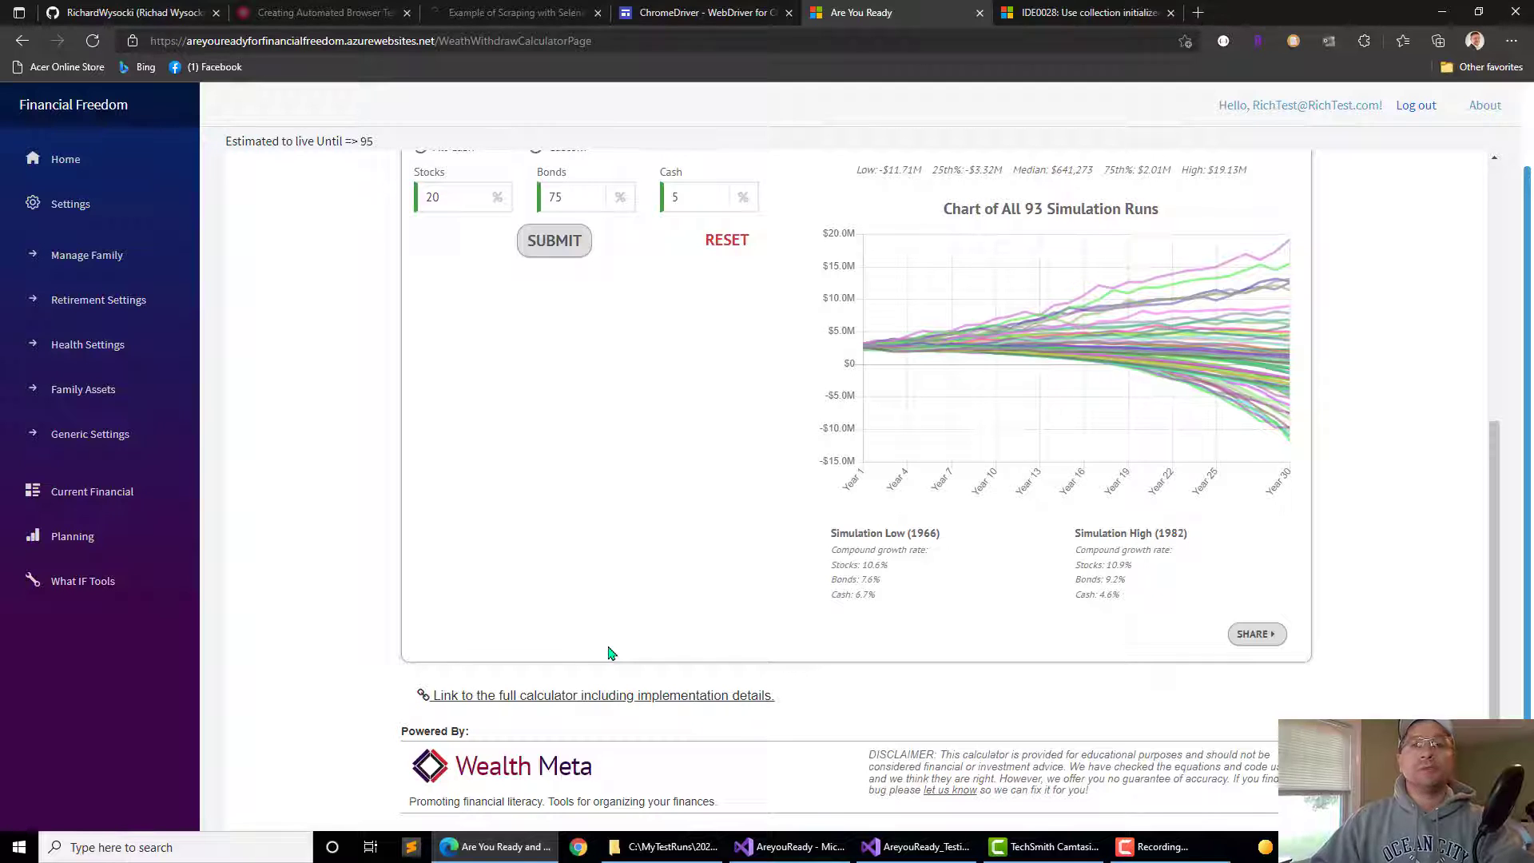
# View the Pluralsight Selenium C# course, dismiss its pop-up and close the tab to reach the webscraping.pro article.
pyautogui.click(318, 13)
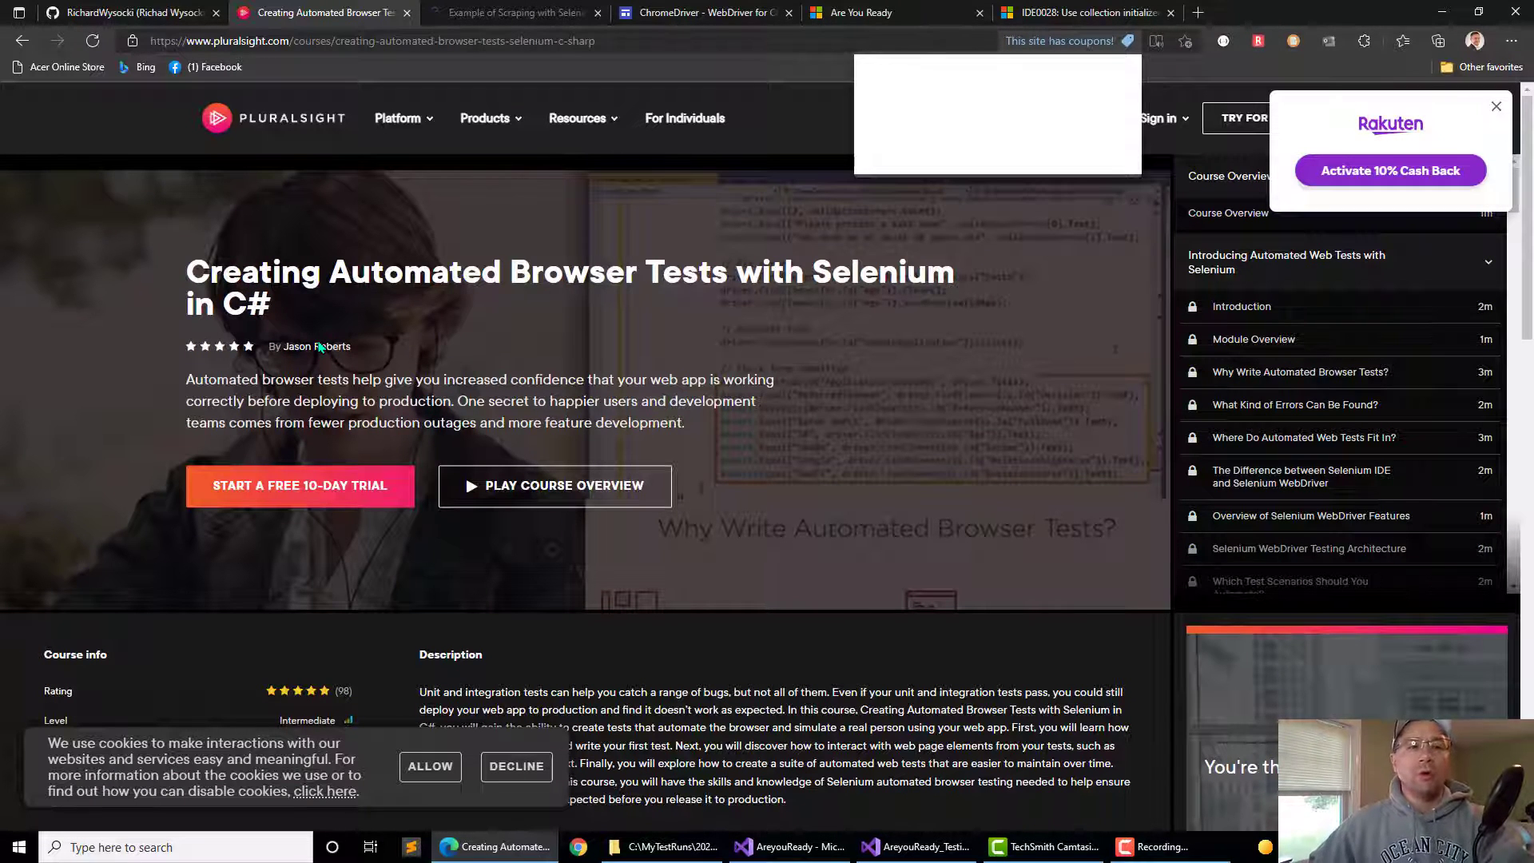
pyautogui.click(1125, 40)
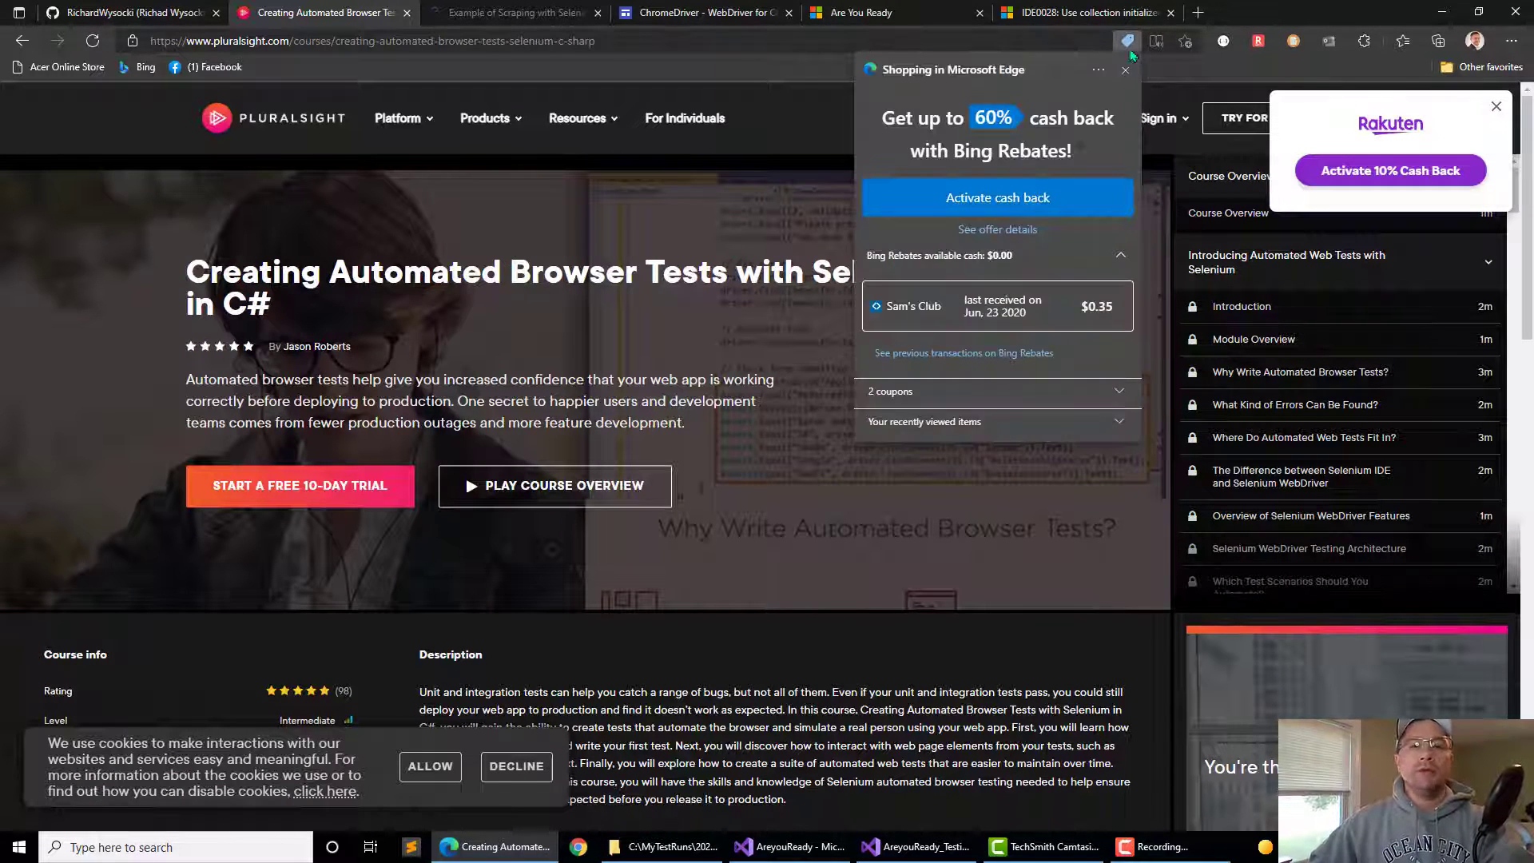
pyautogui.click(1125, 70)
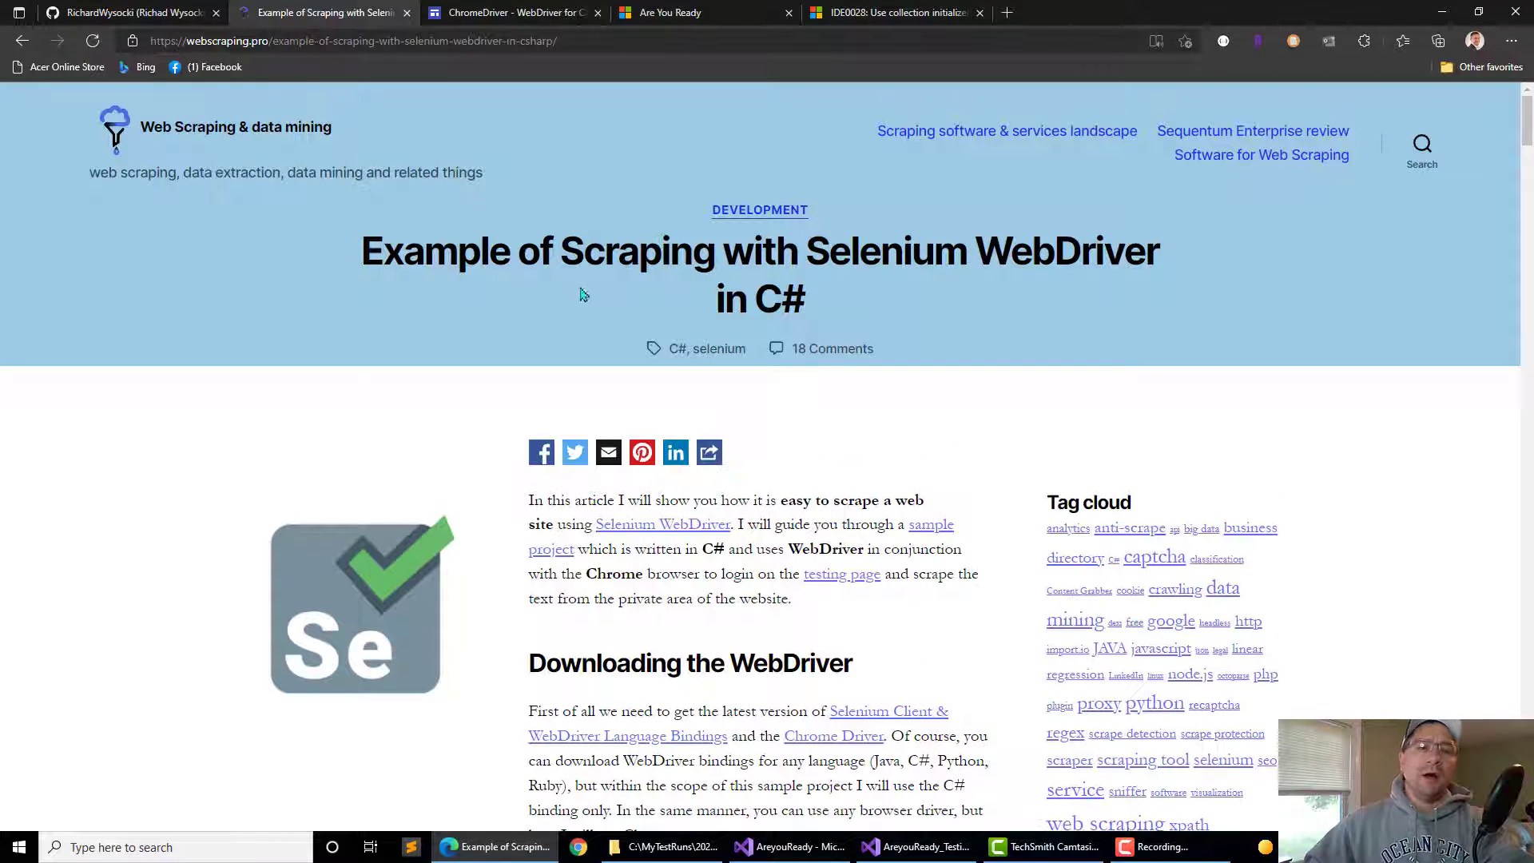
# Highlight the article title and read down to the ChromeDriver setup code.
pyautogui.moveTo(457, 250); pyautogui.dragTo(909, 251)
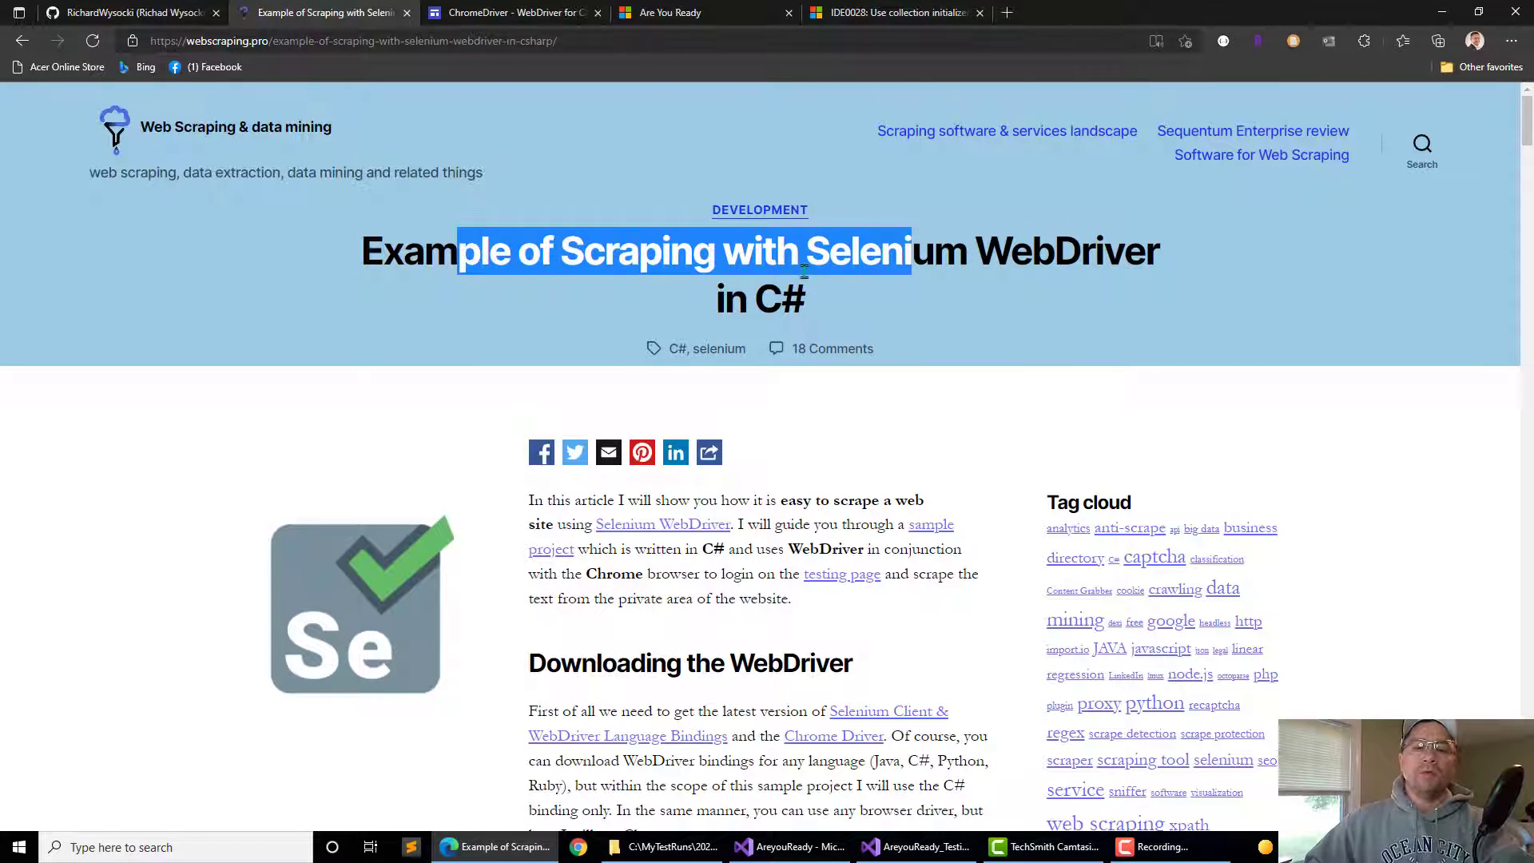
pyautogui.scroll(-3)
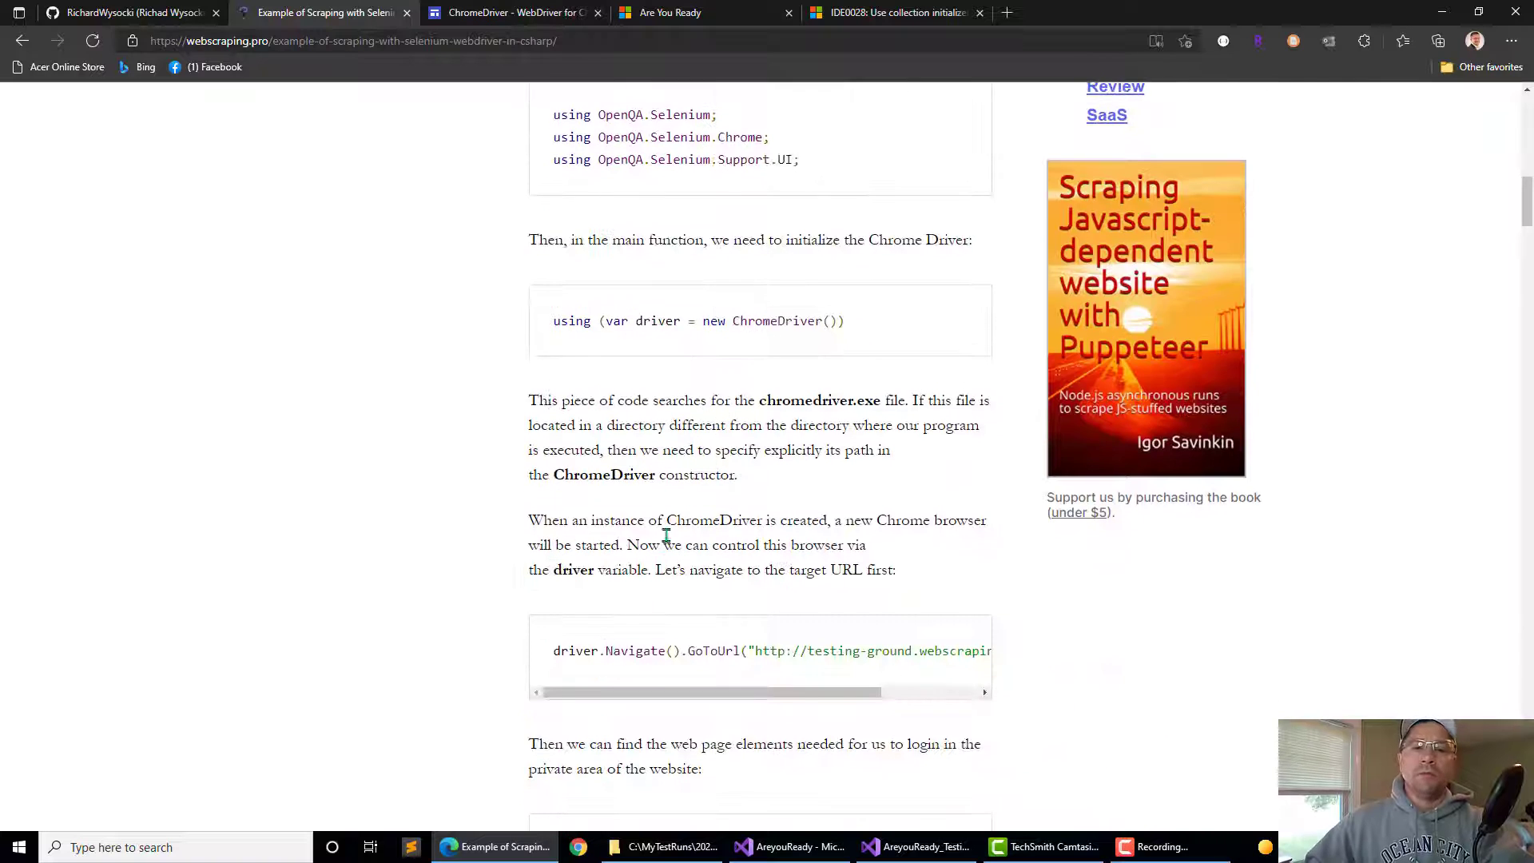
pyautogui.scroll(-3)
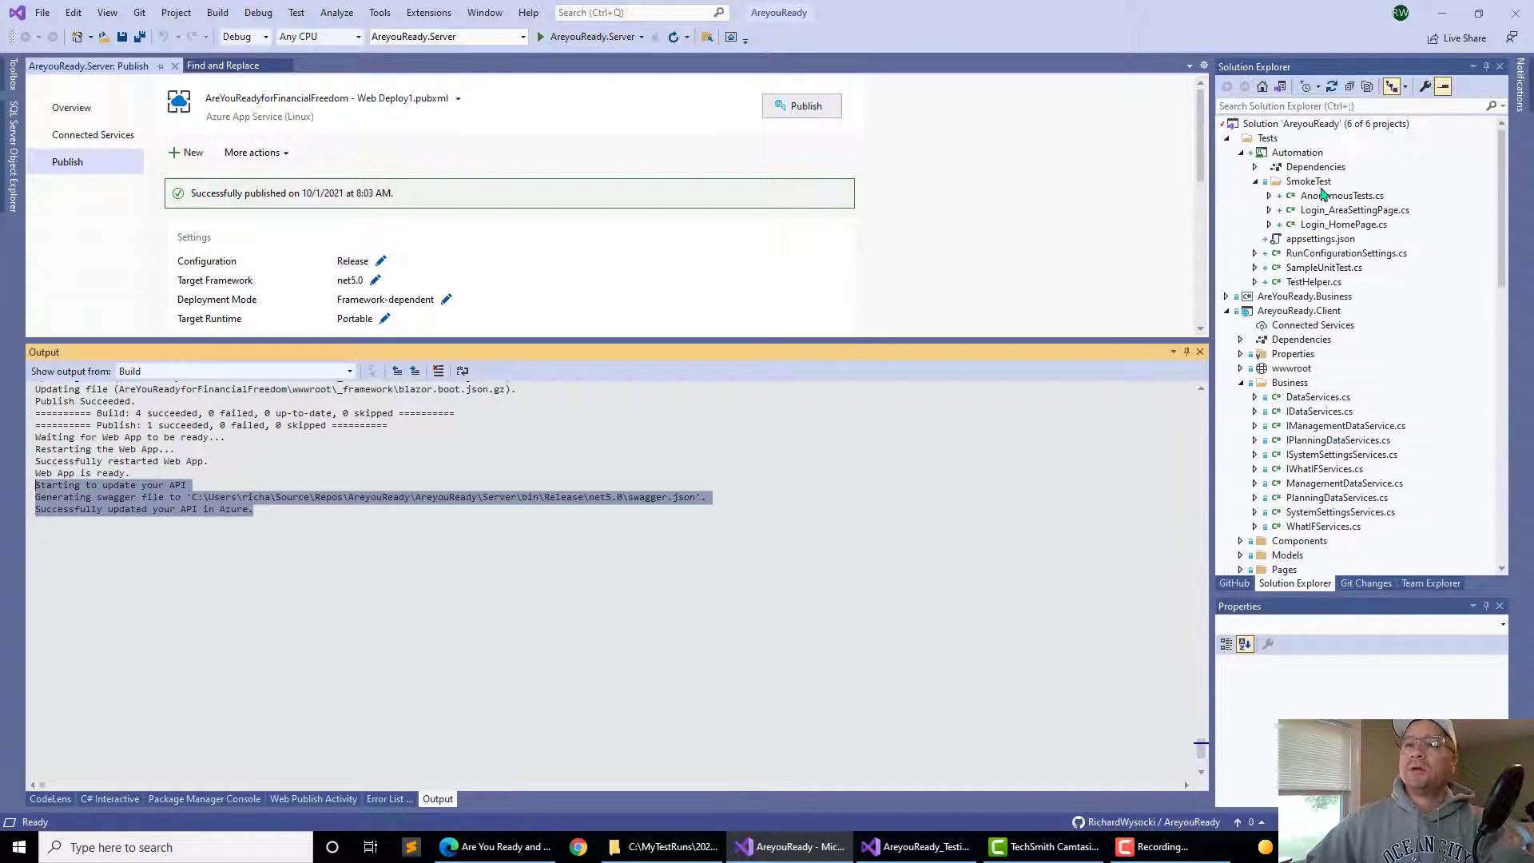
# Open Automation.csproj, select the Automation project and bring up the solution's Add options.
pyautogui.click(1298, 152)
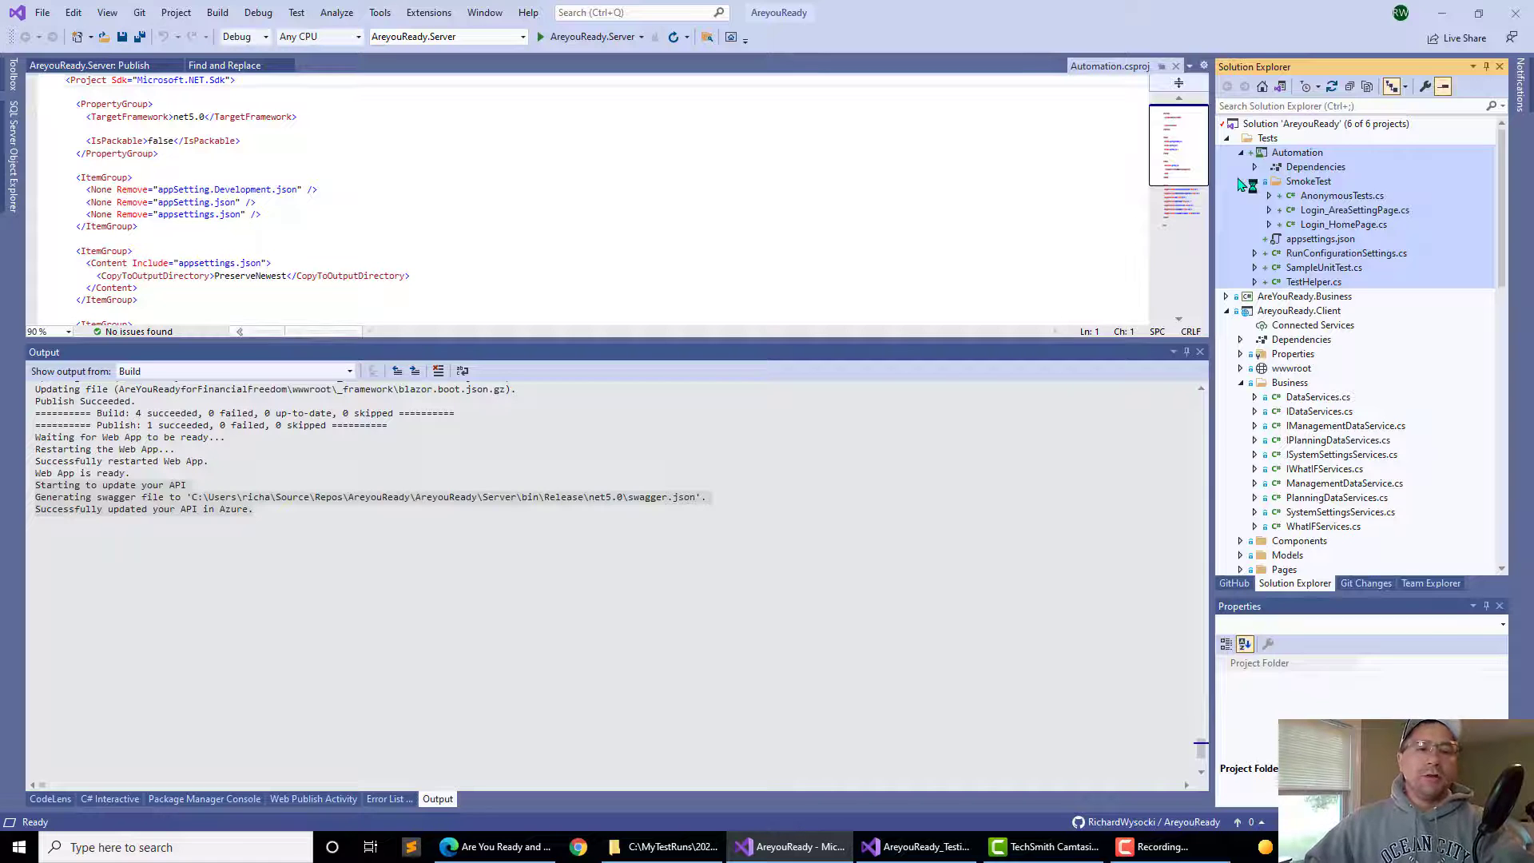
pyautogui.click(1298, 153)
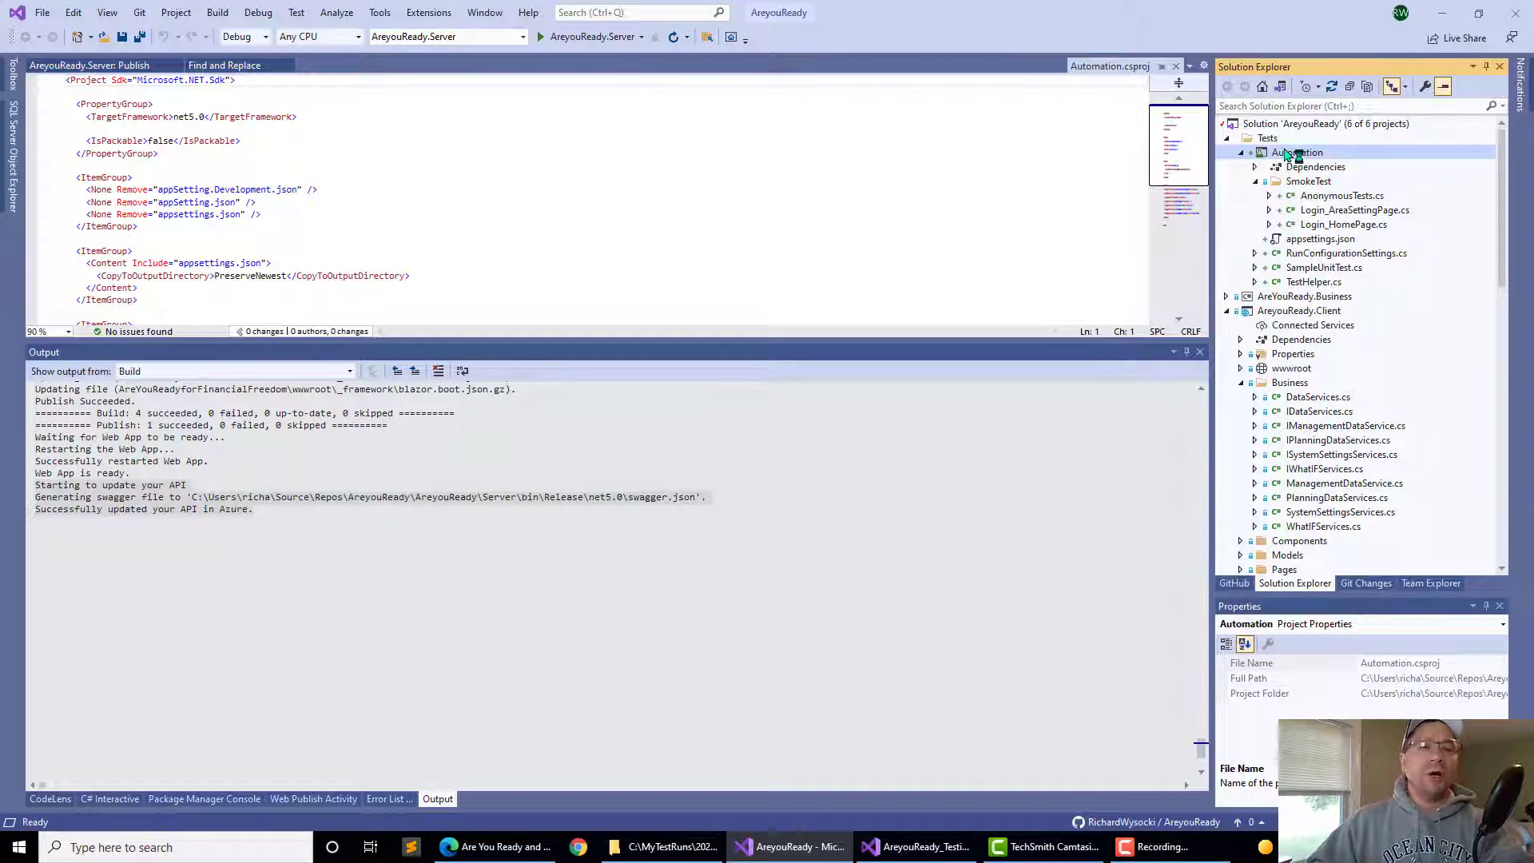
pyautogui.rightClick(1326, 124)
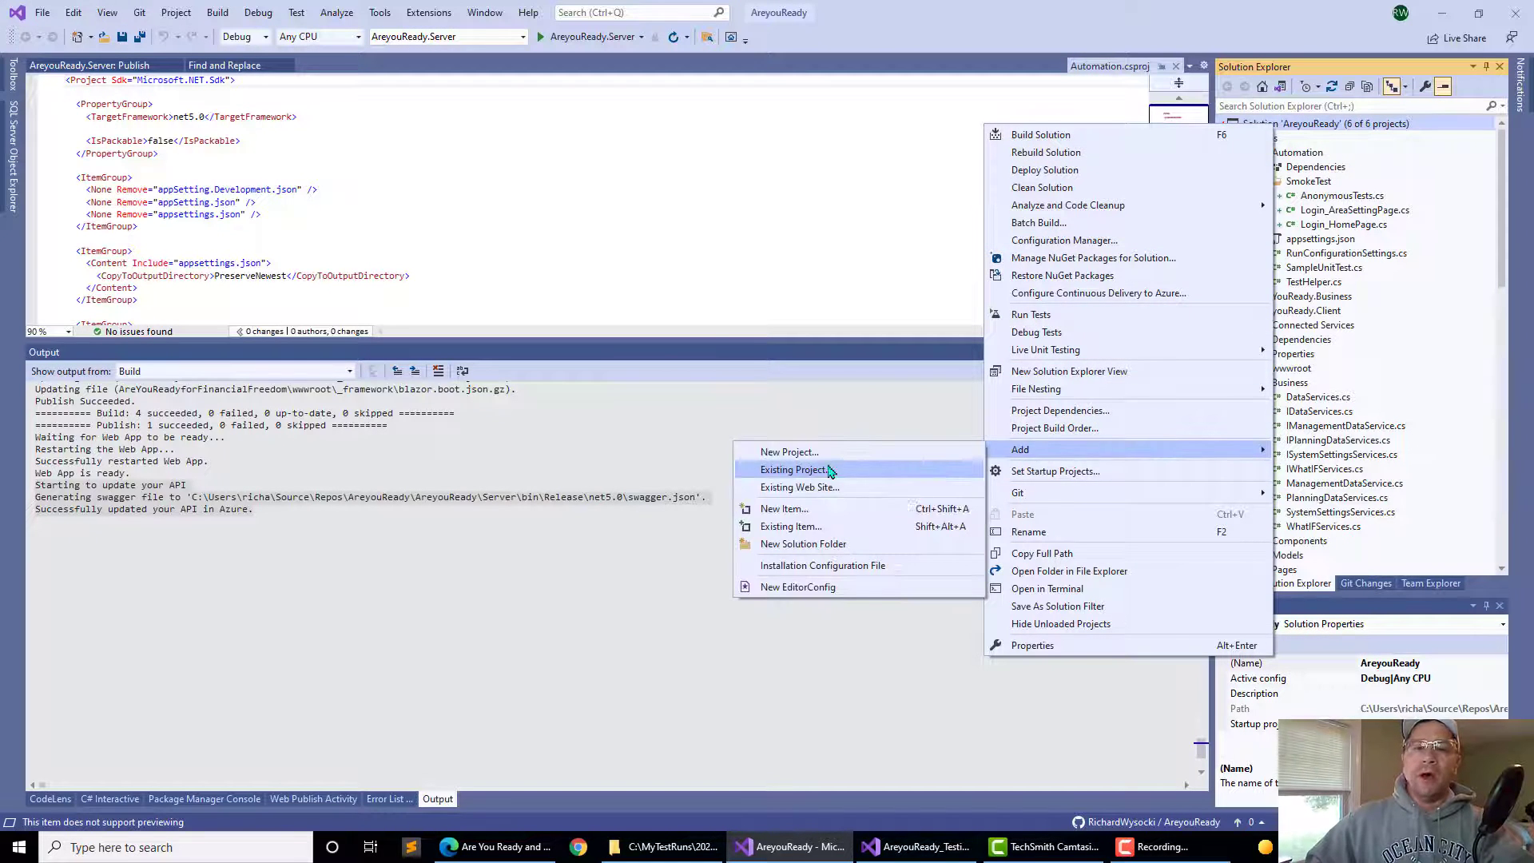
pyautogui.click(789, 450)
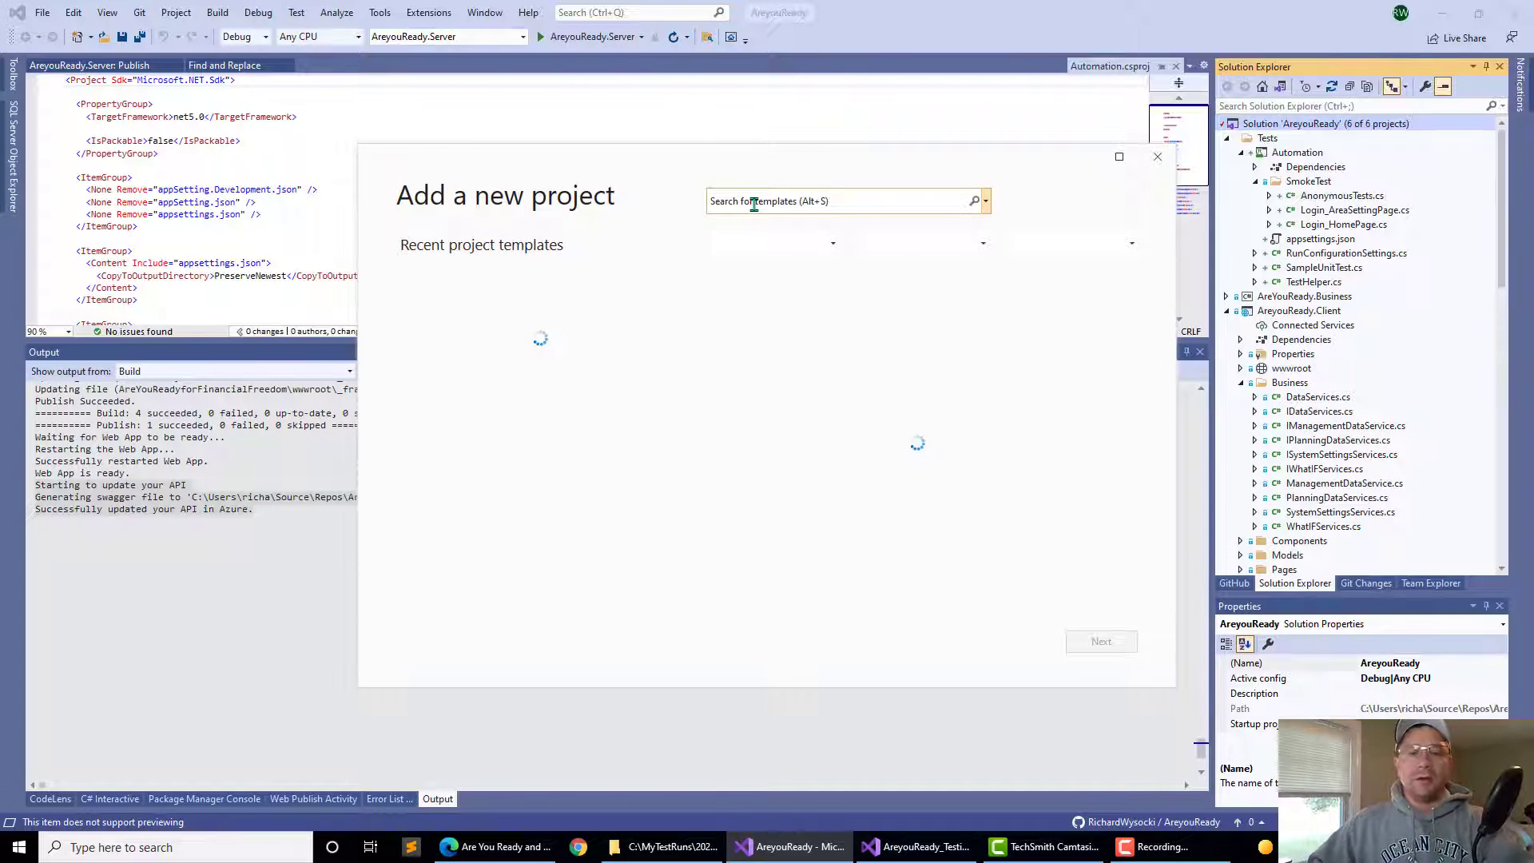
pyautogui.write('test proj')
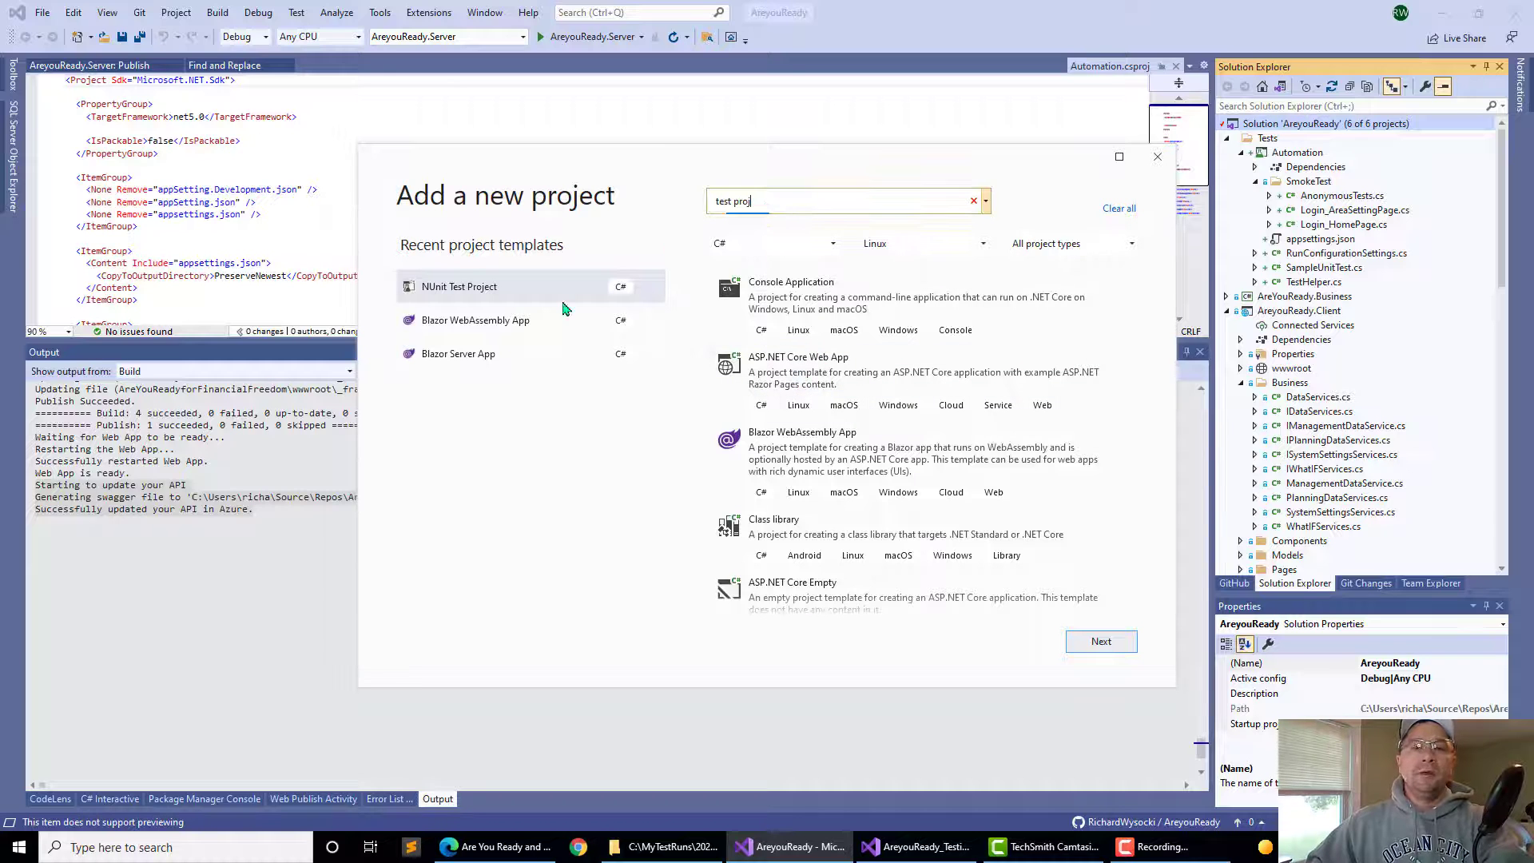
pyautogui.write('test proj')
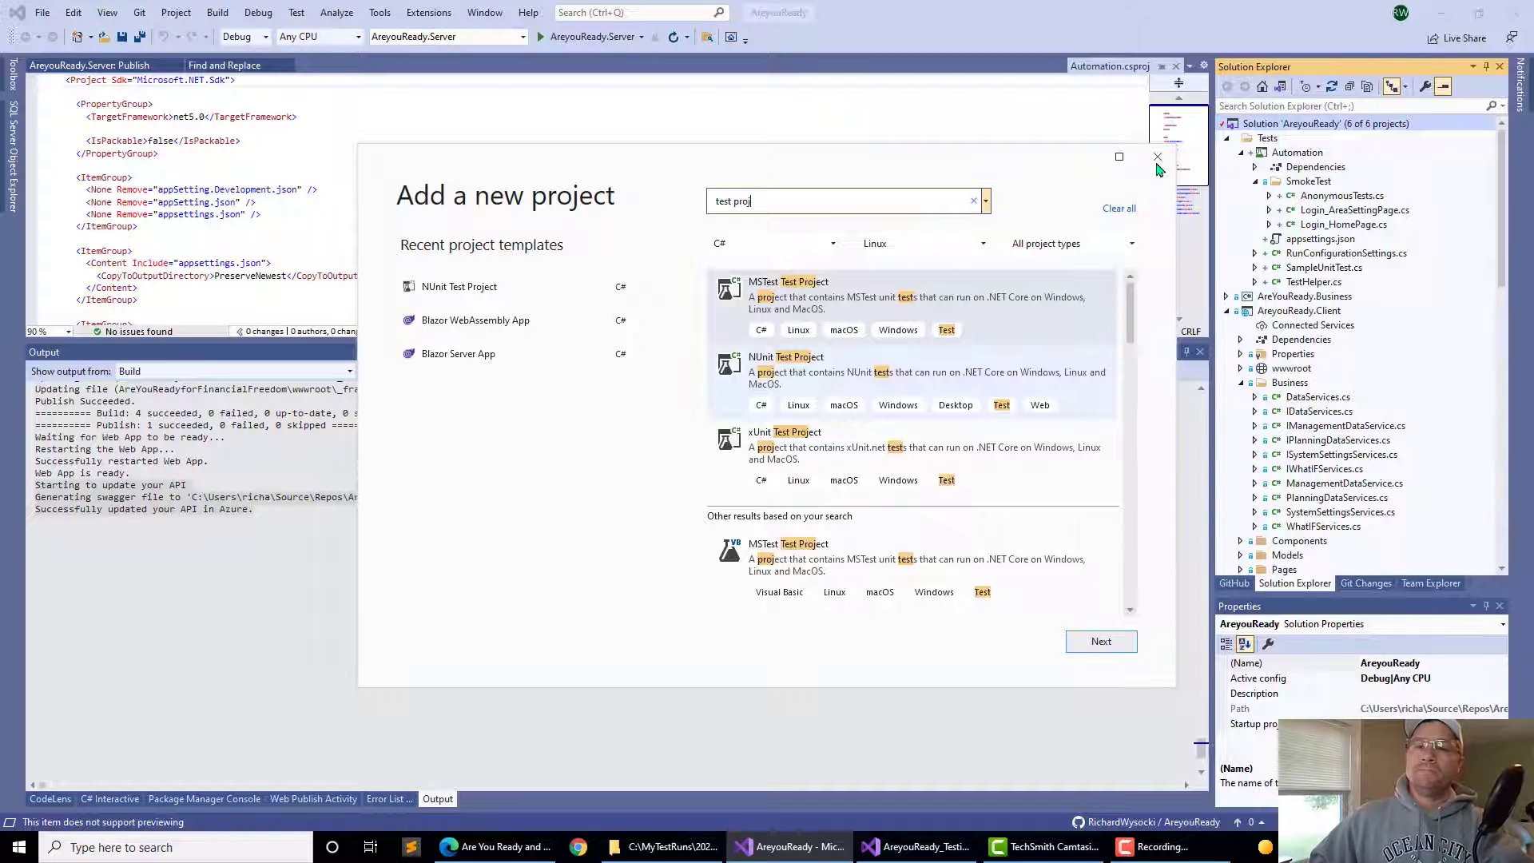
pyautogui.click(1157, 157)
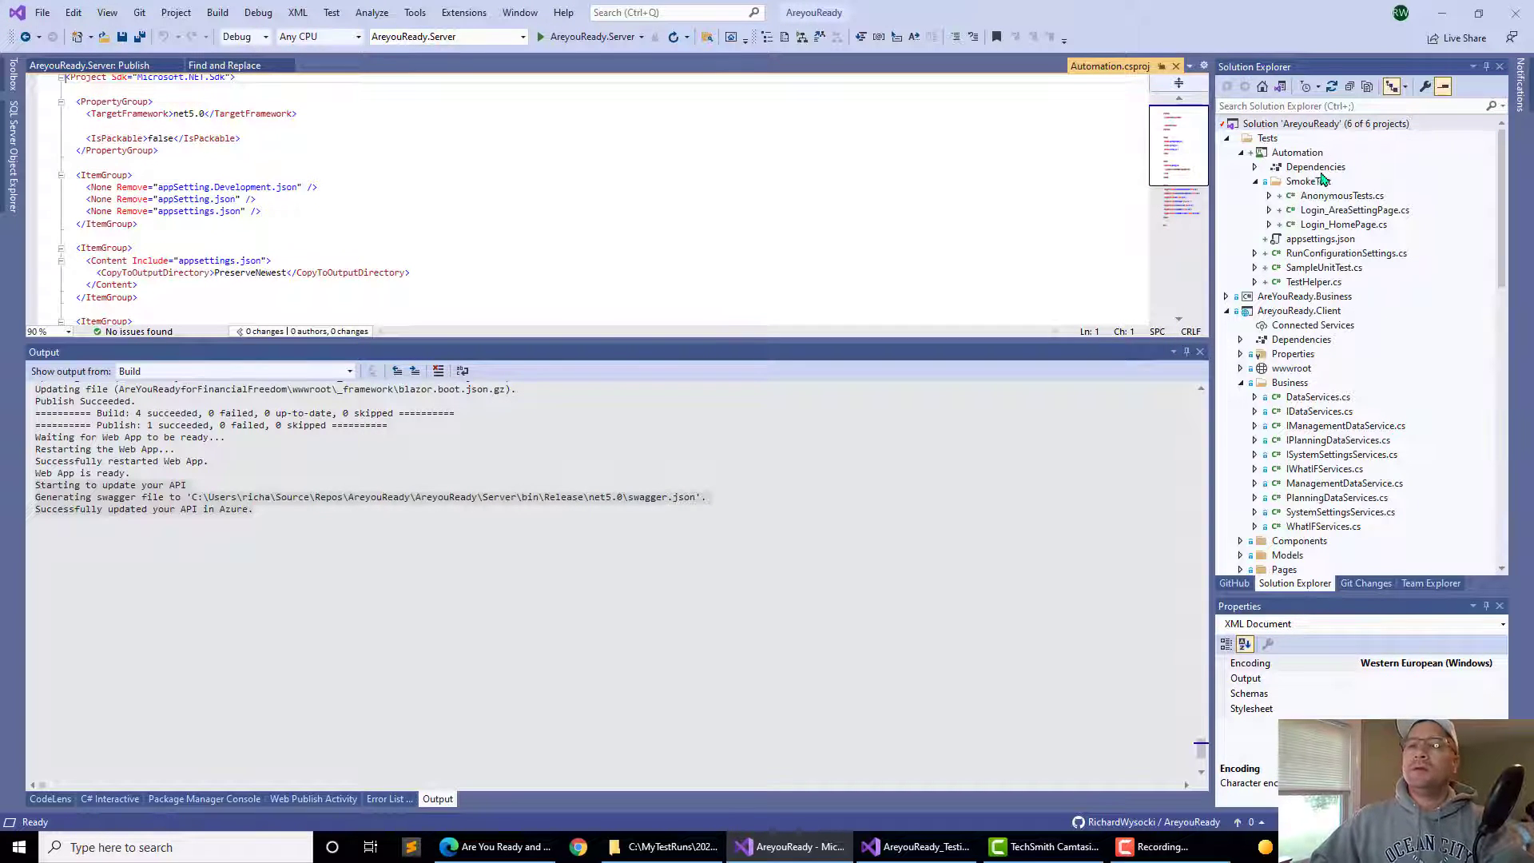
# Inspect the installed Selenium.WebDriver and ChromeDriver NuGet packages, then open SampleUnitTest.cs.
pyautogui.rightClick(1317, 166)
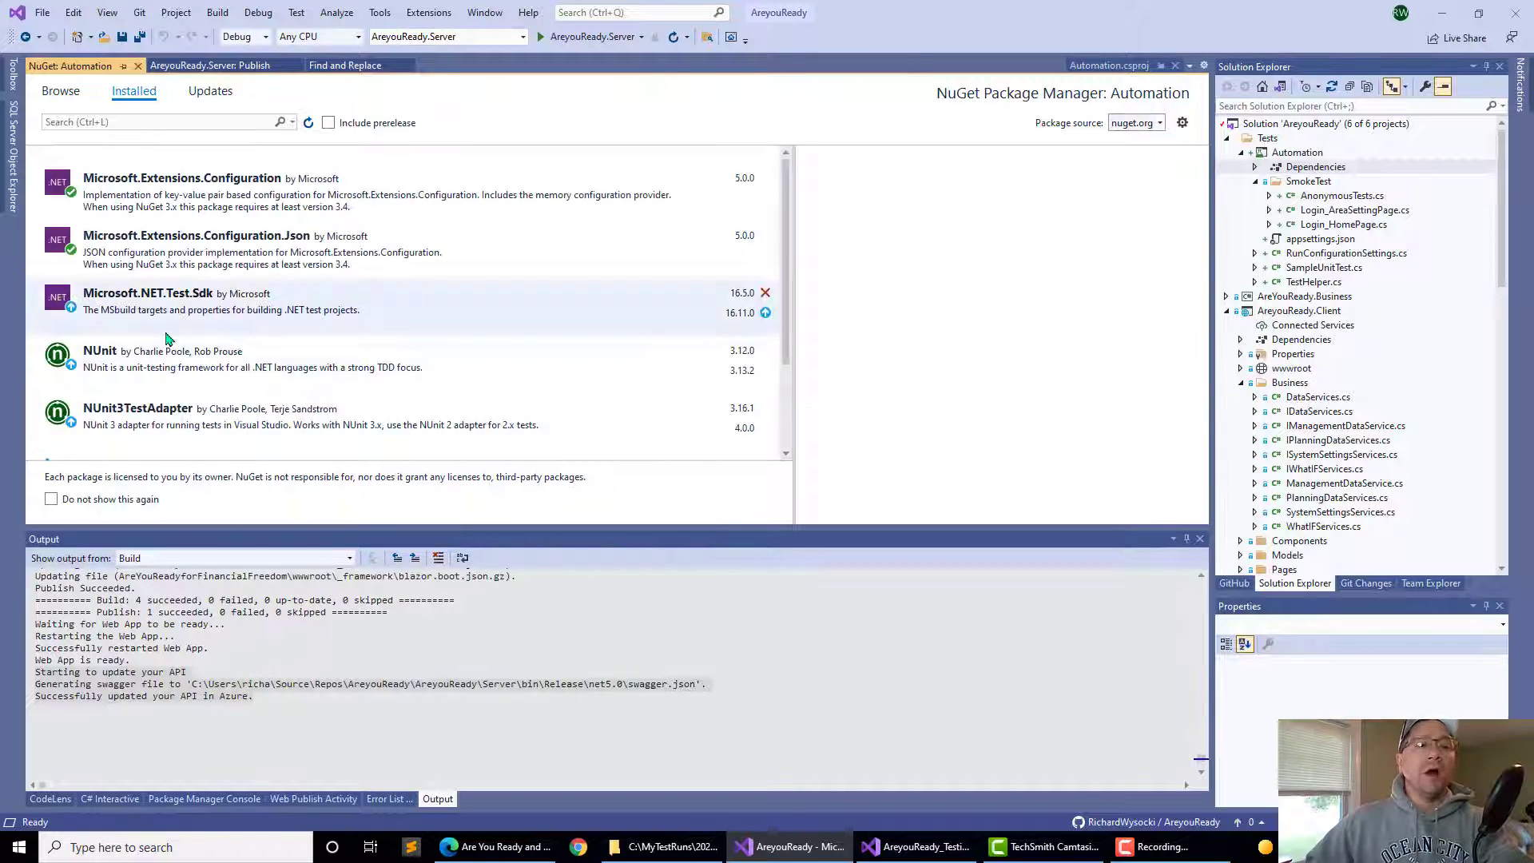
pyautogui.scroll(-3)
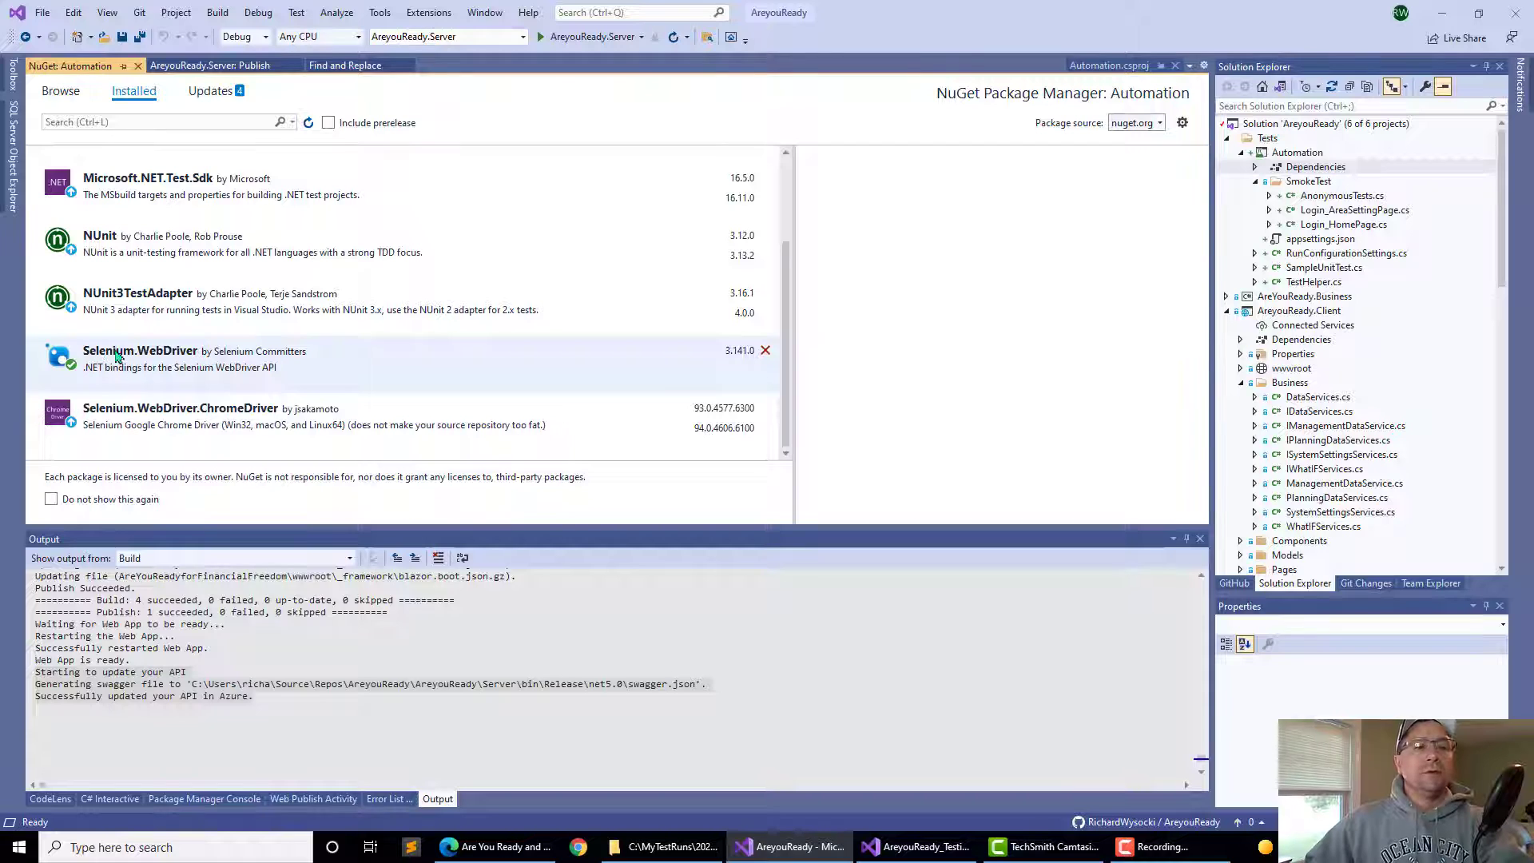
pyautogui.click(141, 350)
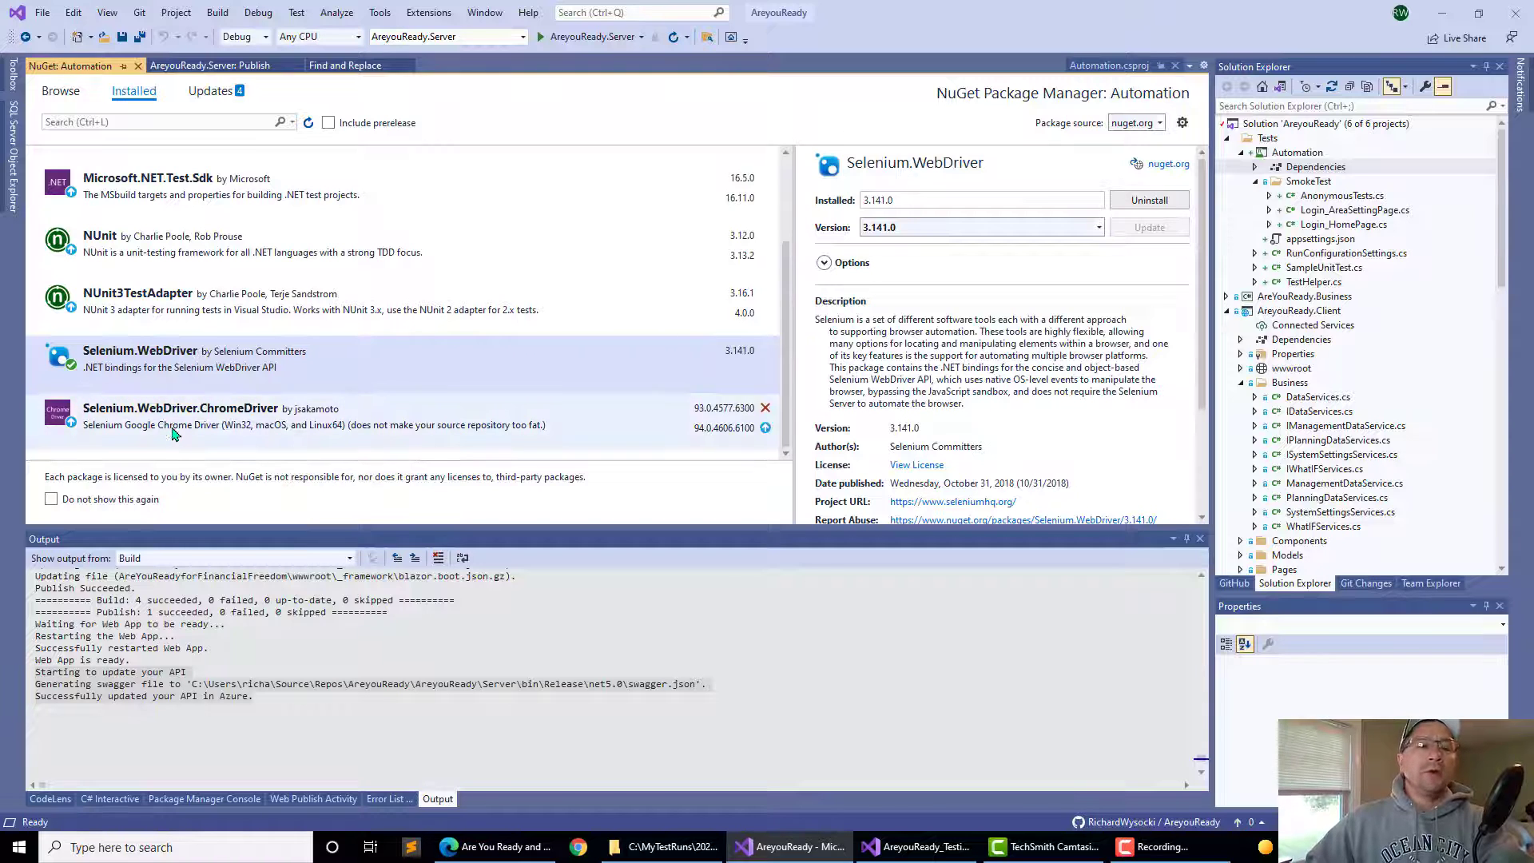
pyautogui.click(182, 409)
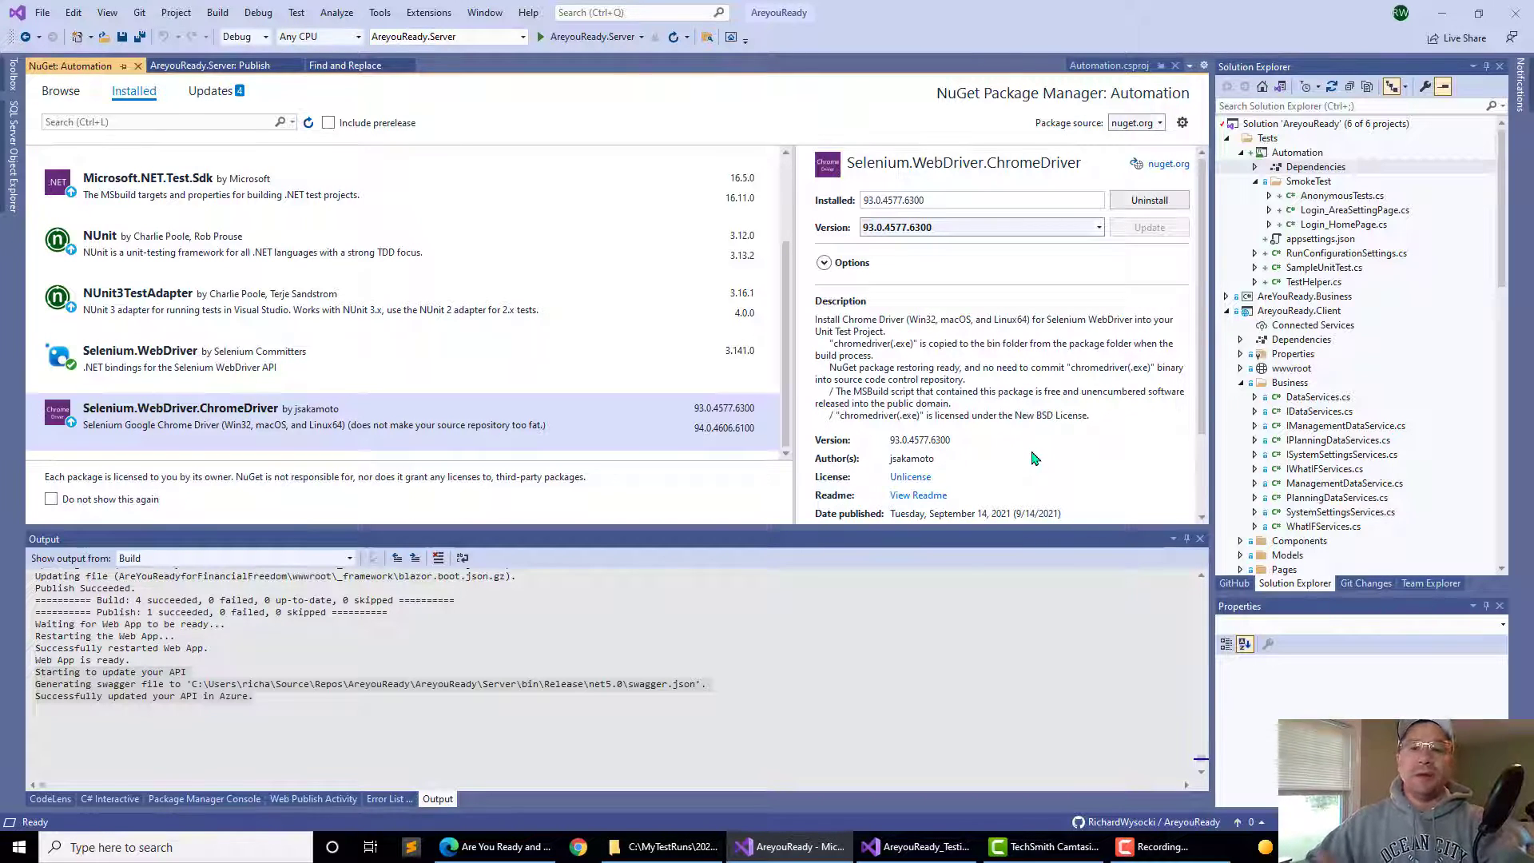
pyautogui.doubleClick(1324, 266)
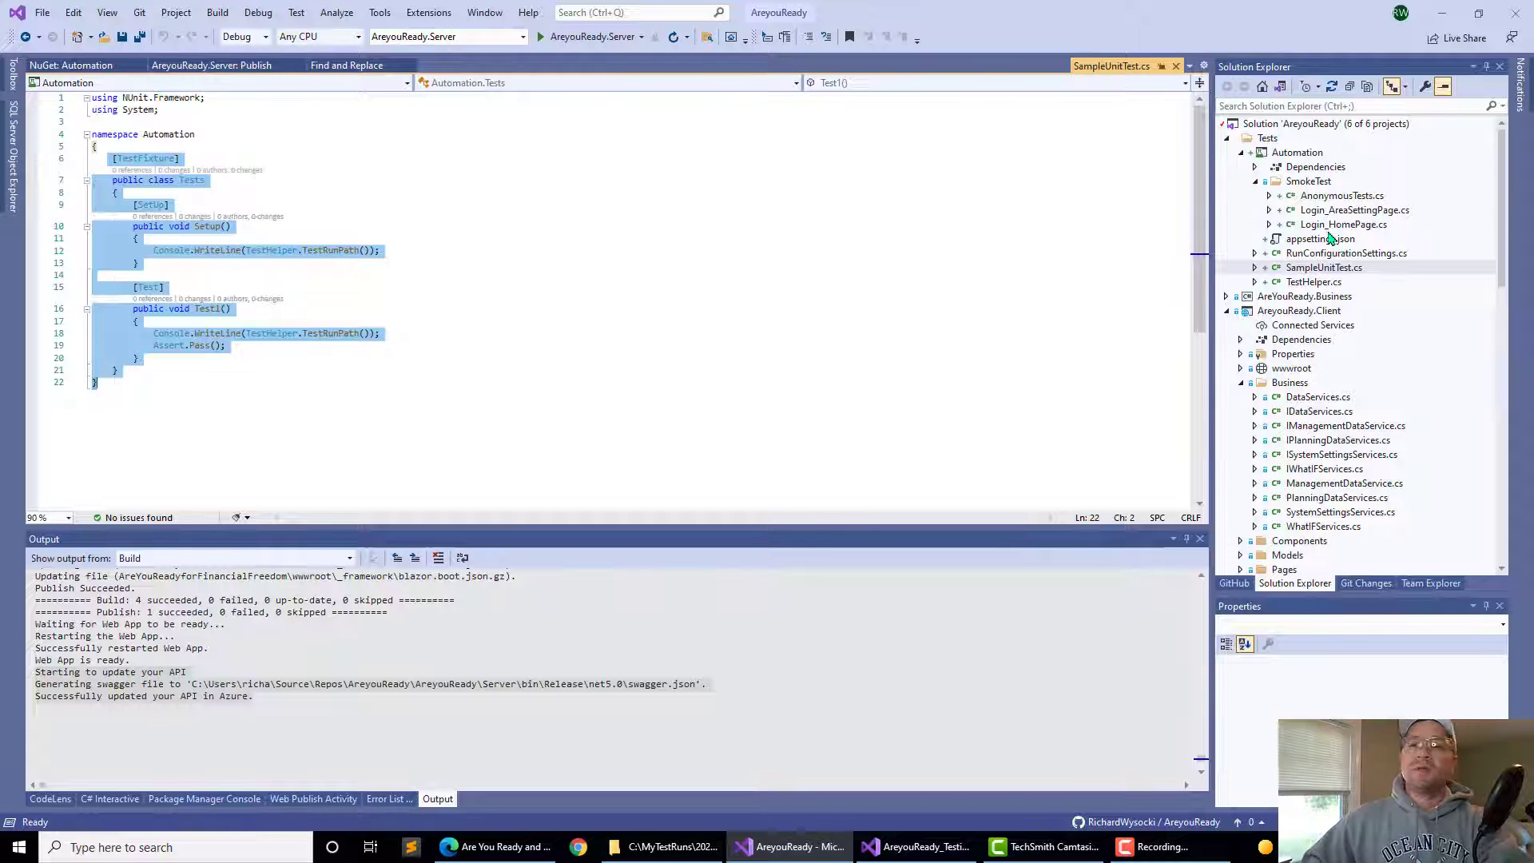
# Open AnonymousTests.cs from the SmokeTest folder to see its ChromeDriver setup and IndexDefaultPage test.
pyautogui.doubleClick(1342, 195)
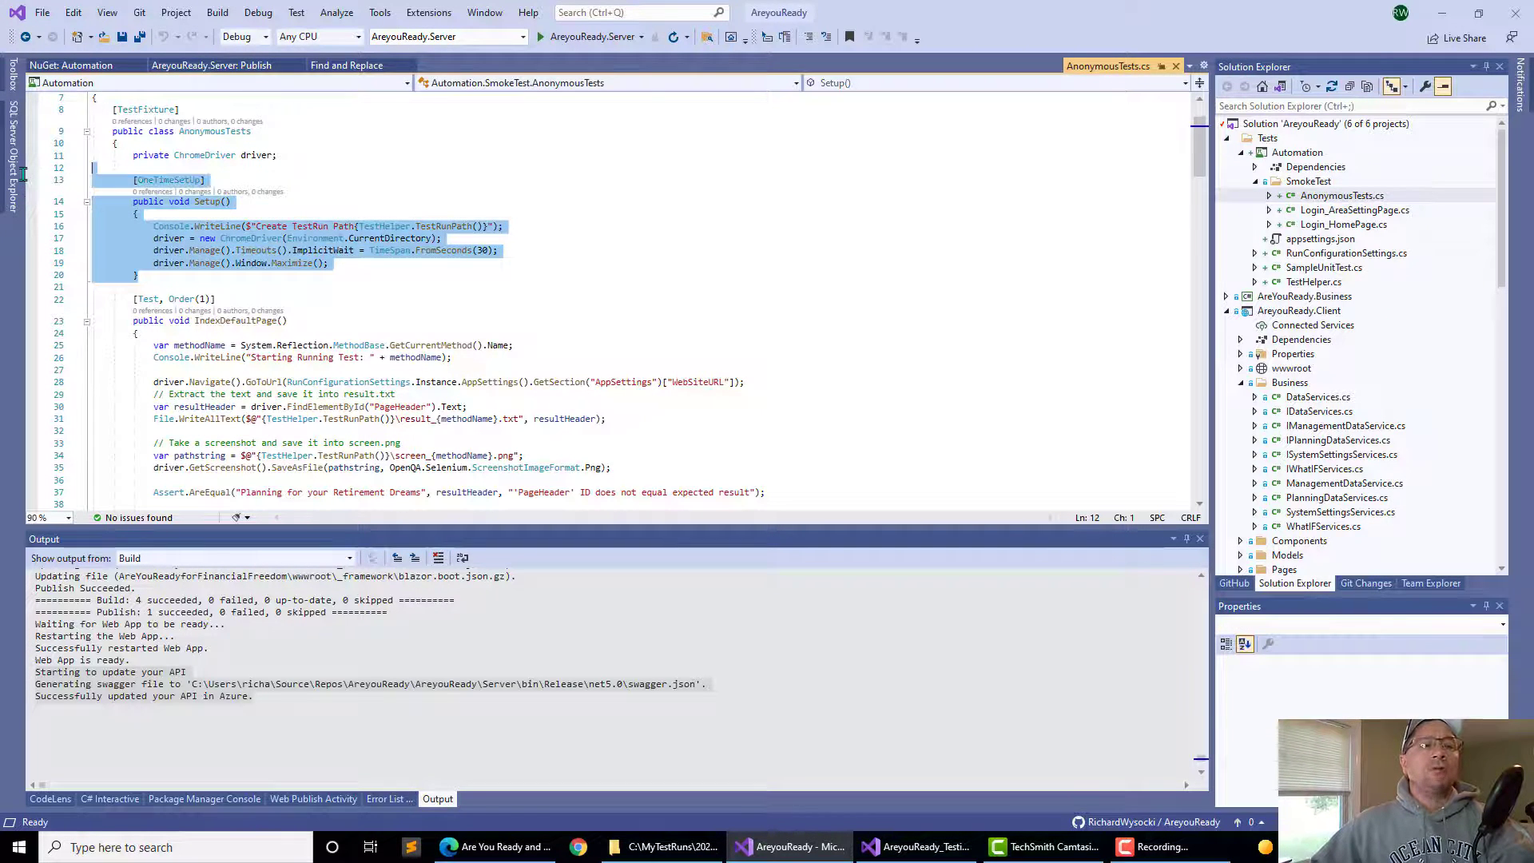
# Review the AnonymousTests Setup driver lines and page tests, then bring up Login_HomePage.cs from Solution Explorer.
pyautogui.click(361, 272)
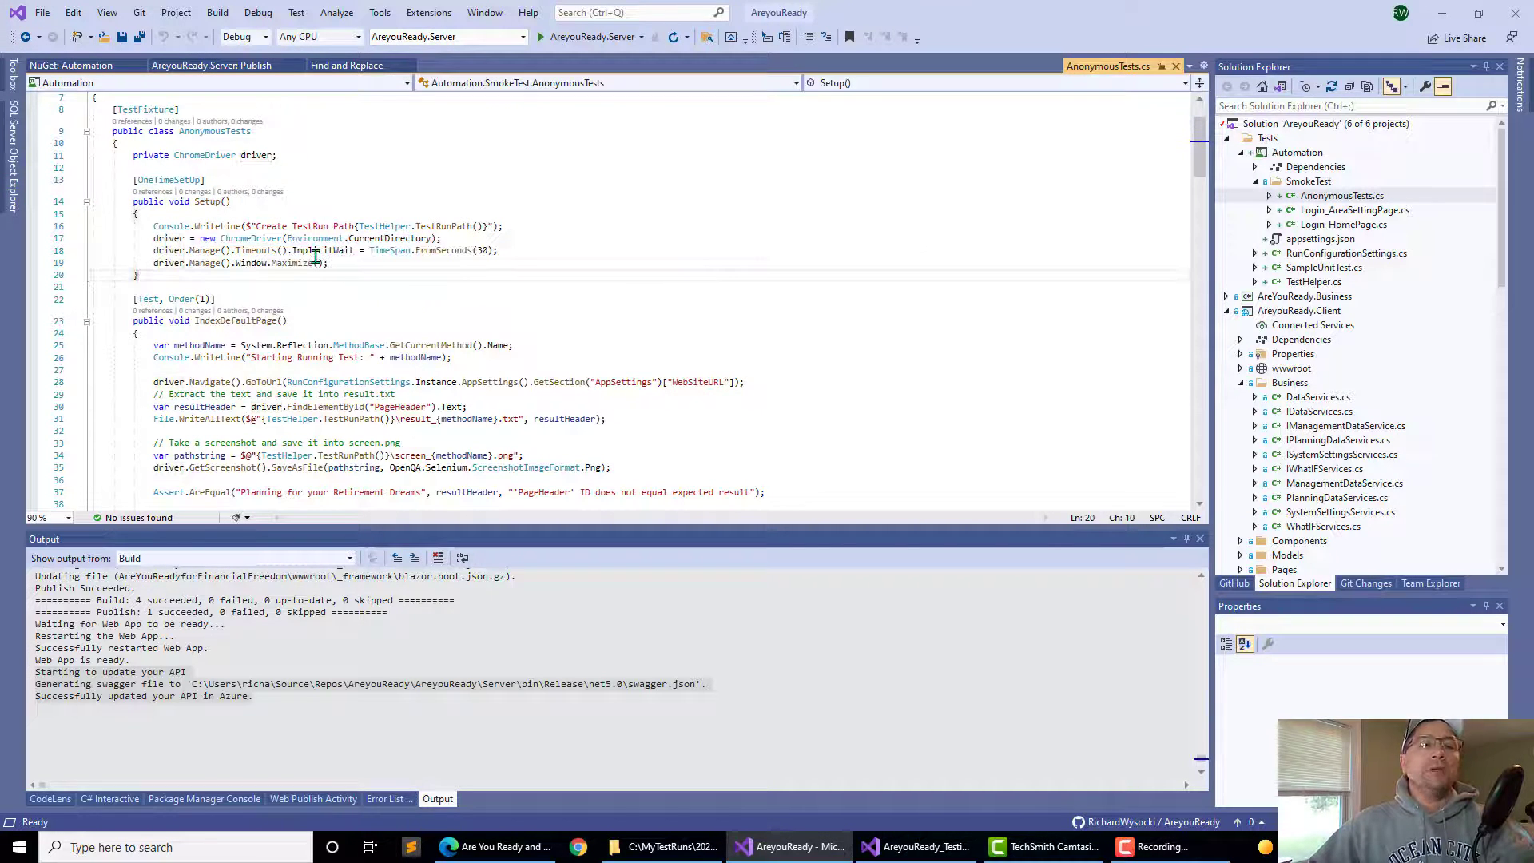
pyautogui.doubleClick(316, 249)
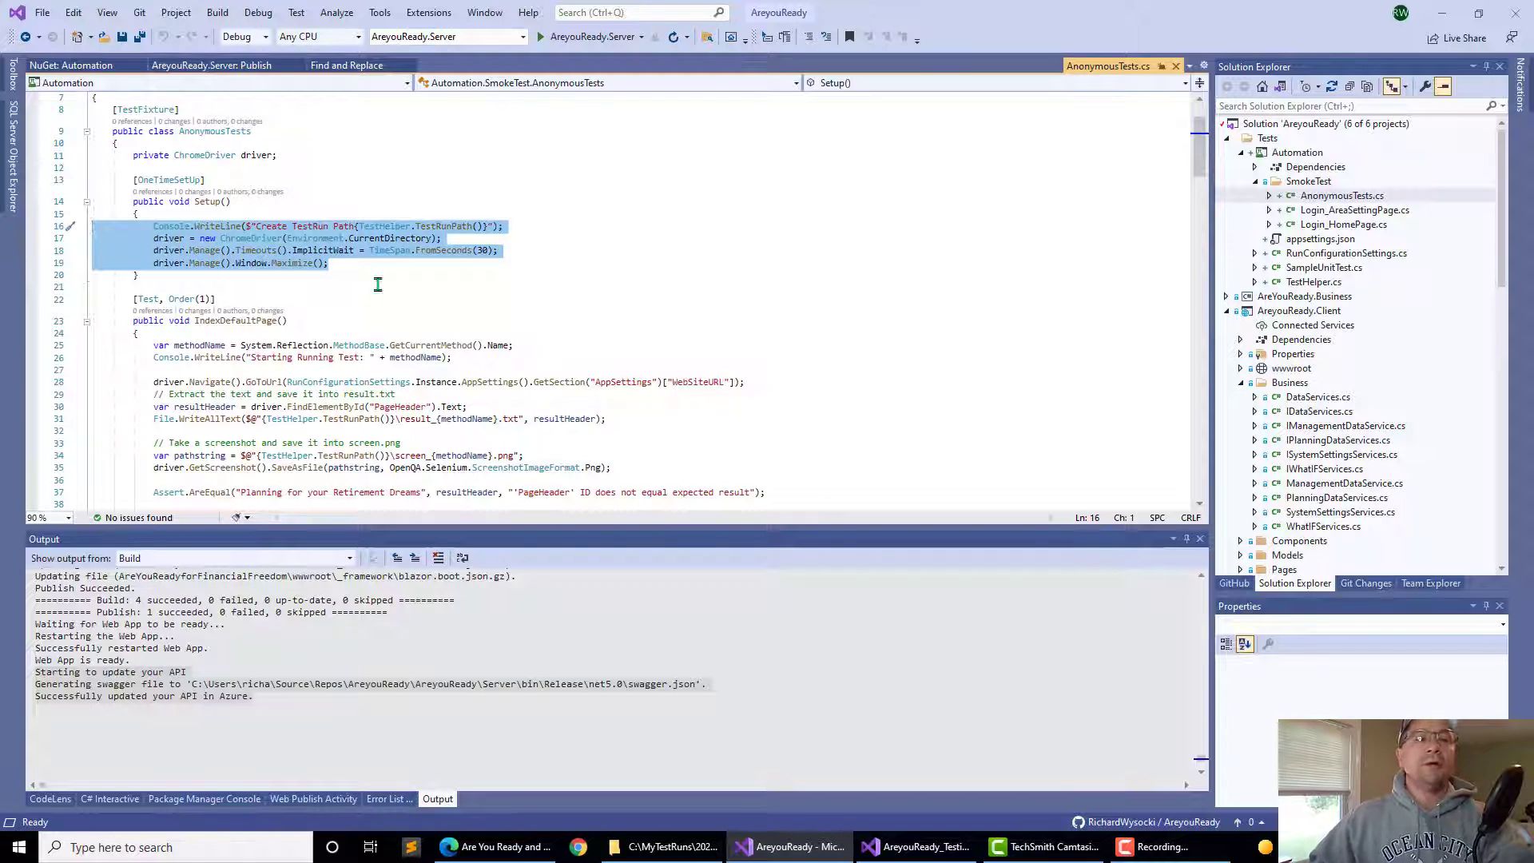
pyautogui.scroll(-3)
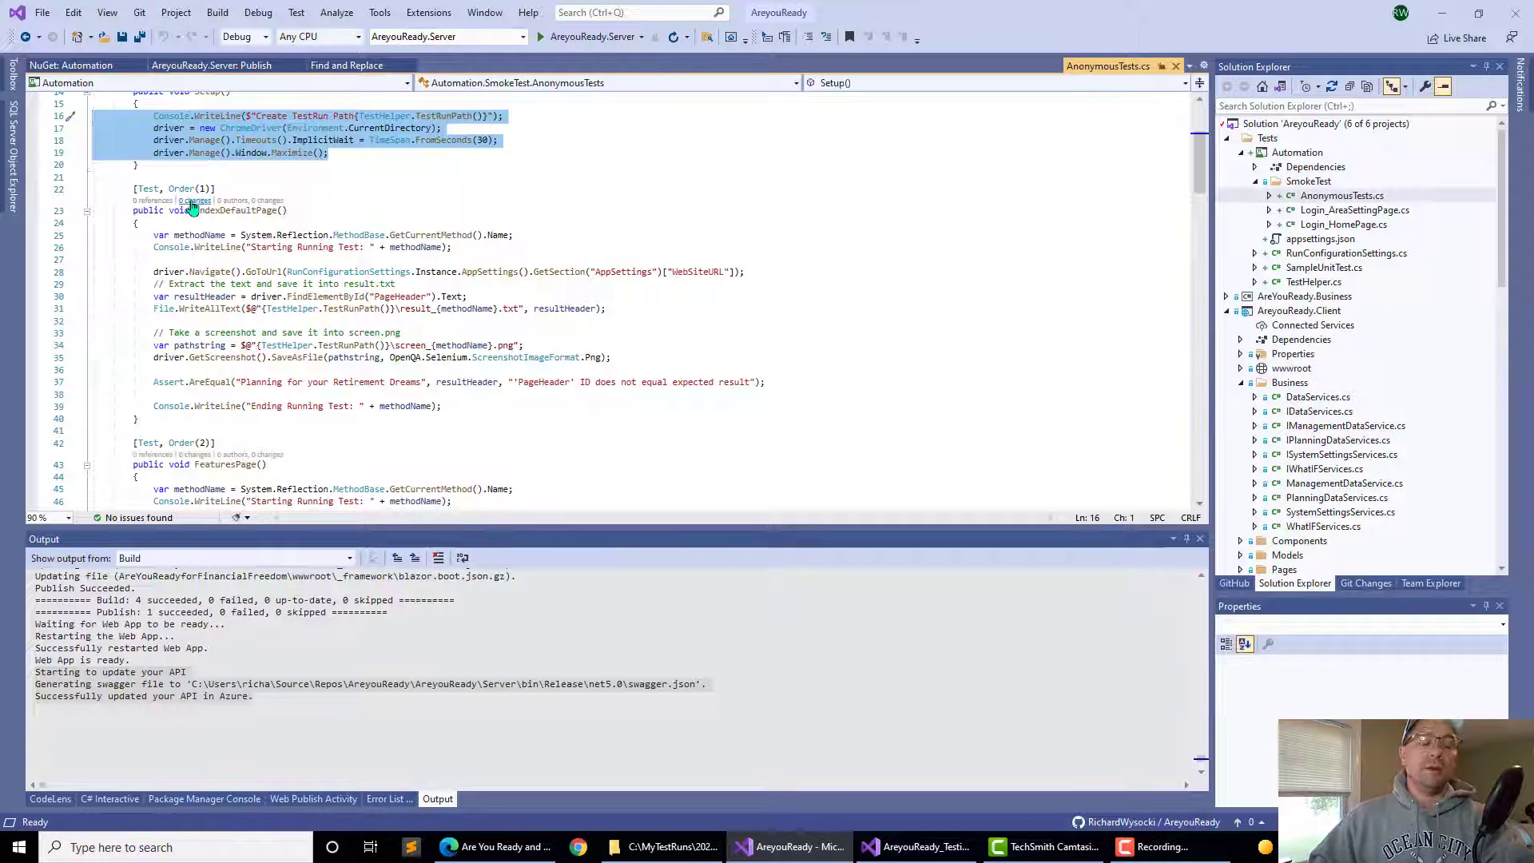
pyautogui.moveTo(230, 211)
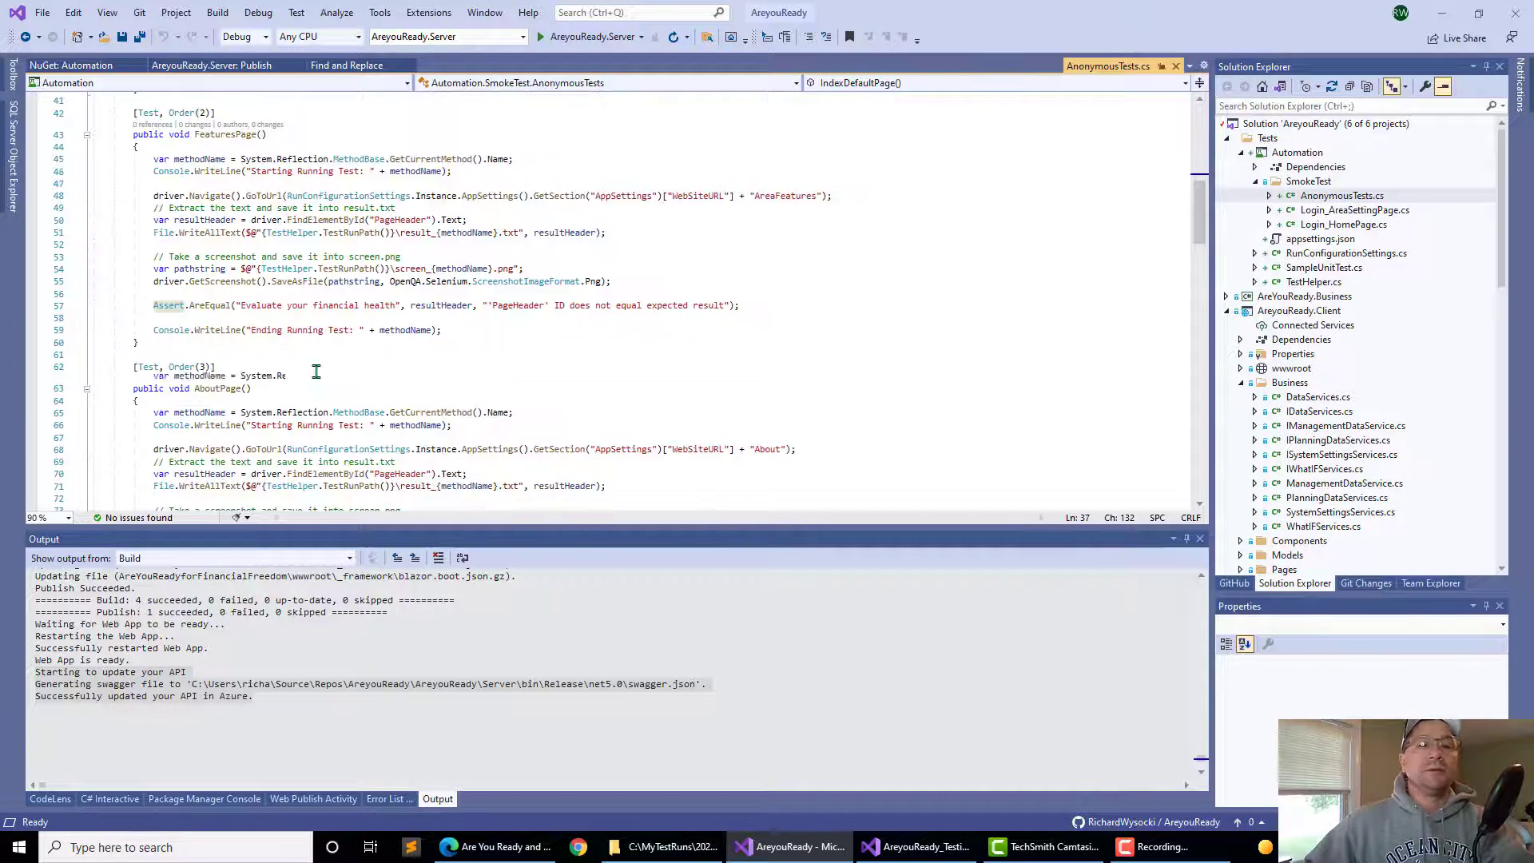
pyautogui.scroll(-3)
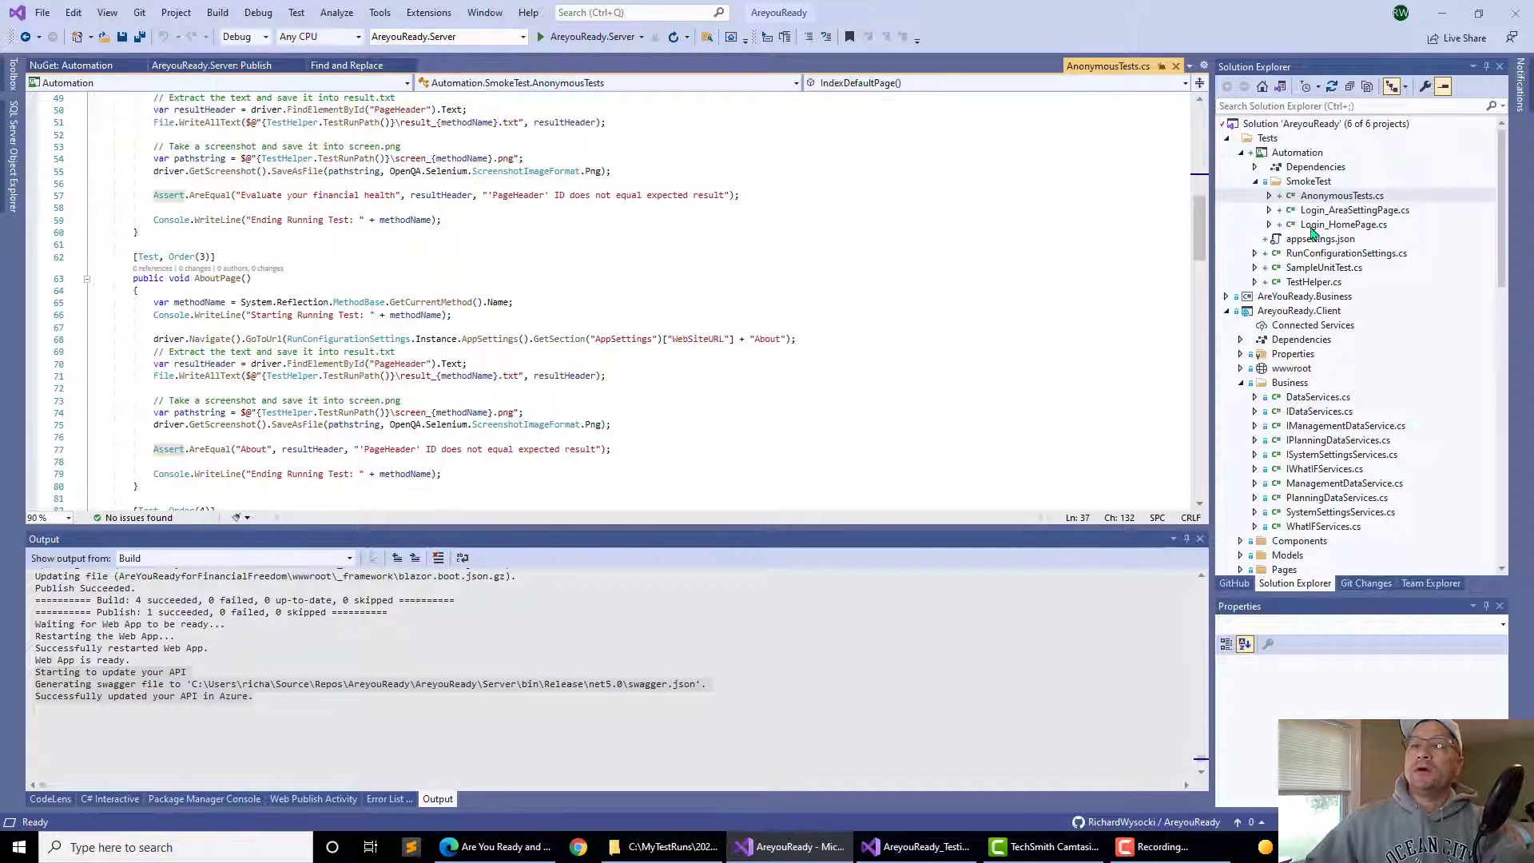
pyautogui.doubleClick(1346, 224)
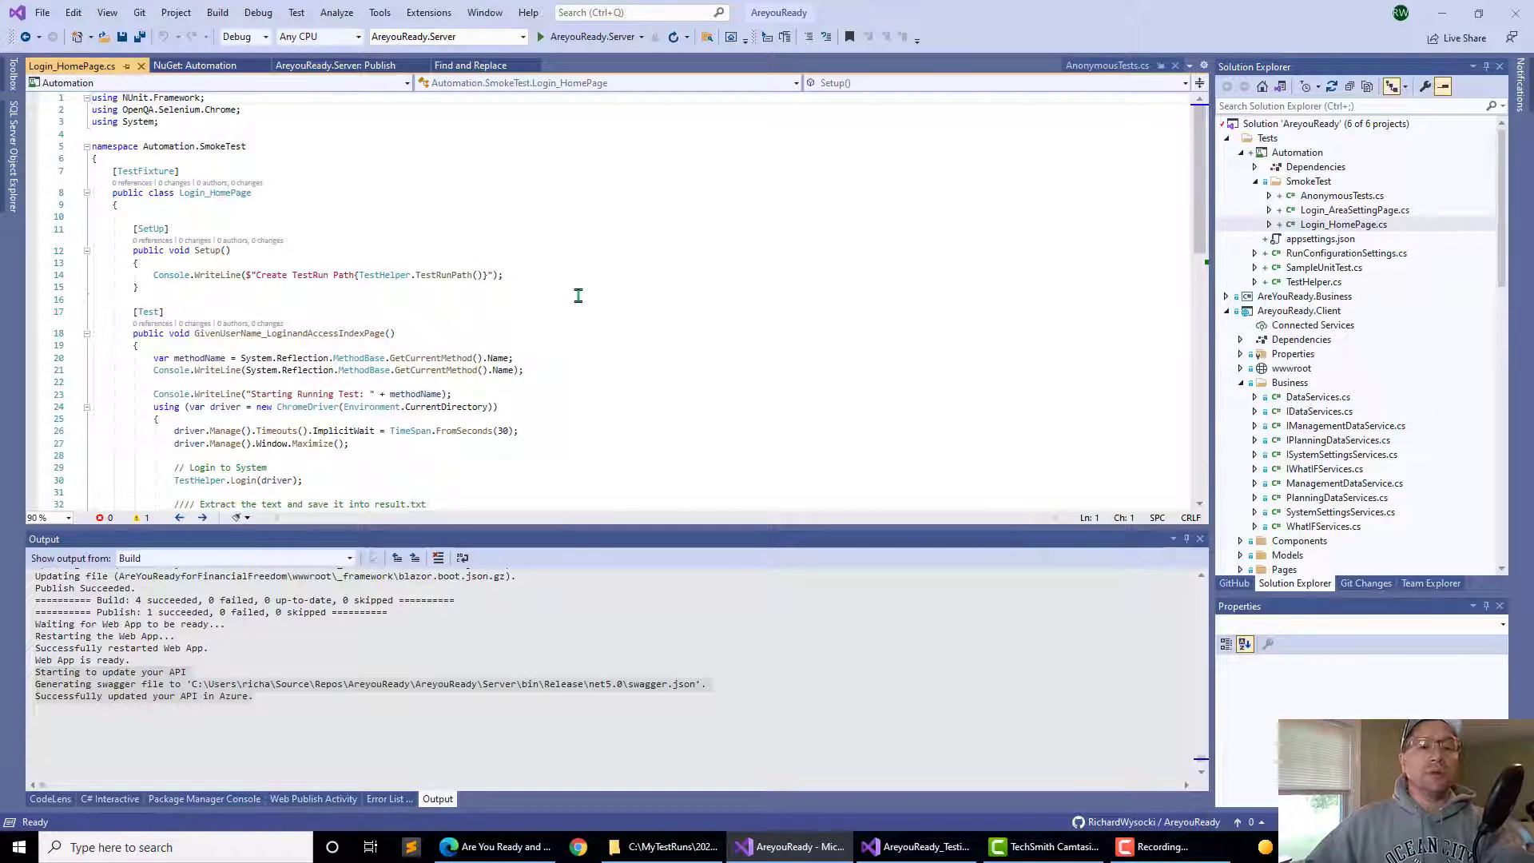
# Review the GivenUserName_LoginandAccessIndexPage test and go to the definition of its TestHelper.Login call.
pyautogui.scroll(-3)
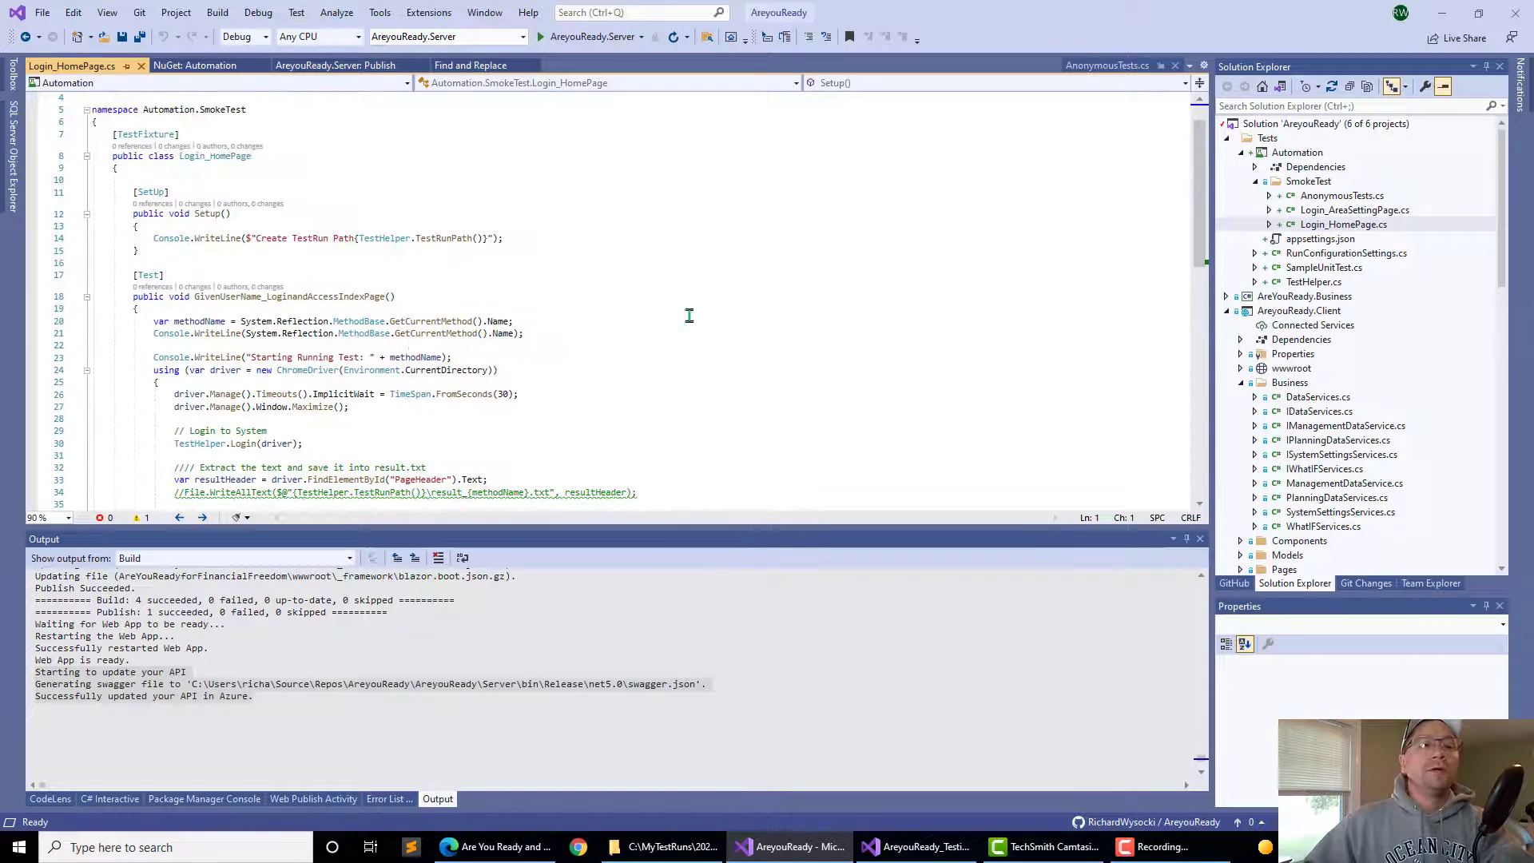
pyautogui.scroll(-3)
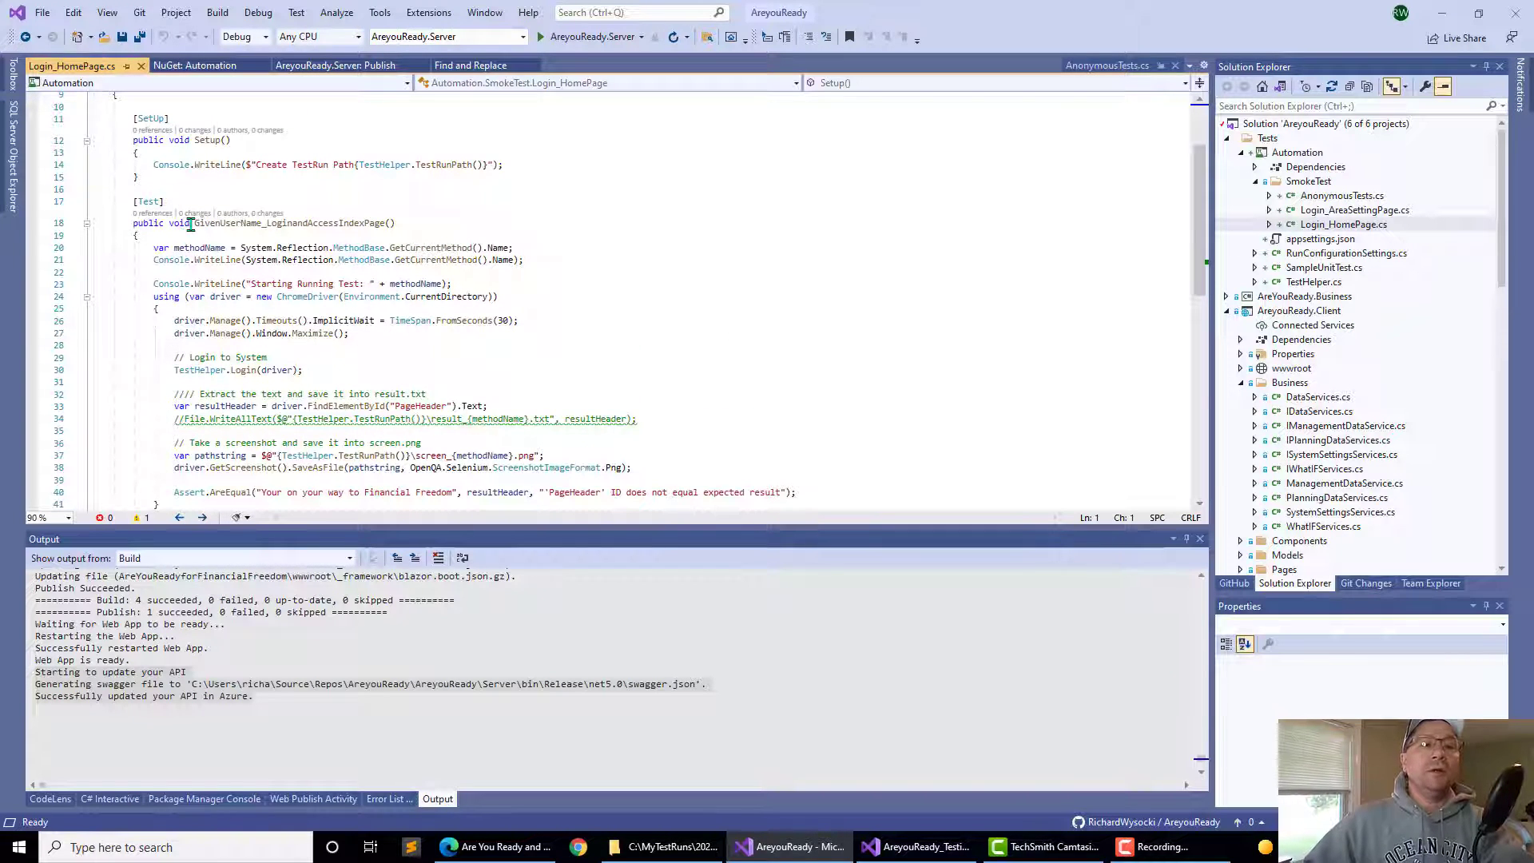
pyautogui.doubleClick(279, 222)
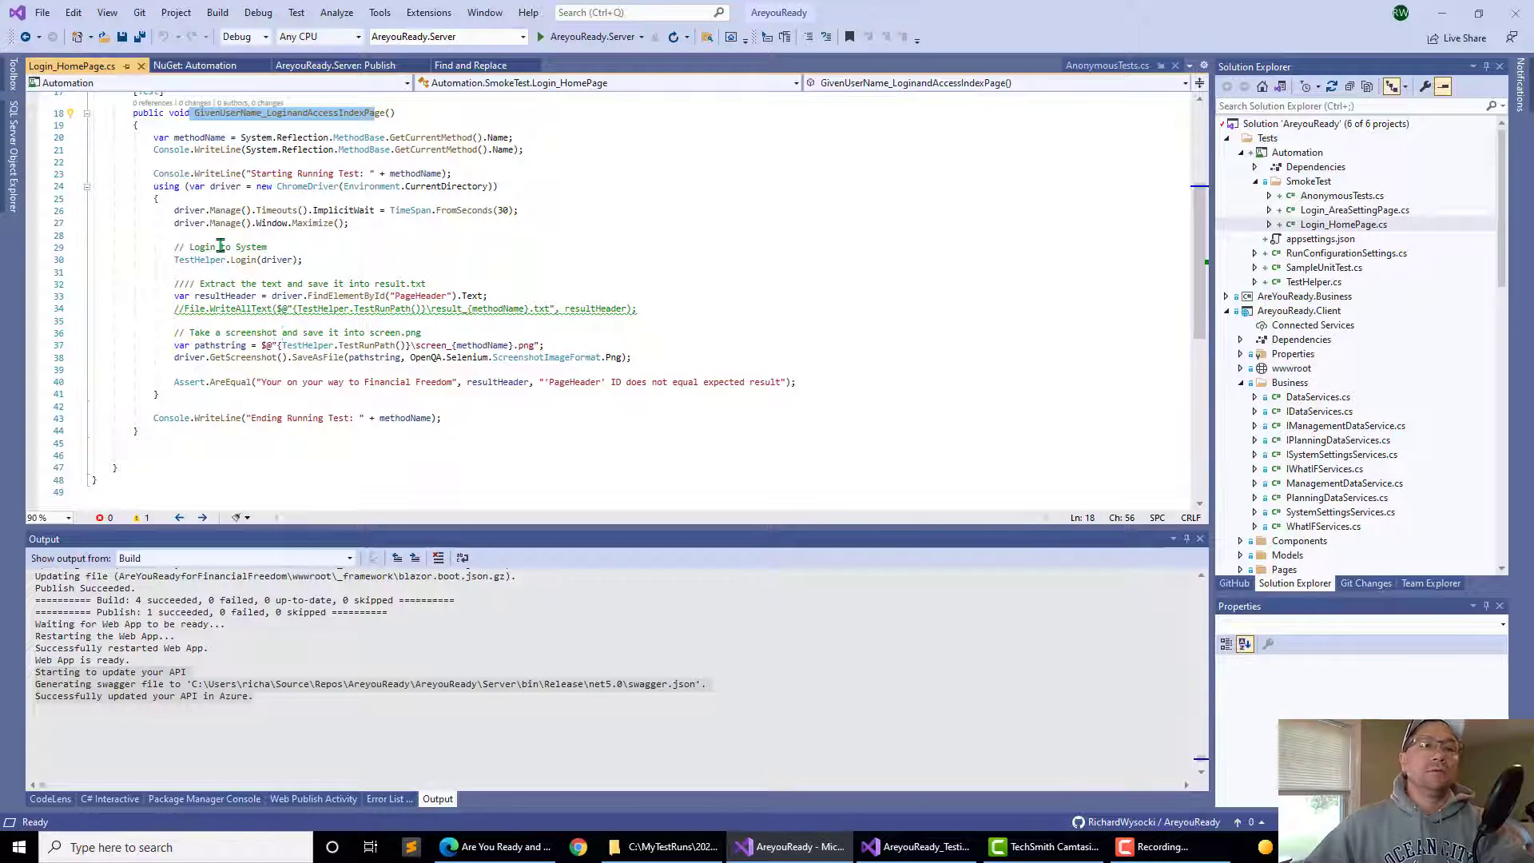
pyautogui.click(269, 246)
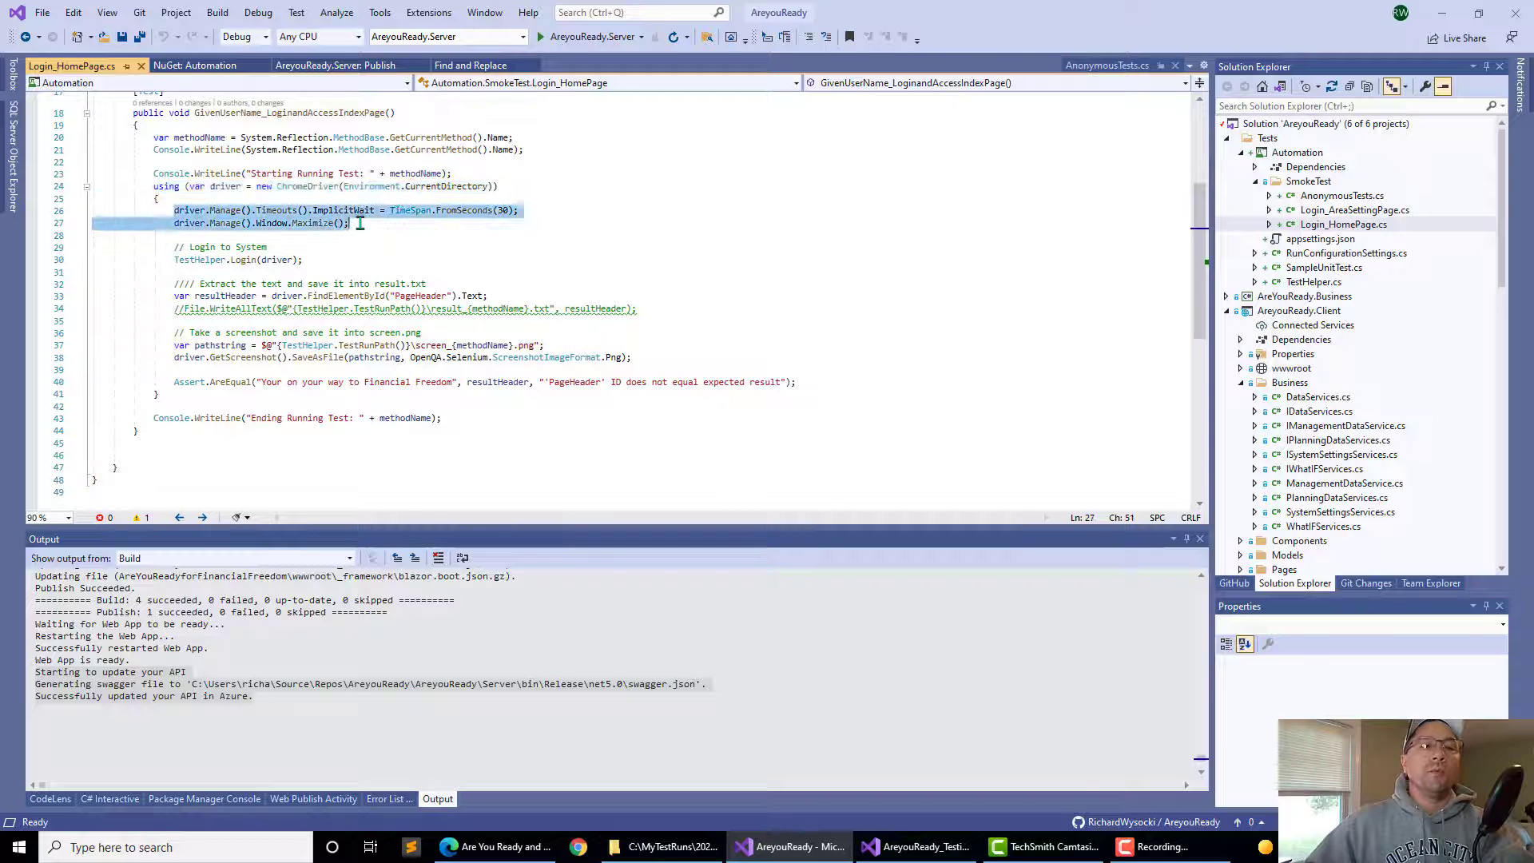
pyautogui.click(202, 259)
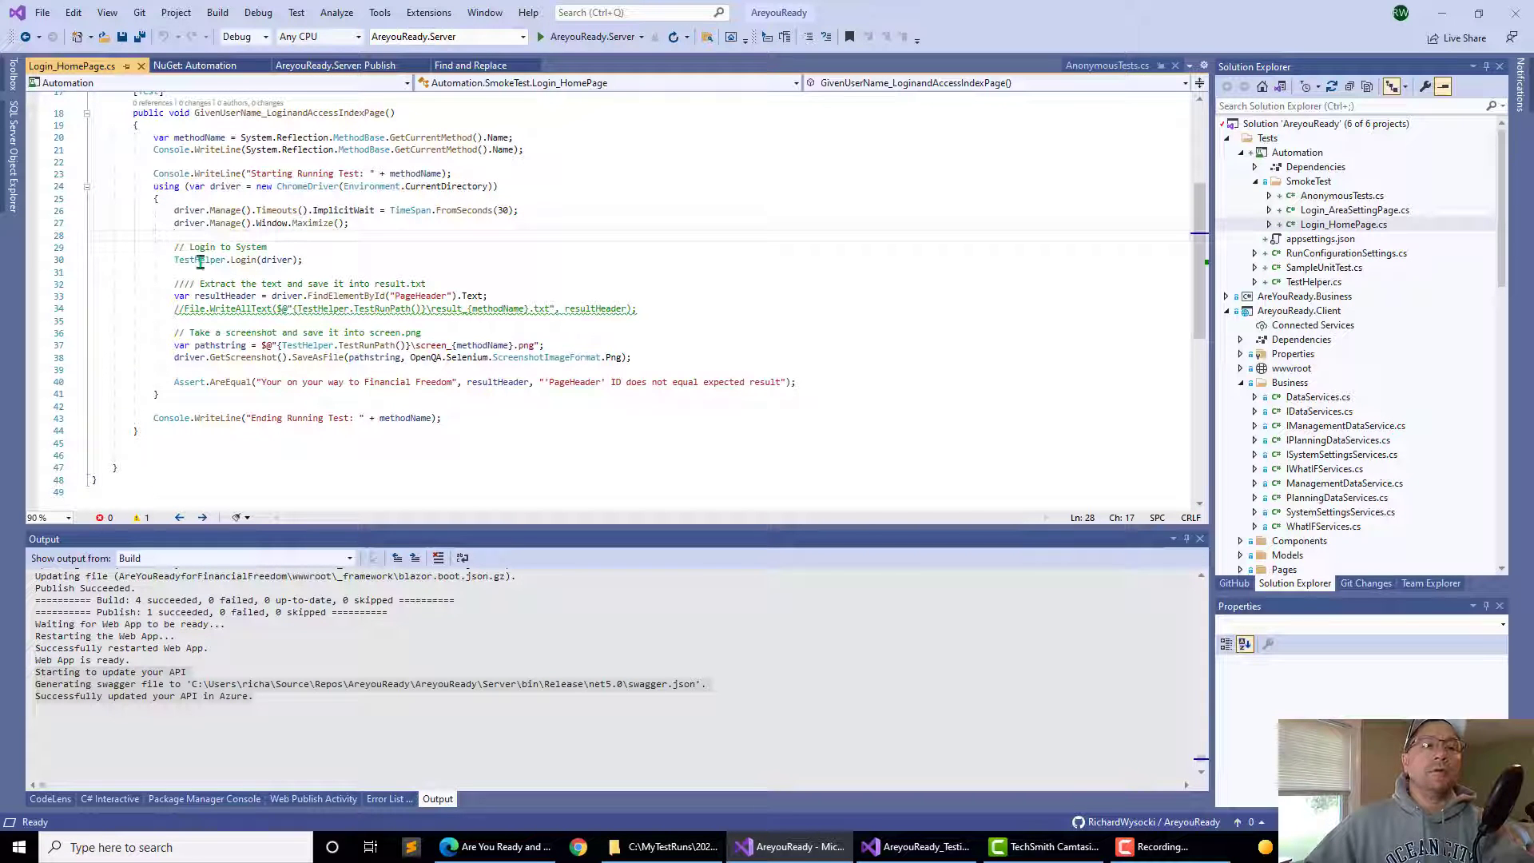
pyautogui.moveTo(172, 246); pyautogui.dragTo(308, 260)
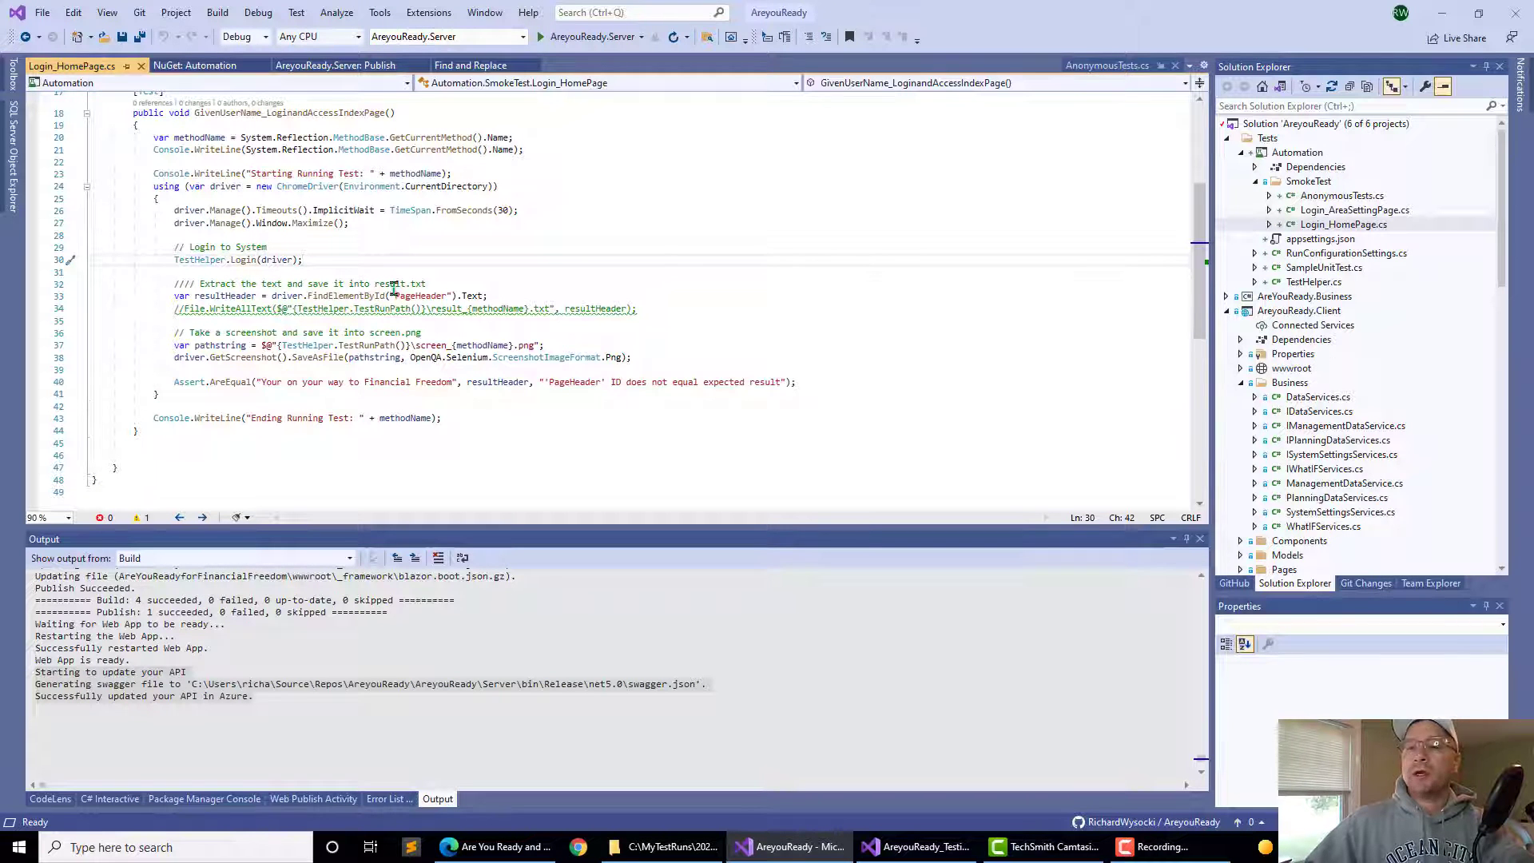
pyautogui.rightClick(391, 284)
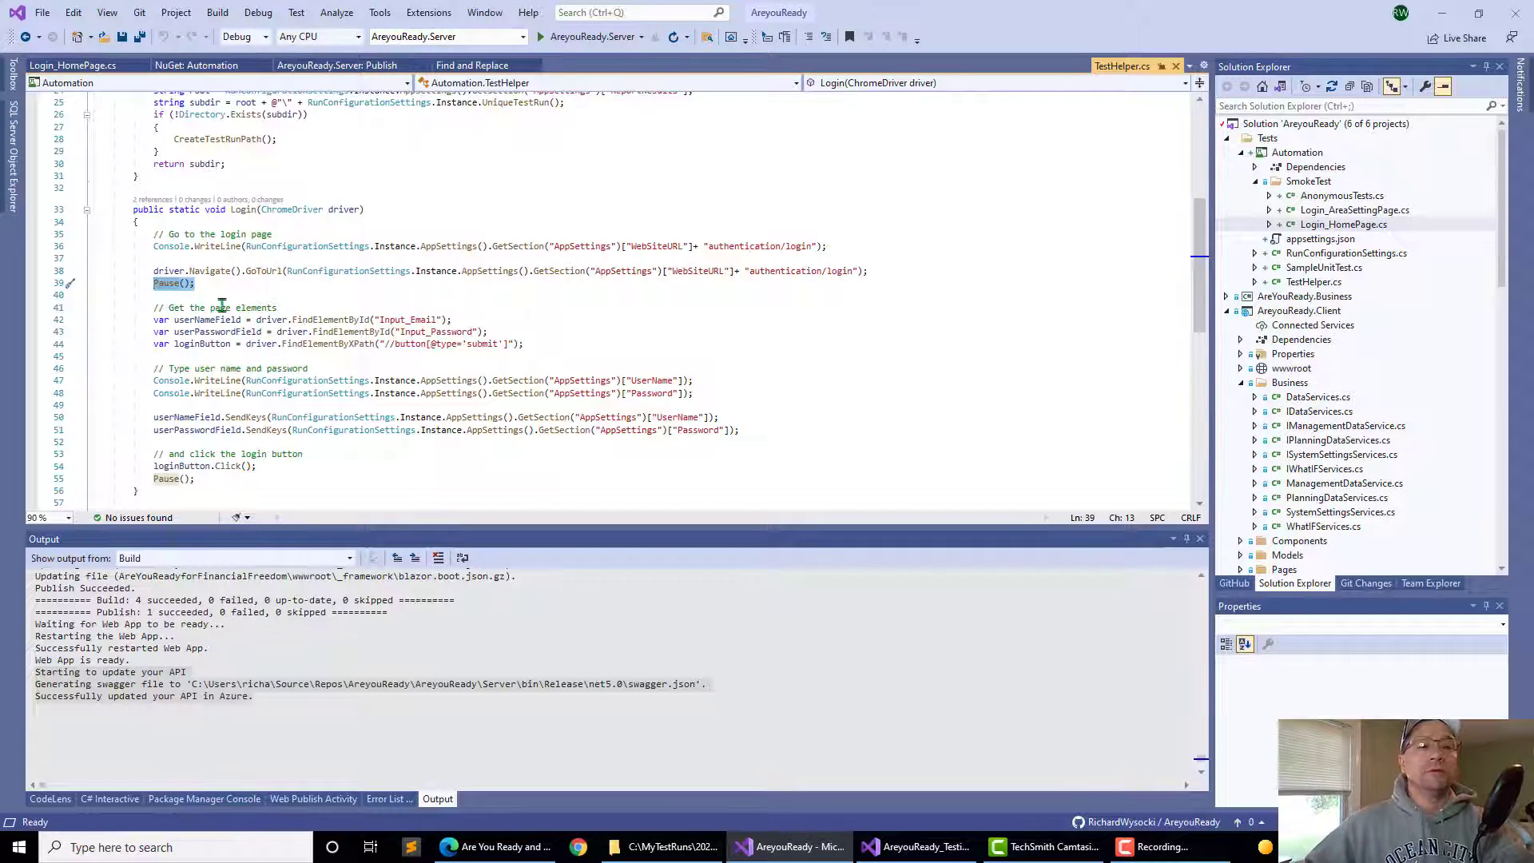
pyautogui.moveTo(300, 332)
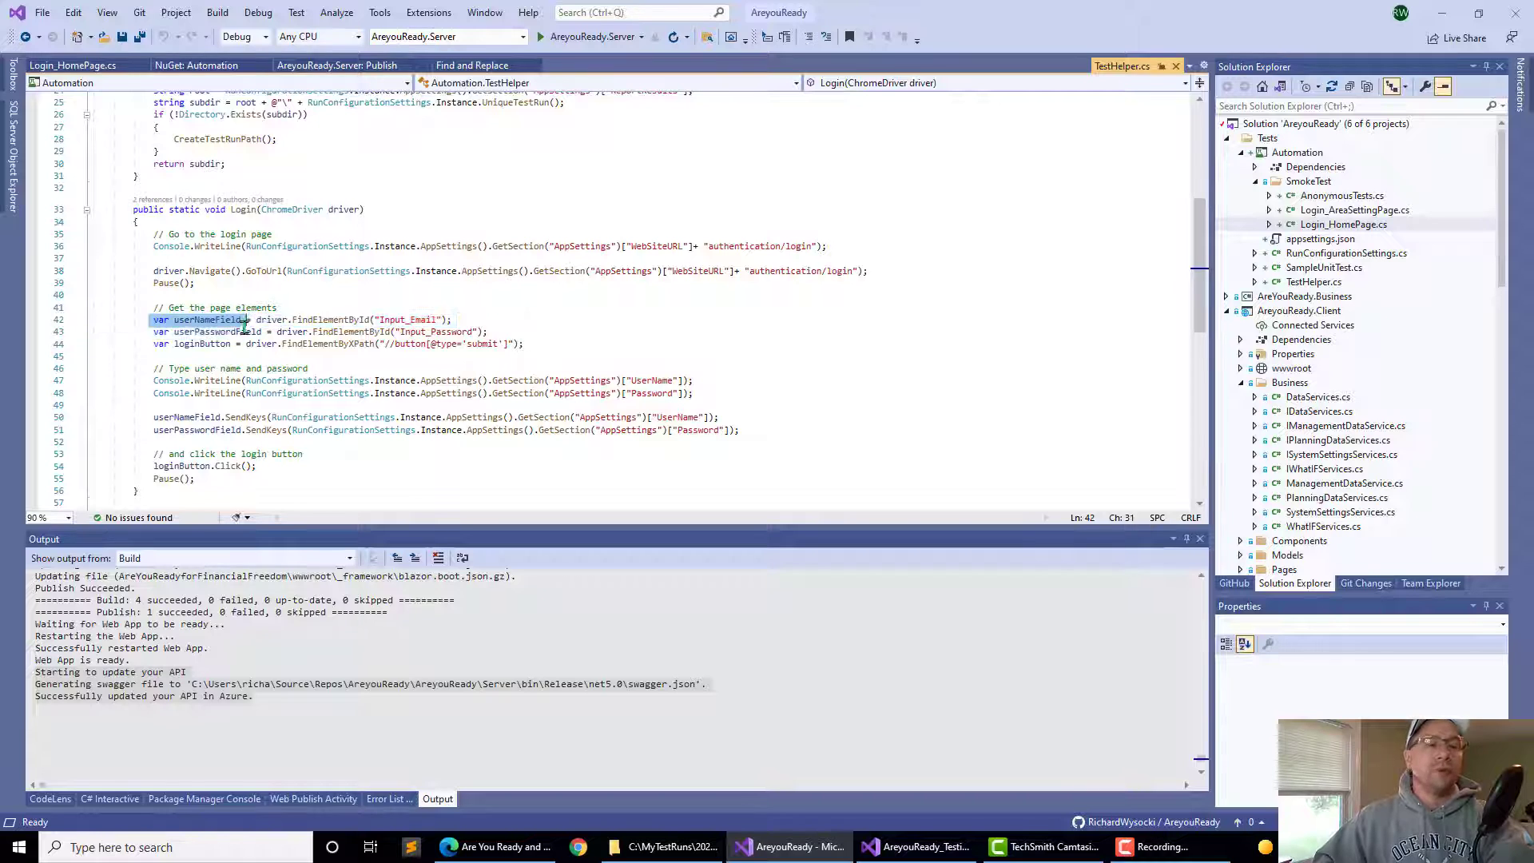
# Inspect the user name field in TestHelper, then bring up appsettings.json from the Automation project.
pyautogui.moveTo(249, 320); pyautogui.dragTo(259, 343)
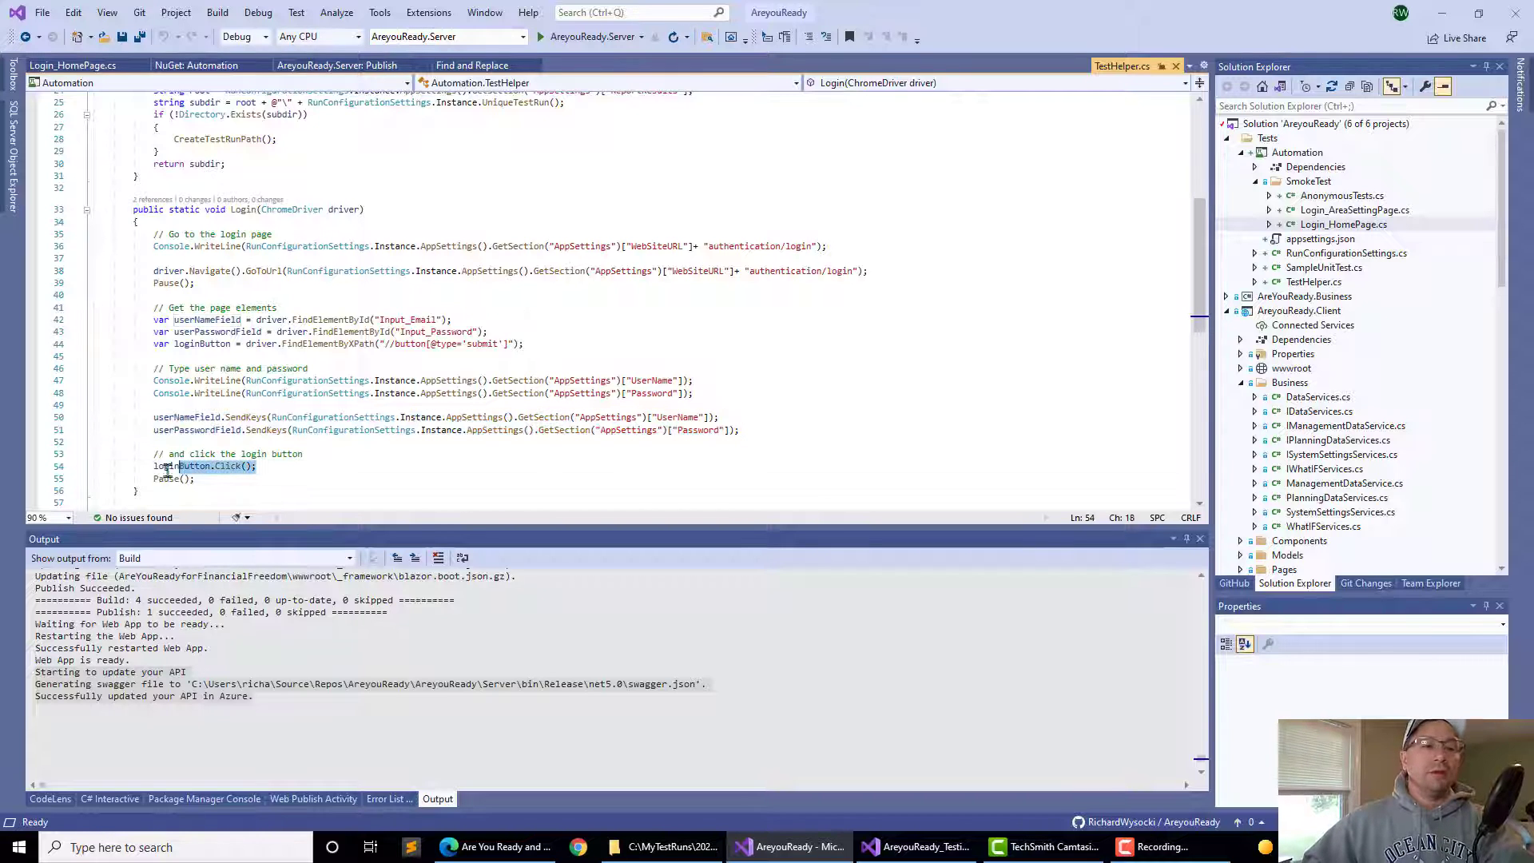
pyautogui.click(1320, 240)
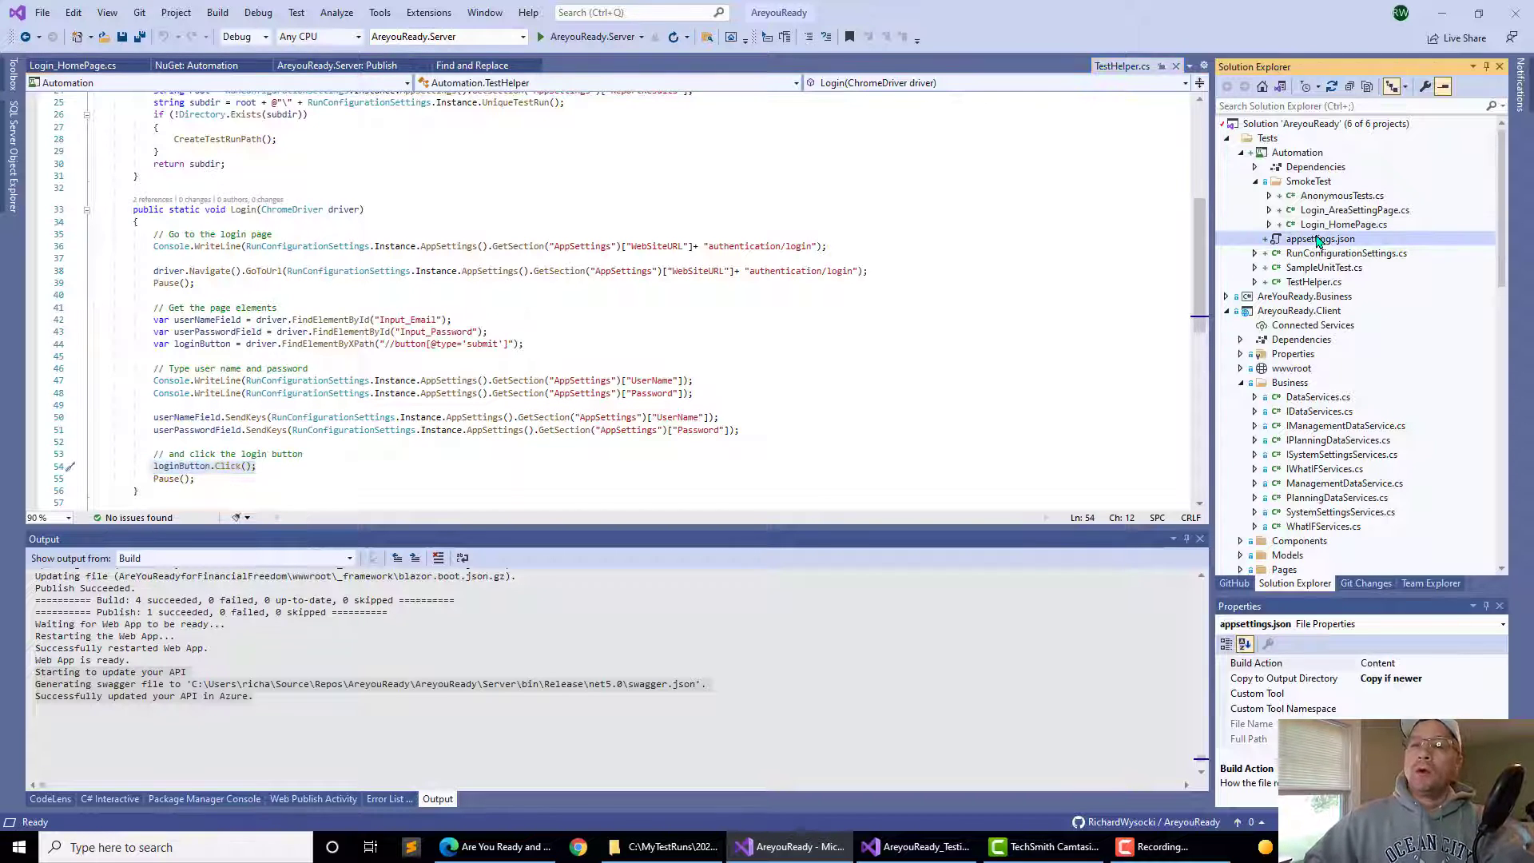
pyautogui.doubleClick(1320, 239)
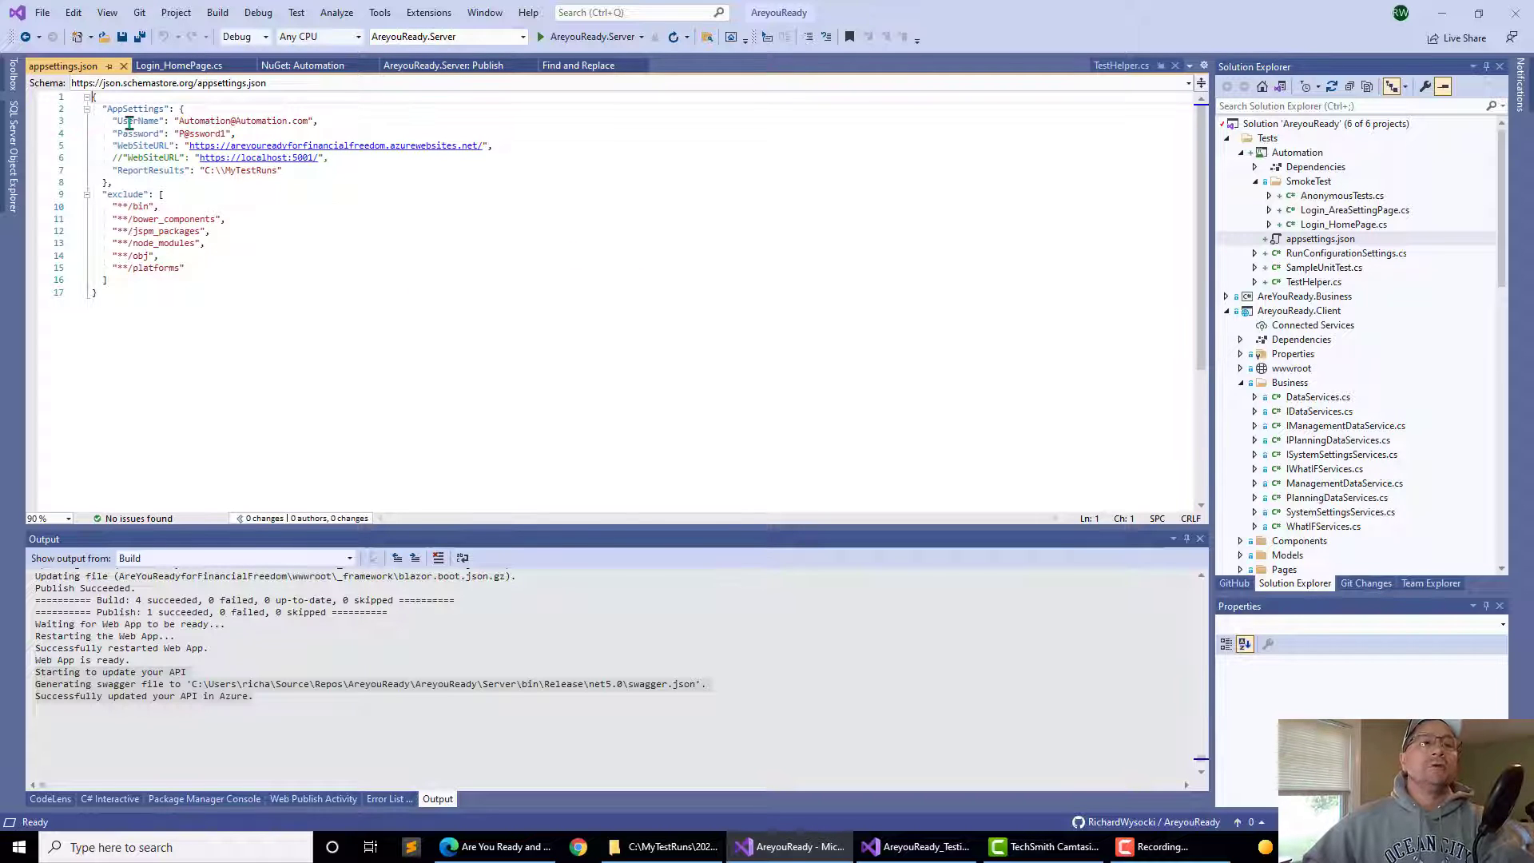
# Compare appsettings.json's MyTestRuns path with Login_HomePage.cs, view Login_AreaSettingPage.cs, then show the latest run folder.
pyautogui.moveTo(117, 120); pyautogui.dragTo(235, 133)
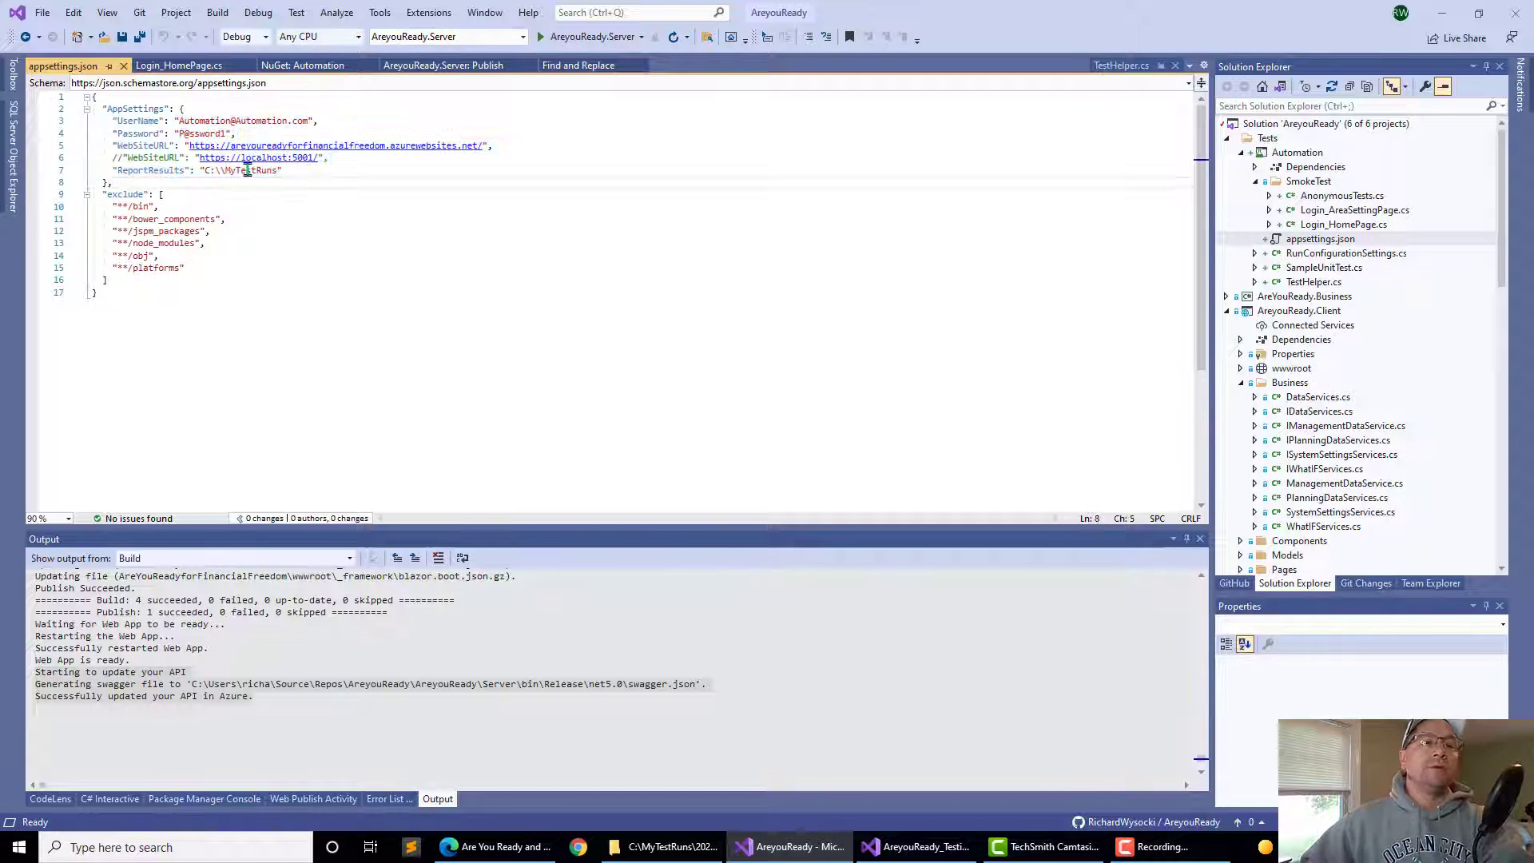
pyautogui.doubleClick(247, 169)
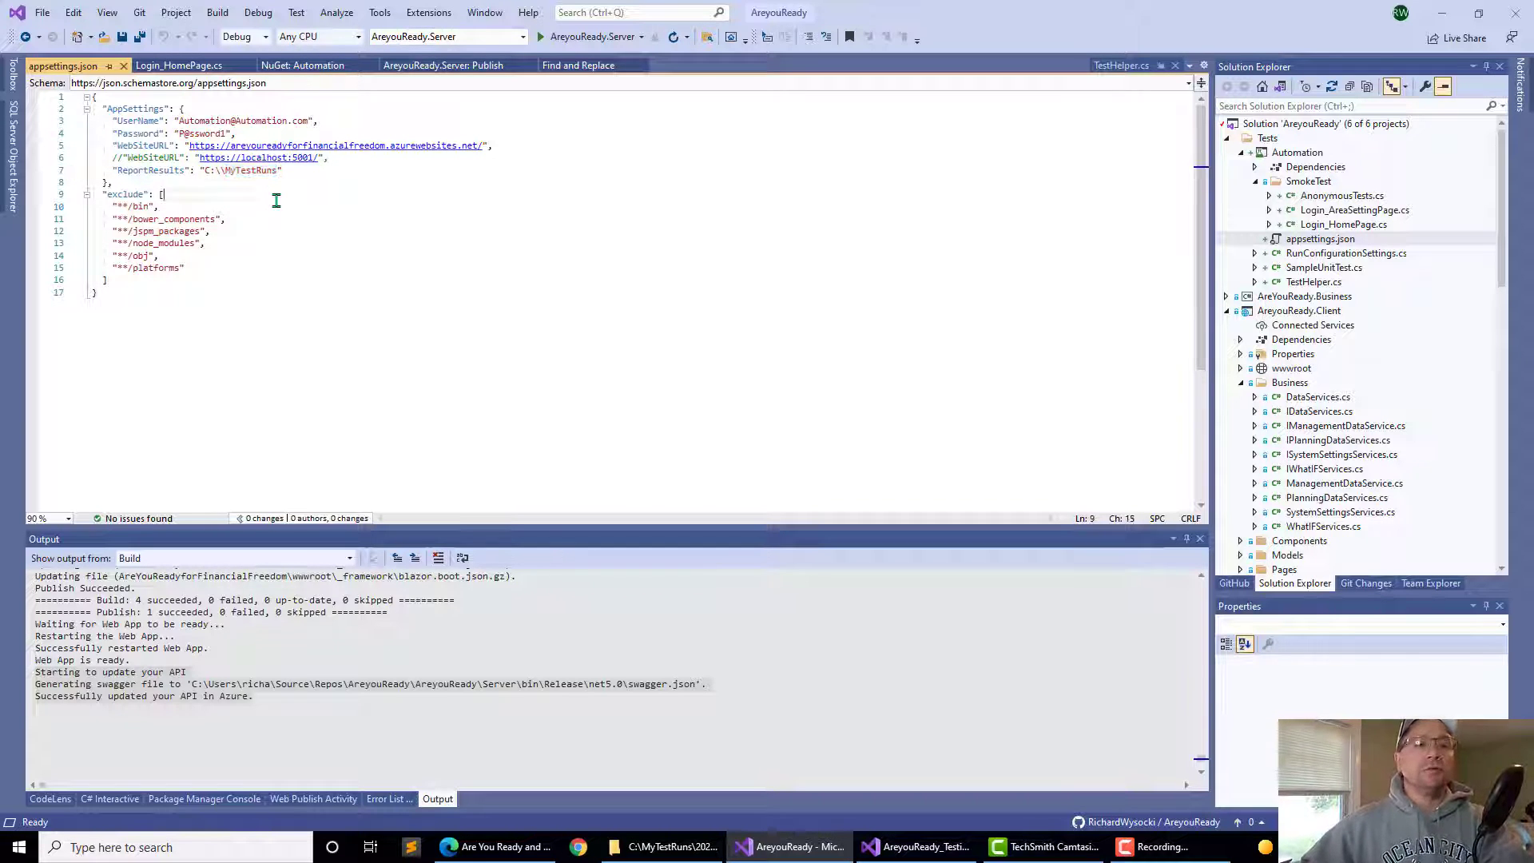
pyautogui.click(176, 65)
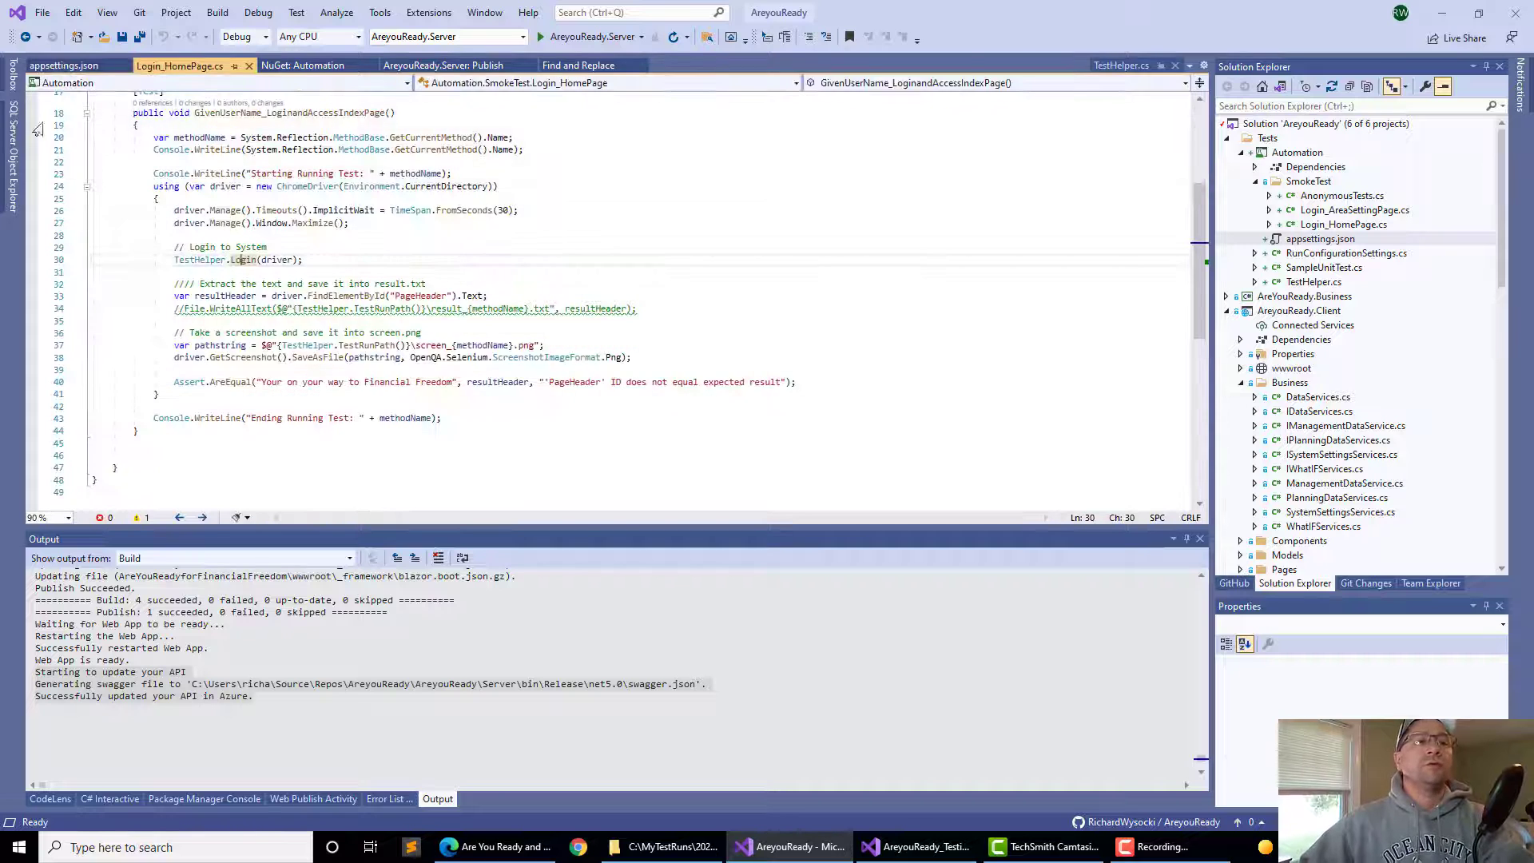
pyautogui.click(53, 64)
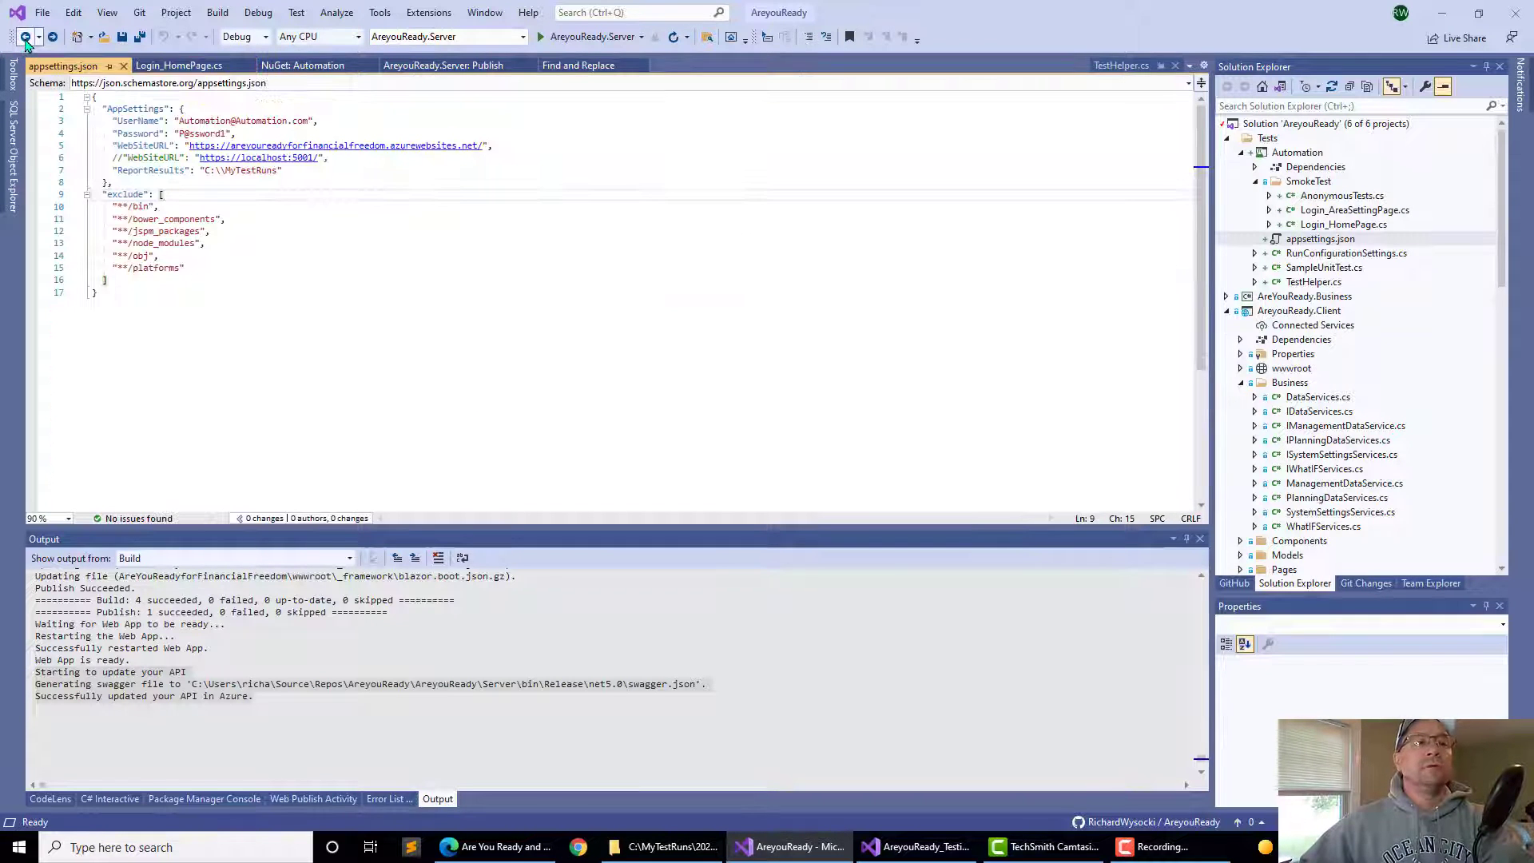
pyautogui.click(184, 64)
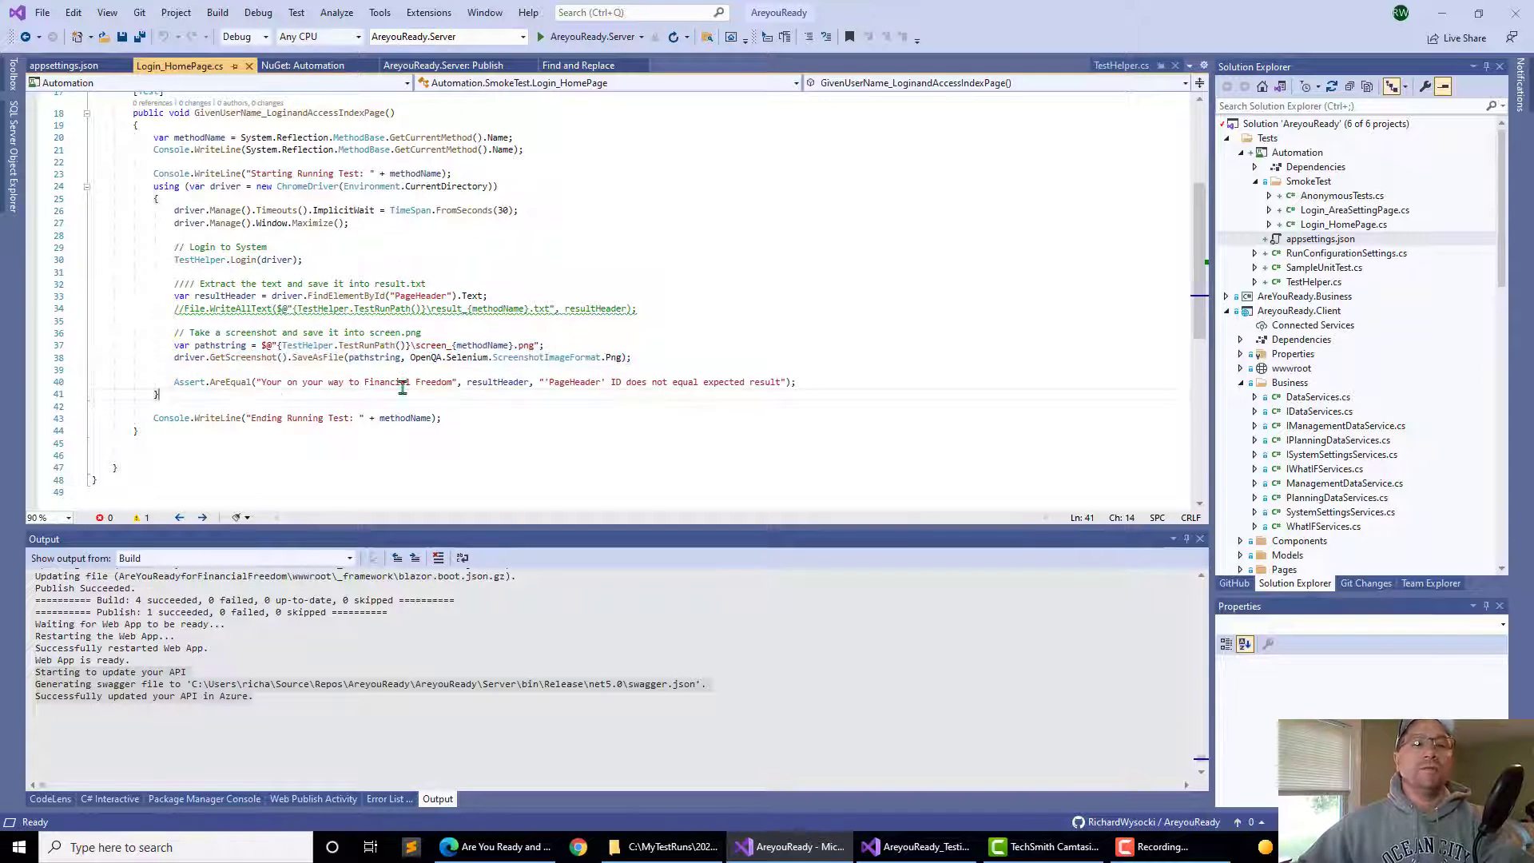
pyautogui.click(1354, 211)
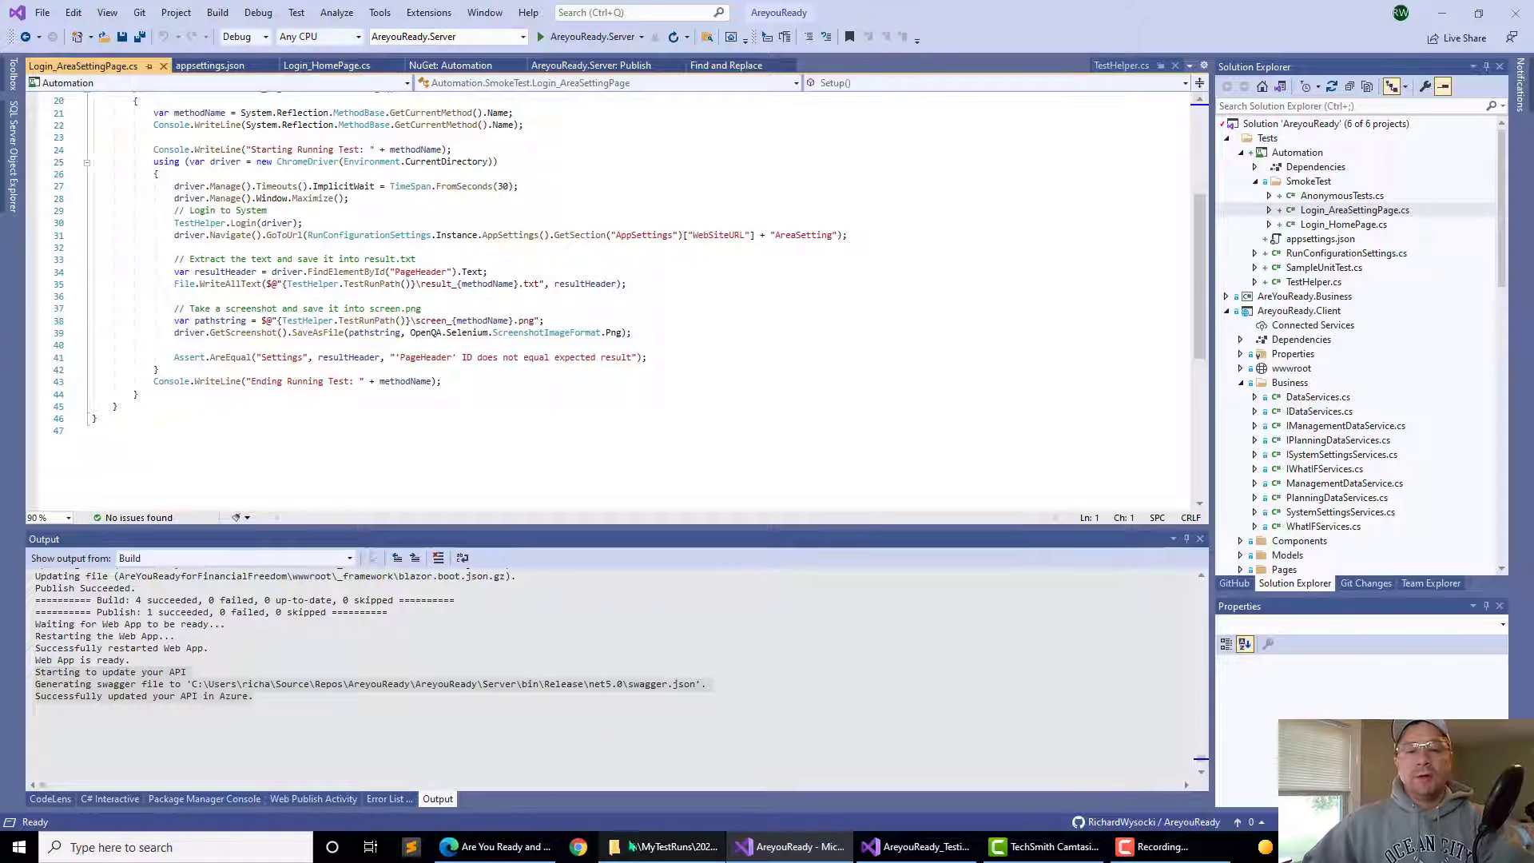
pyautogui.click(677, 847)
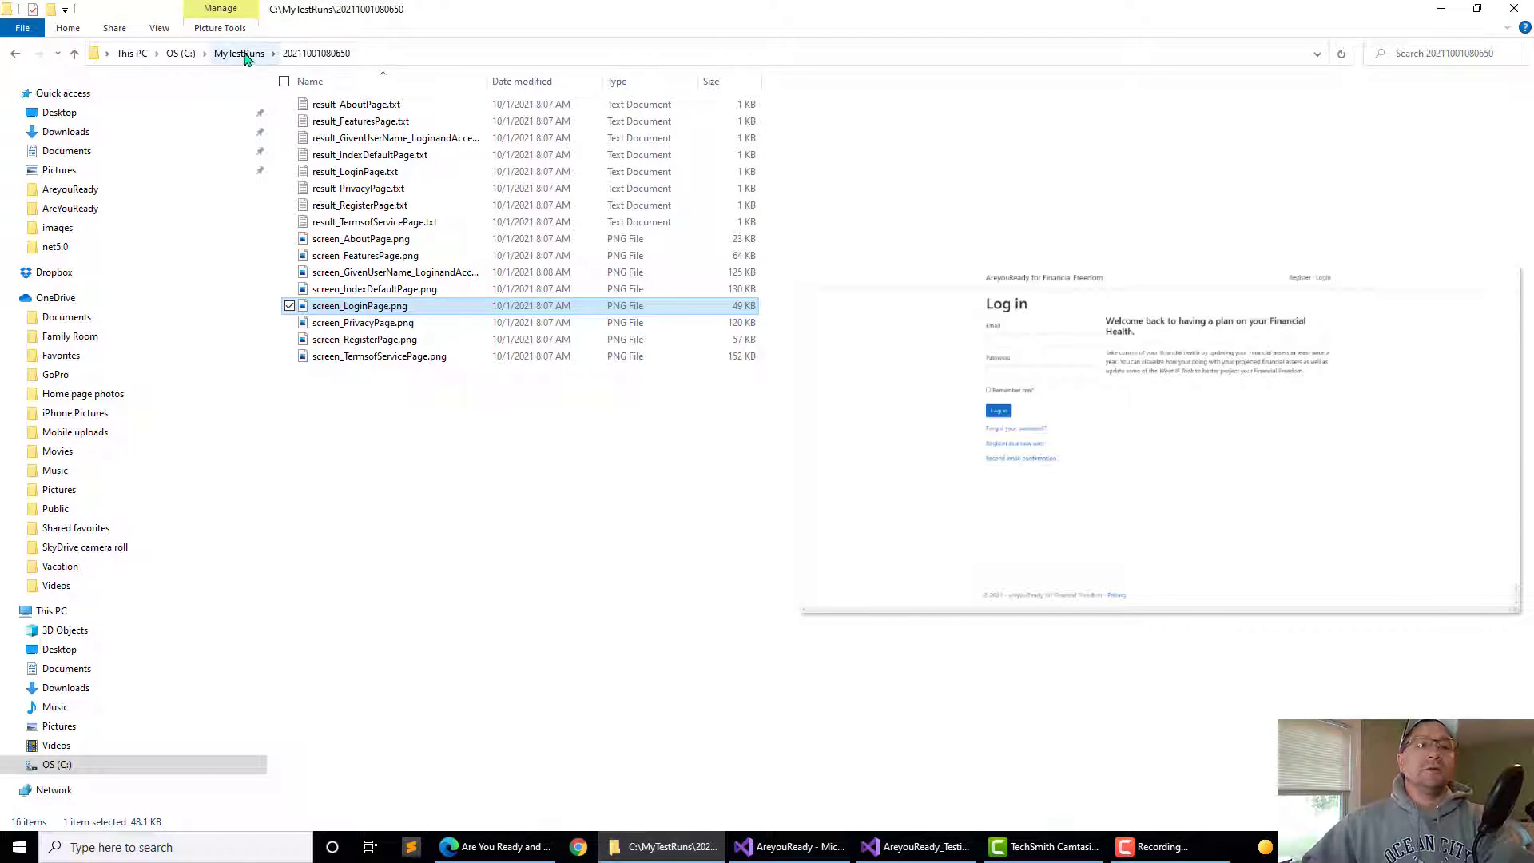
# In the newest timestamped run folder, preview the terms of service, register, privacy and login screenshots.
pyautogui.click(246, 53)
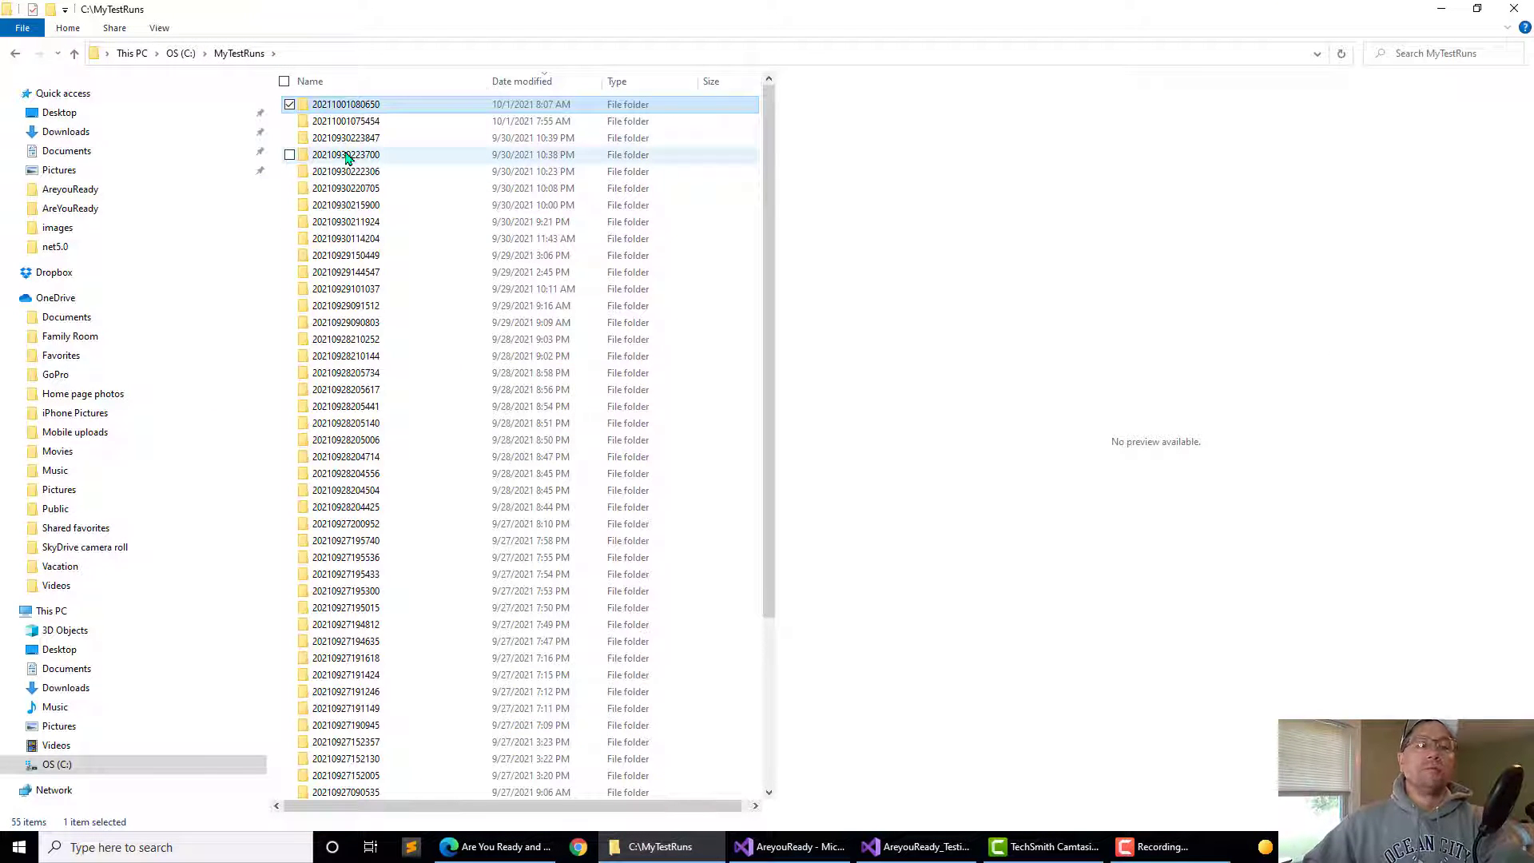
pyautogui.moveTo(312, 121)
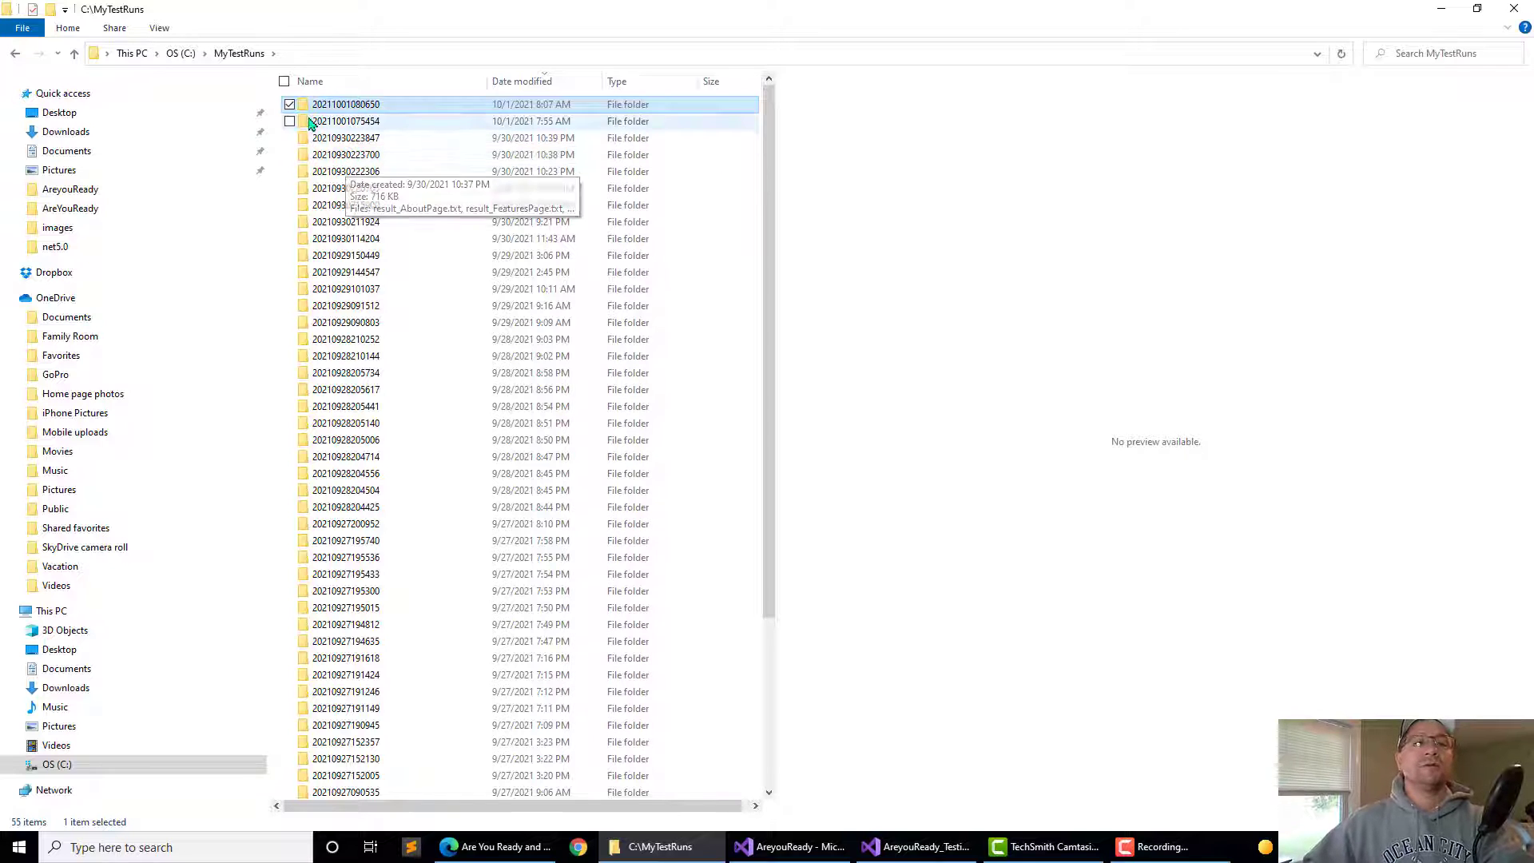
pyautogui.doubleClick(342, 104)
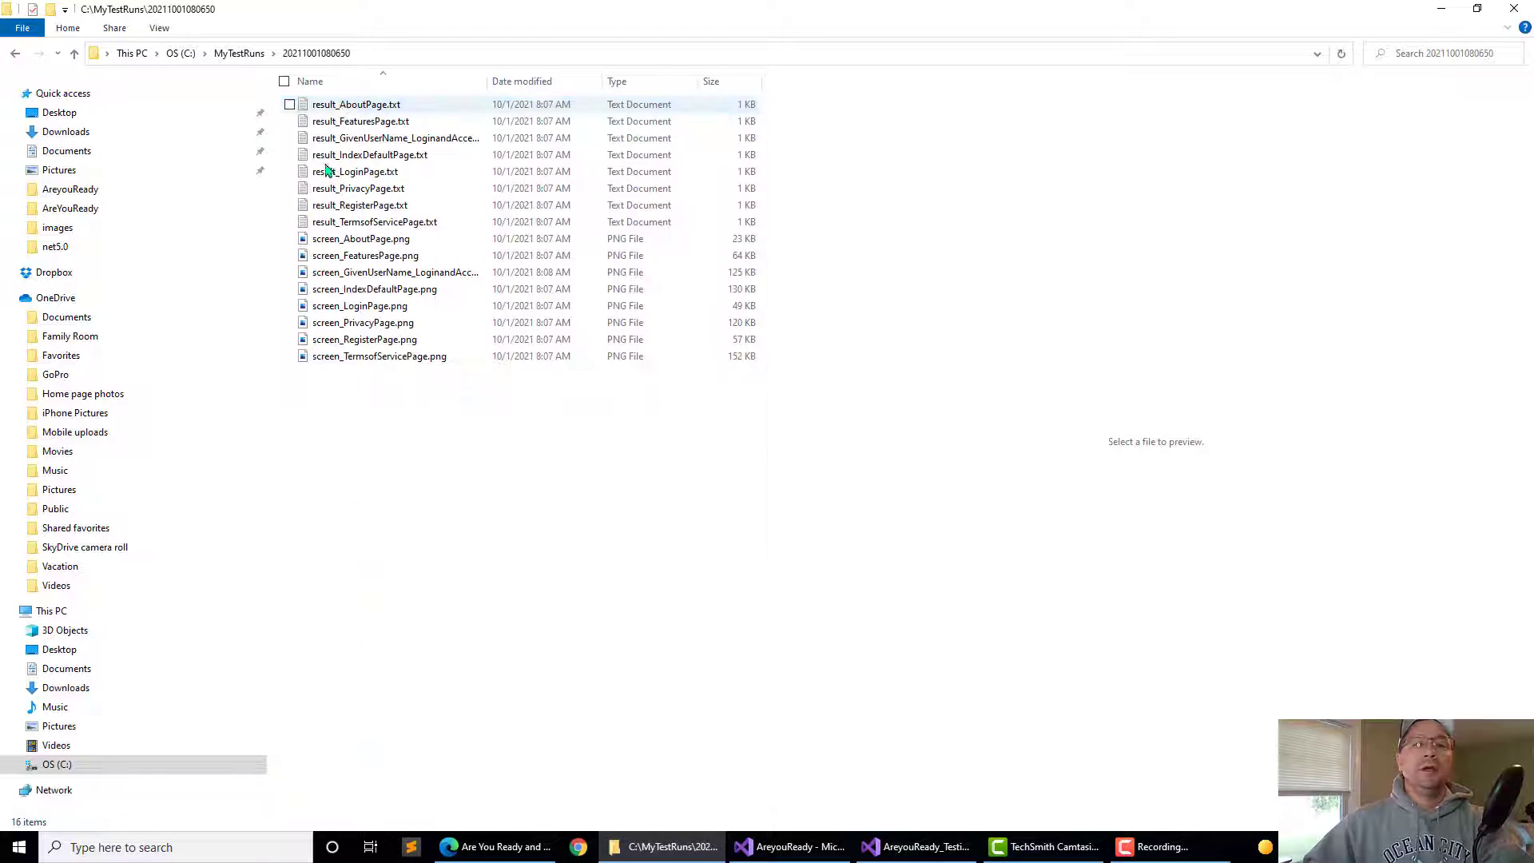
pyautogui.click(378, 356)
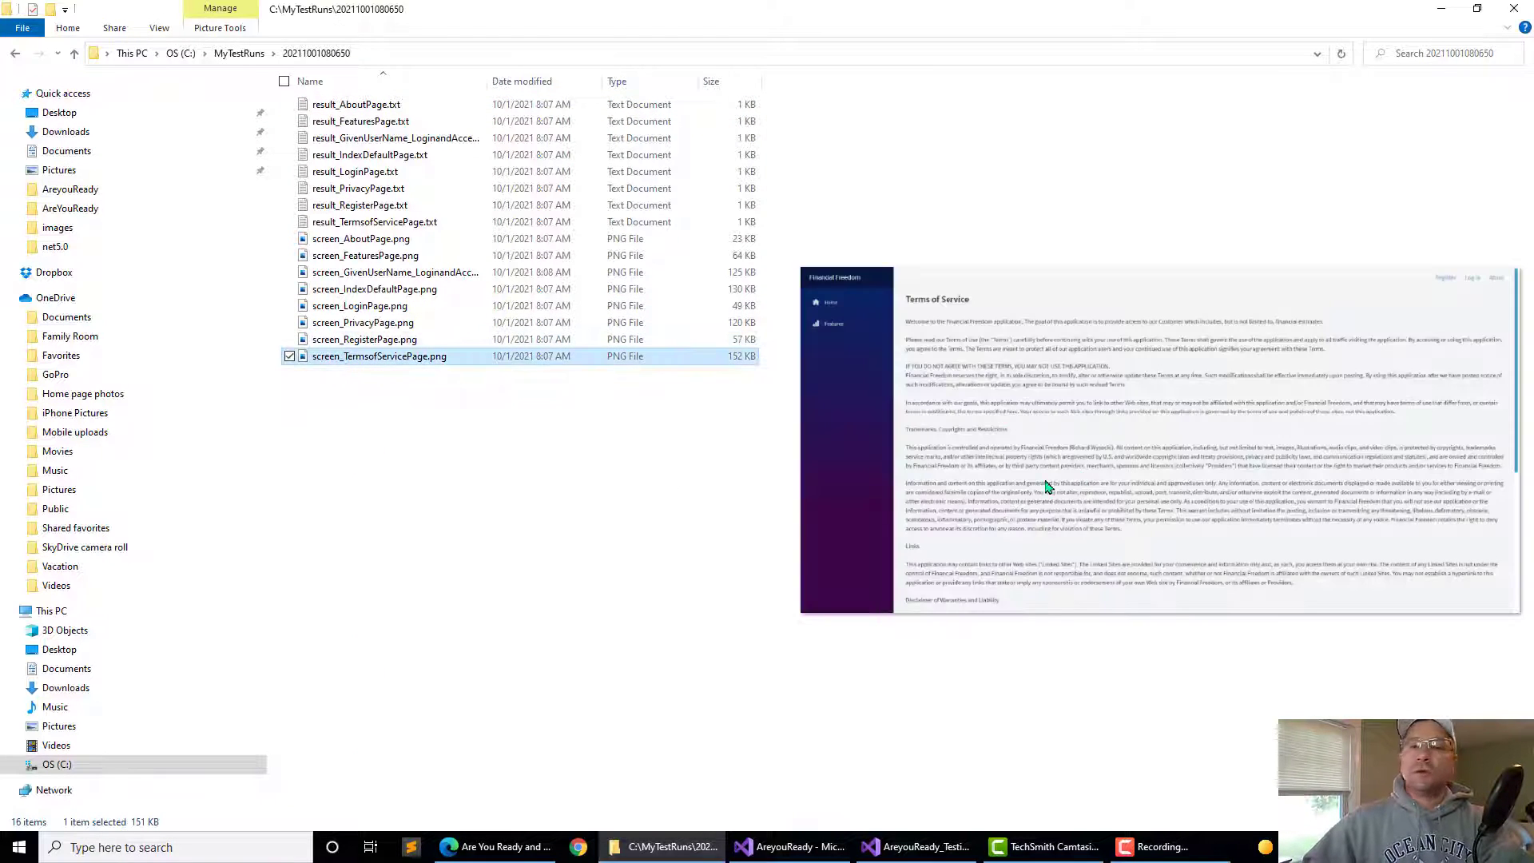
pyautogui.click(365, 338)
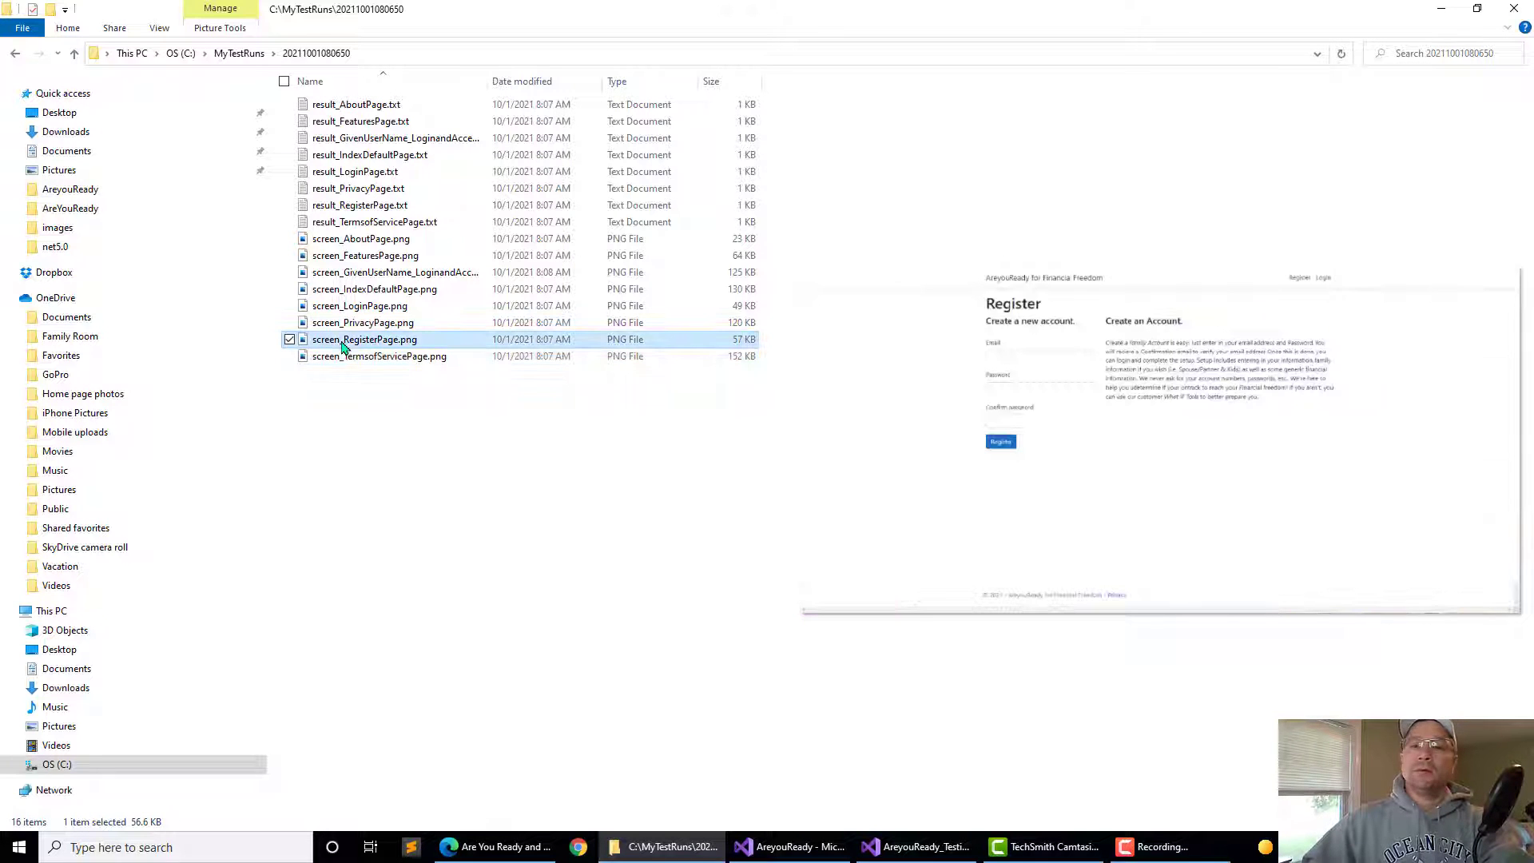
pyautogui.click(361, 323)
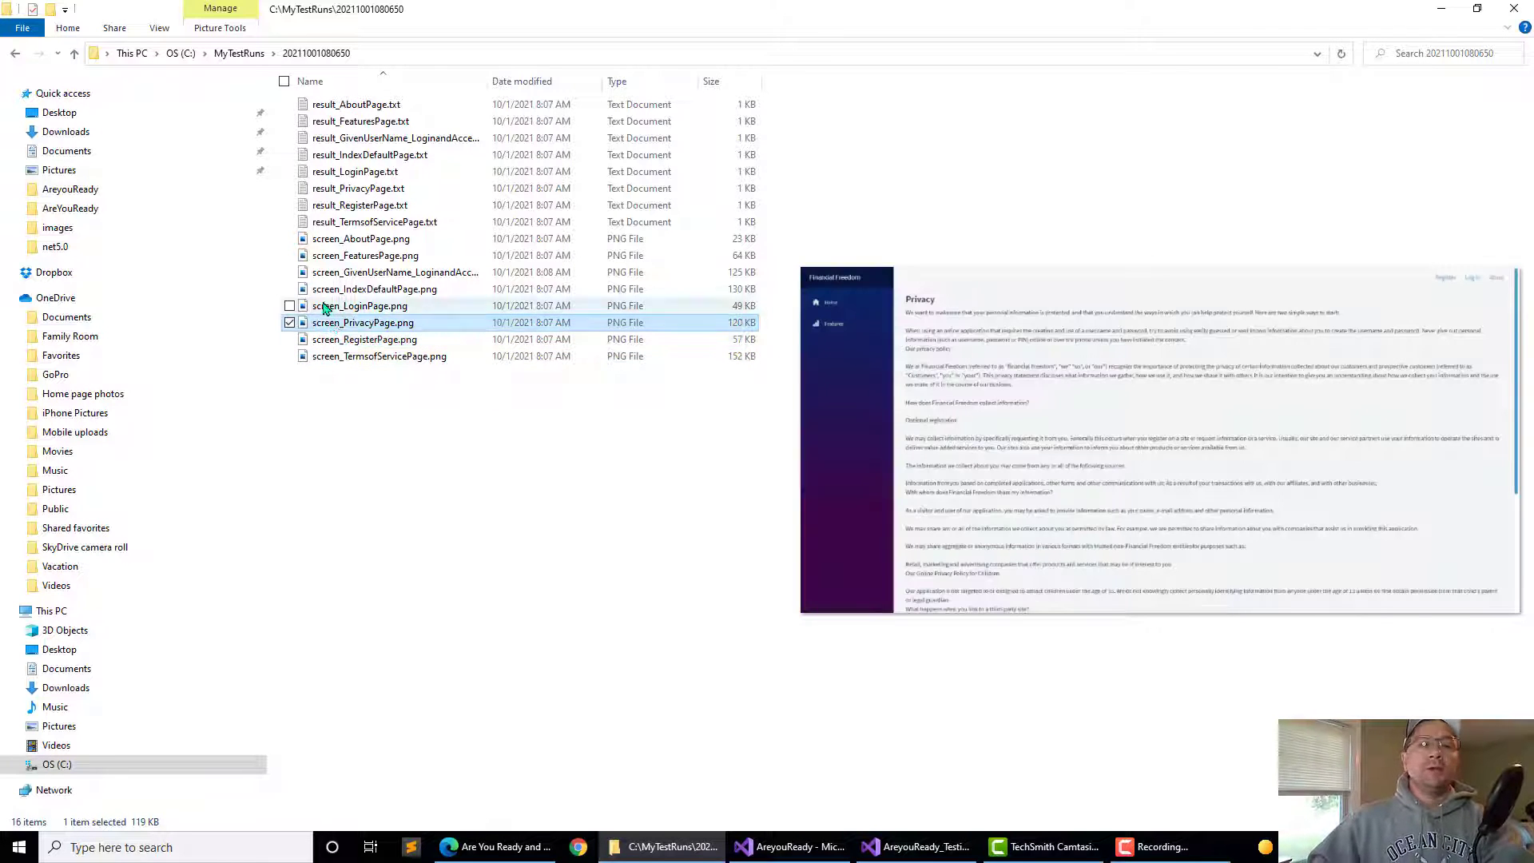
pyautogui.click(361, 306)
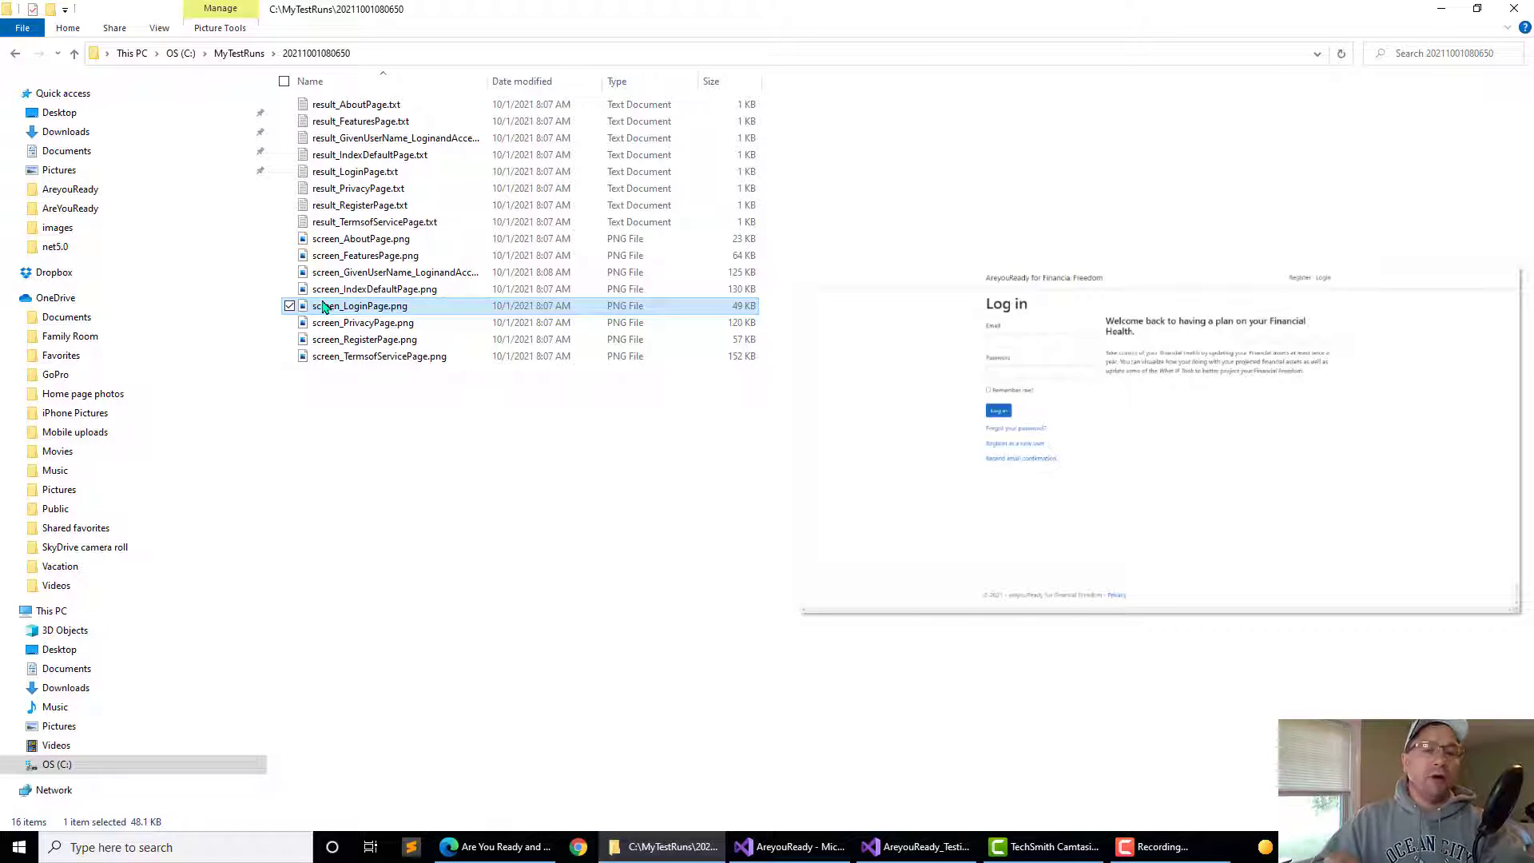
pyautogui.moveTo(342, 243)
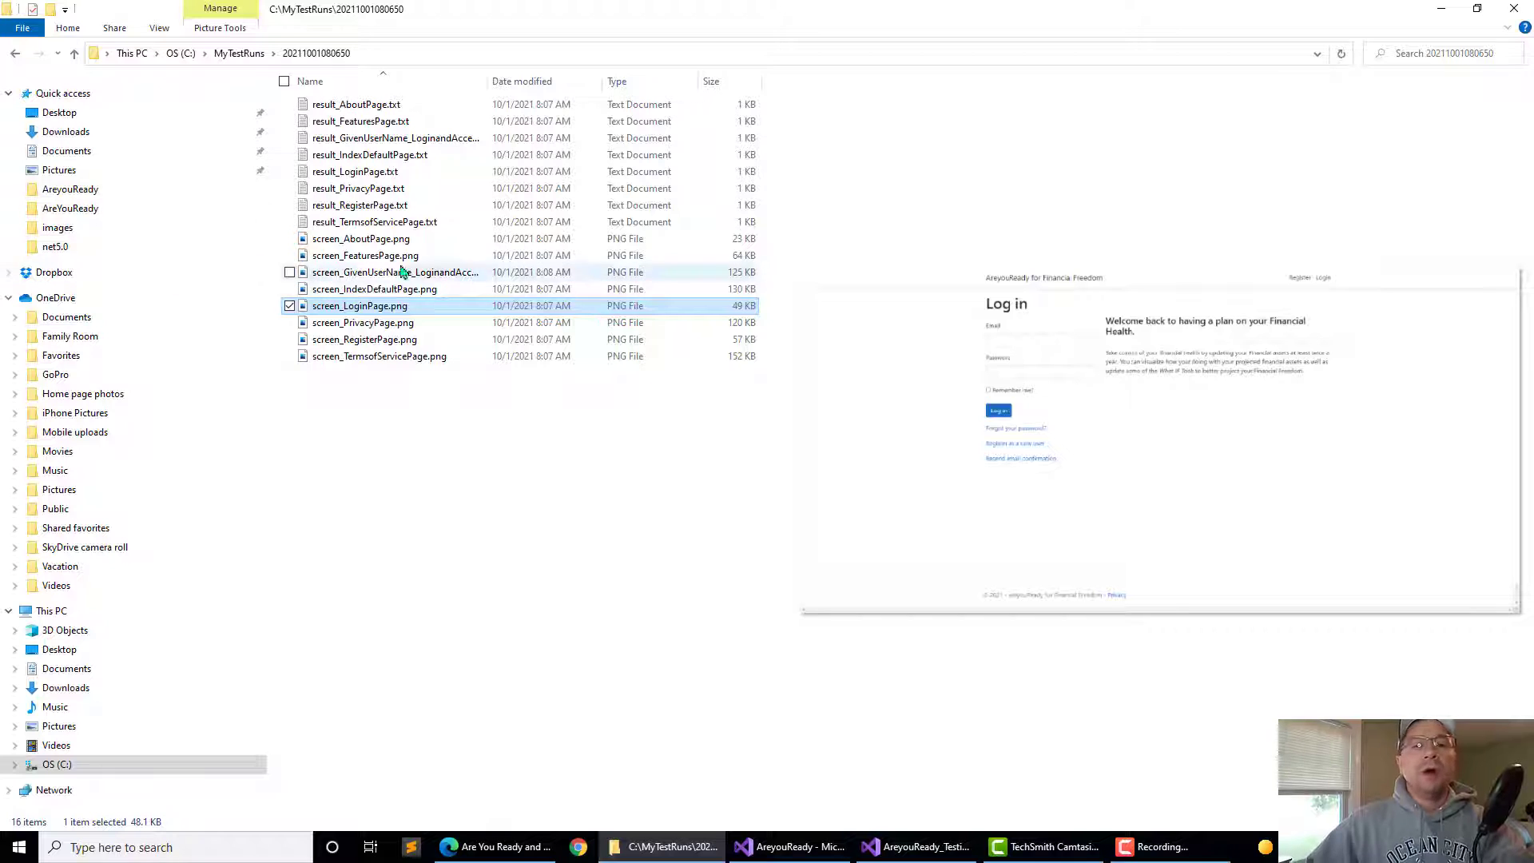
# Preview the about, features, IndexDefaultPage, LoginPage, PrivacyPage and RegisterPage screenshots, then go back up to MyTestRuns.
pyautogui.click(361, 238)
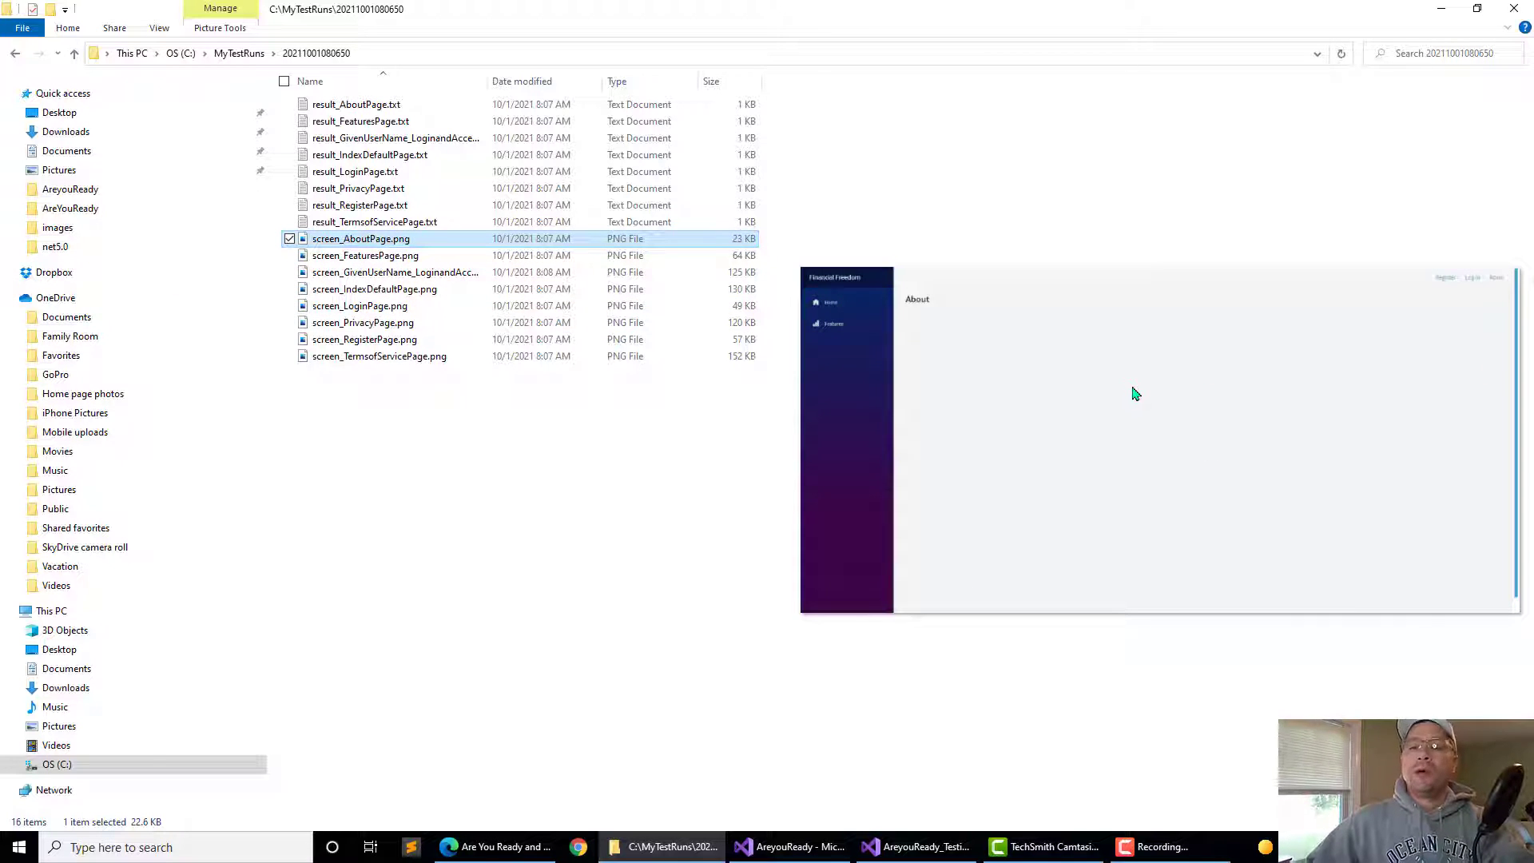
pyautogui.click(364, 256)
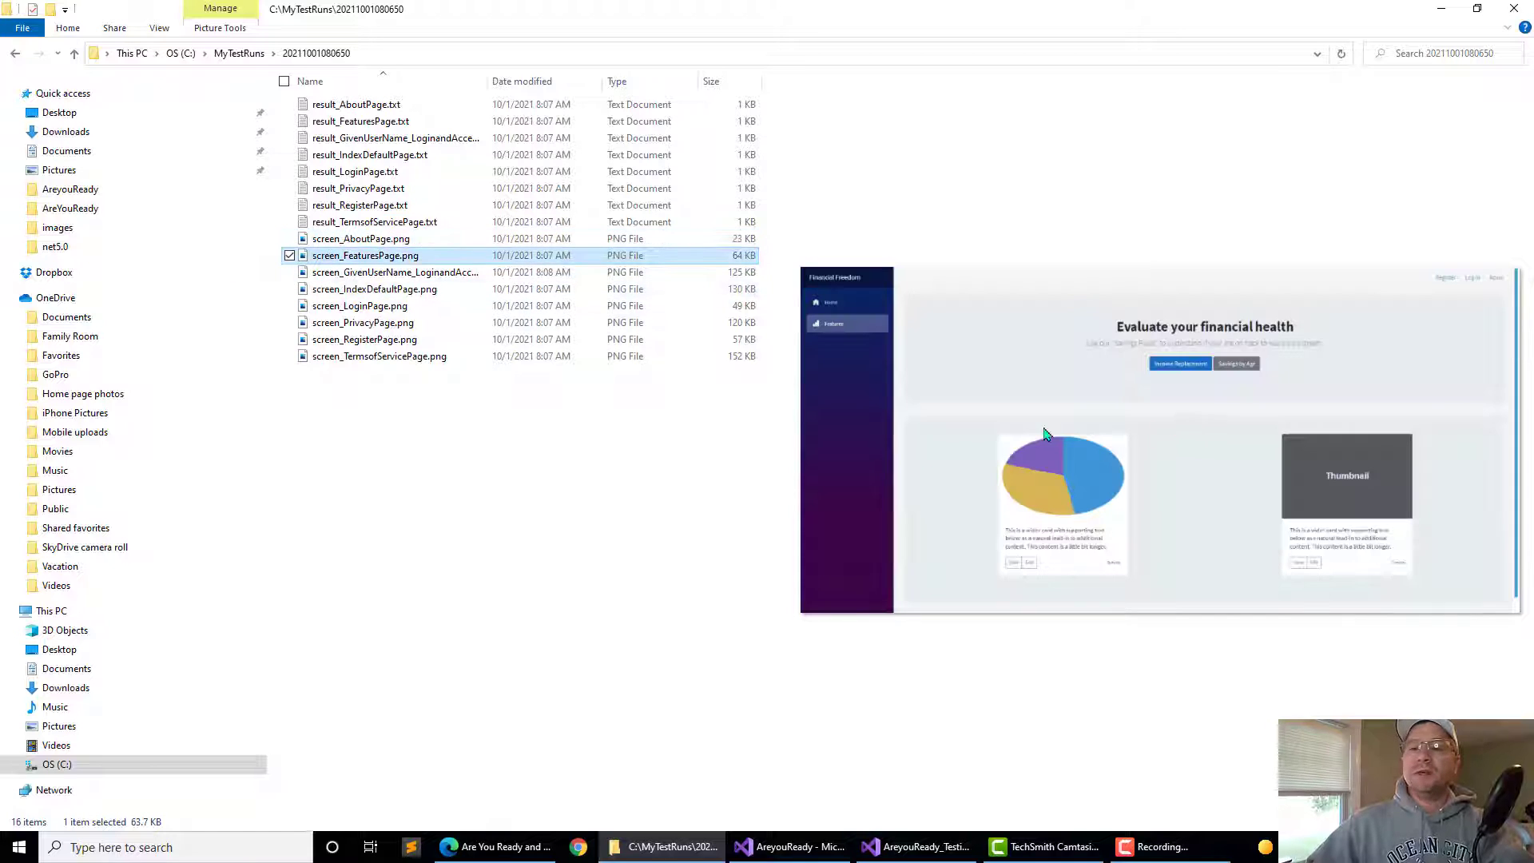
pyautogui.click(393, 272)
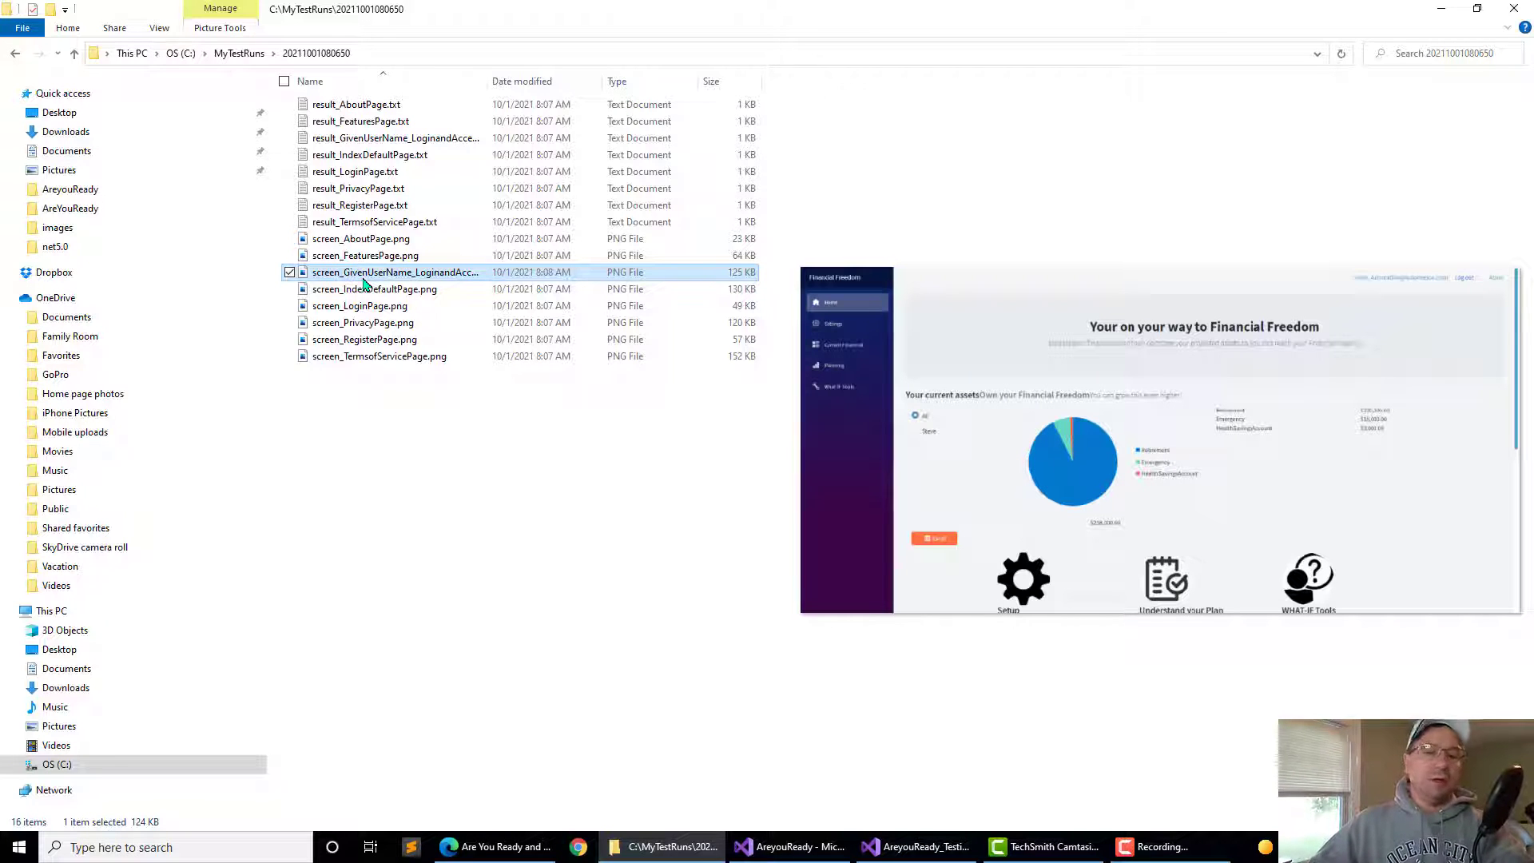
pyautogui.click(374, 287)
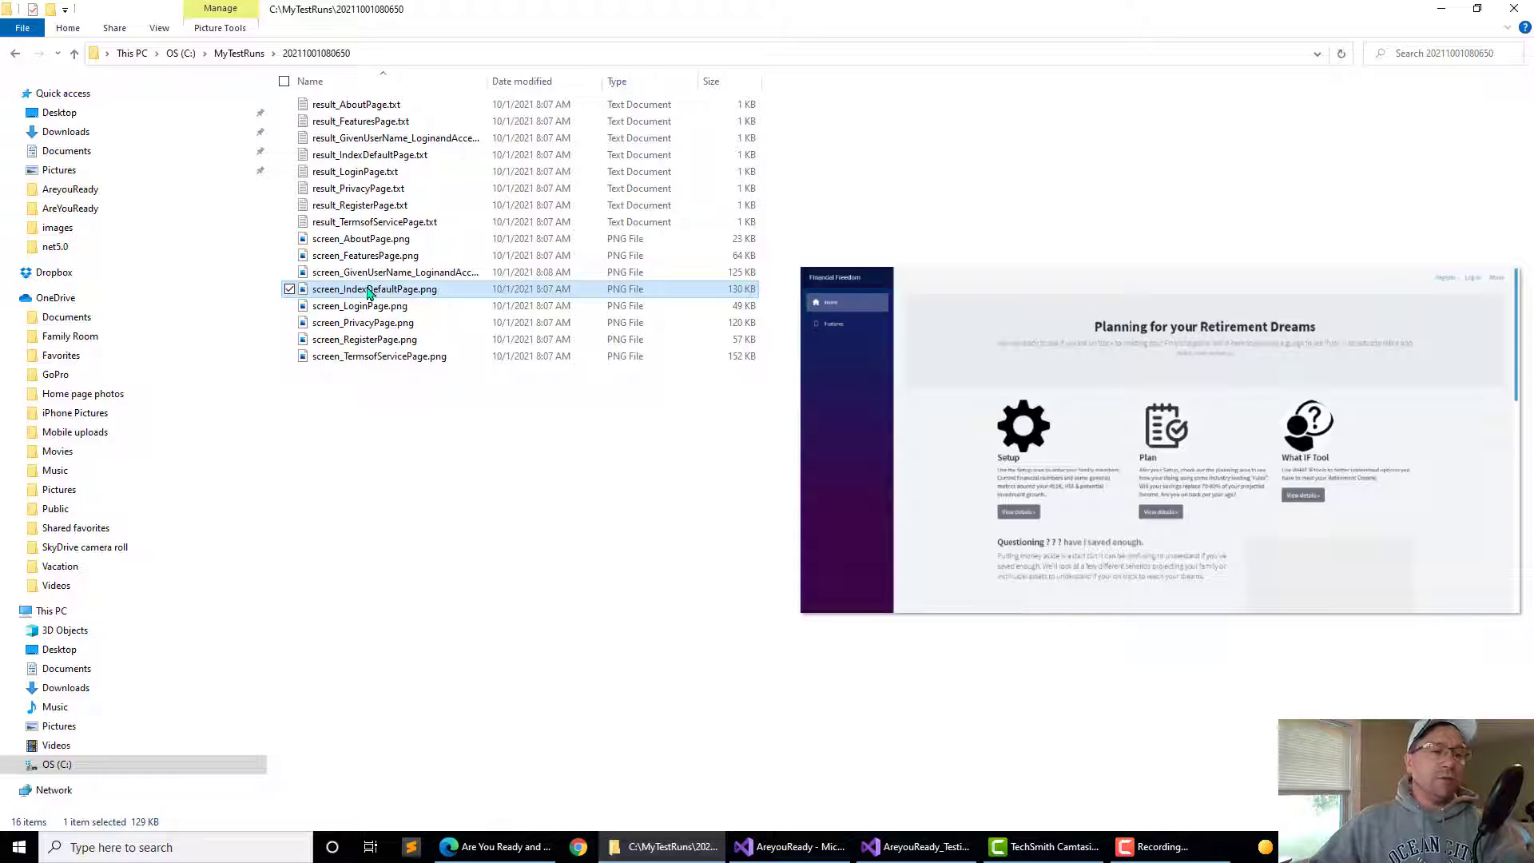
pyautogui.click(359, 305)
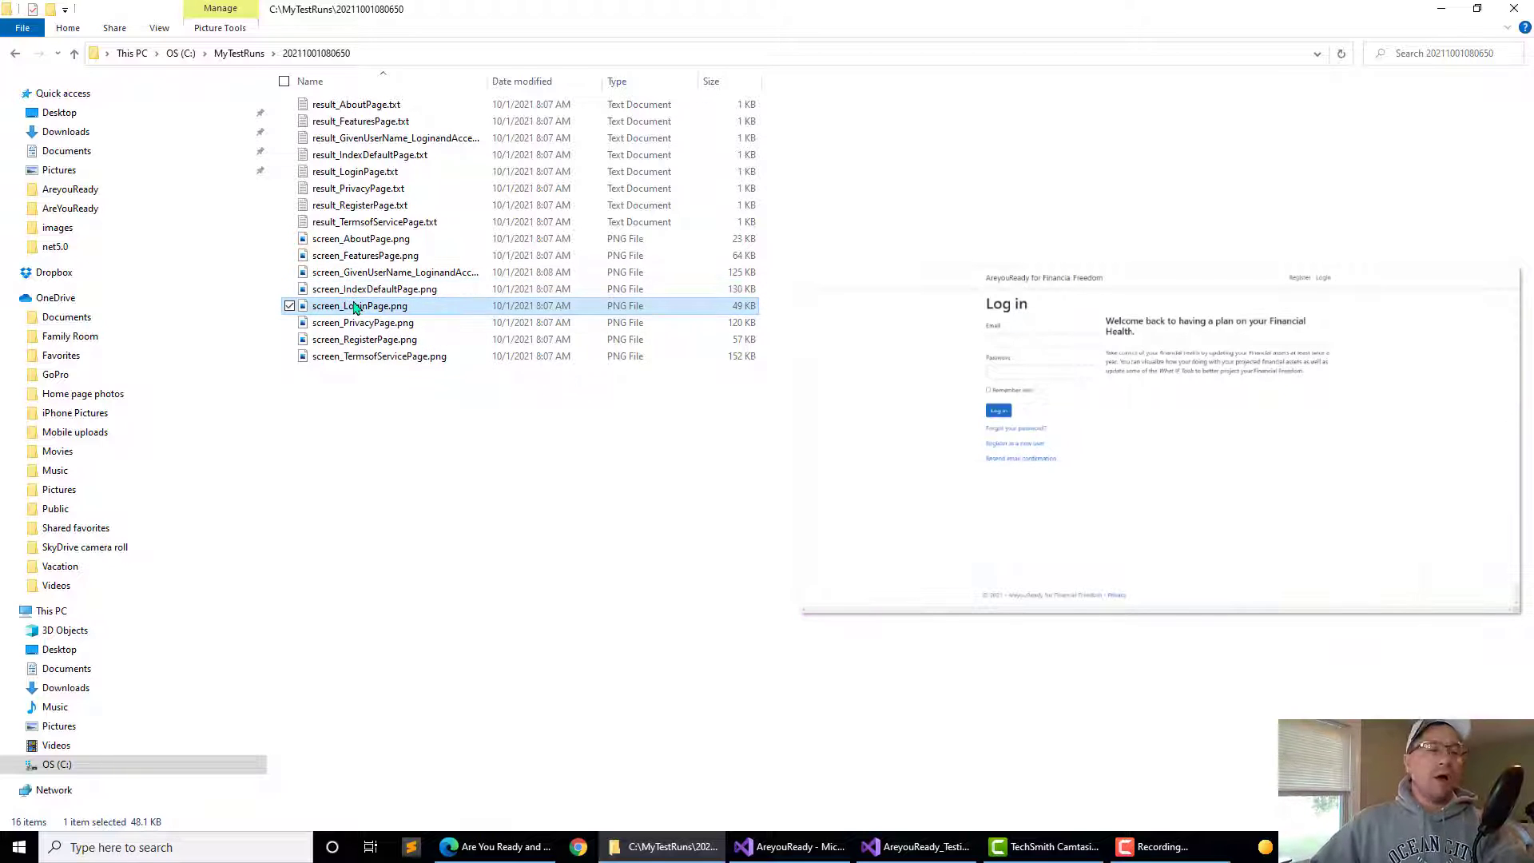
pyautogui.click(362, 323)
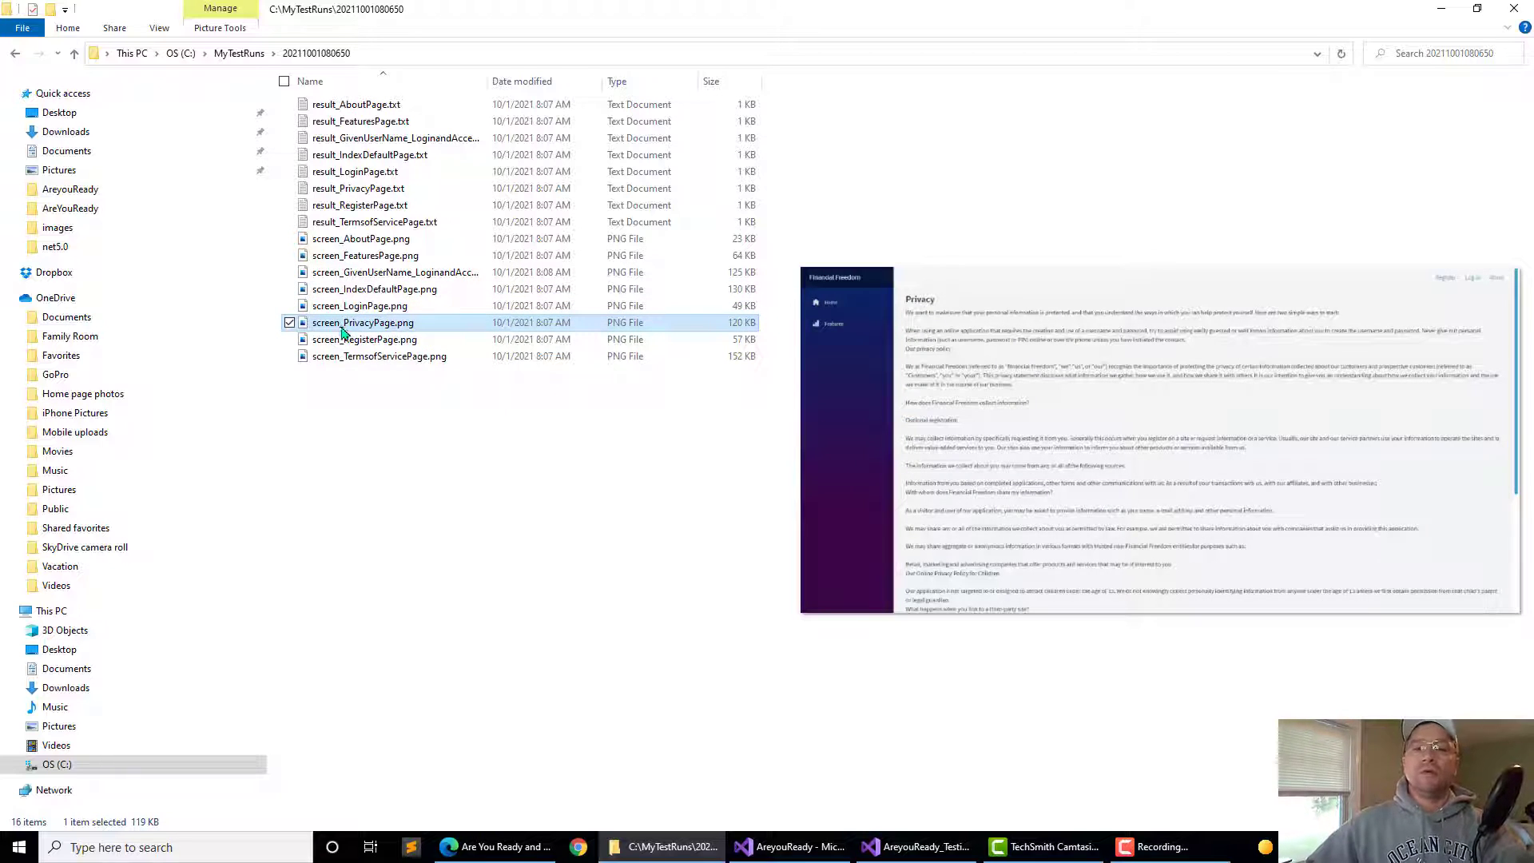
pyautogui.click(364, 339)
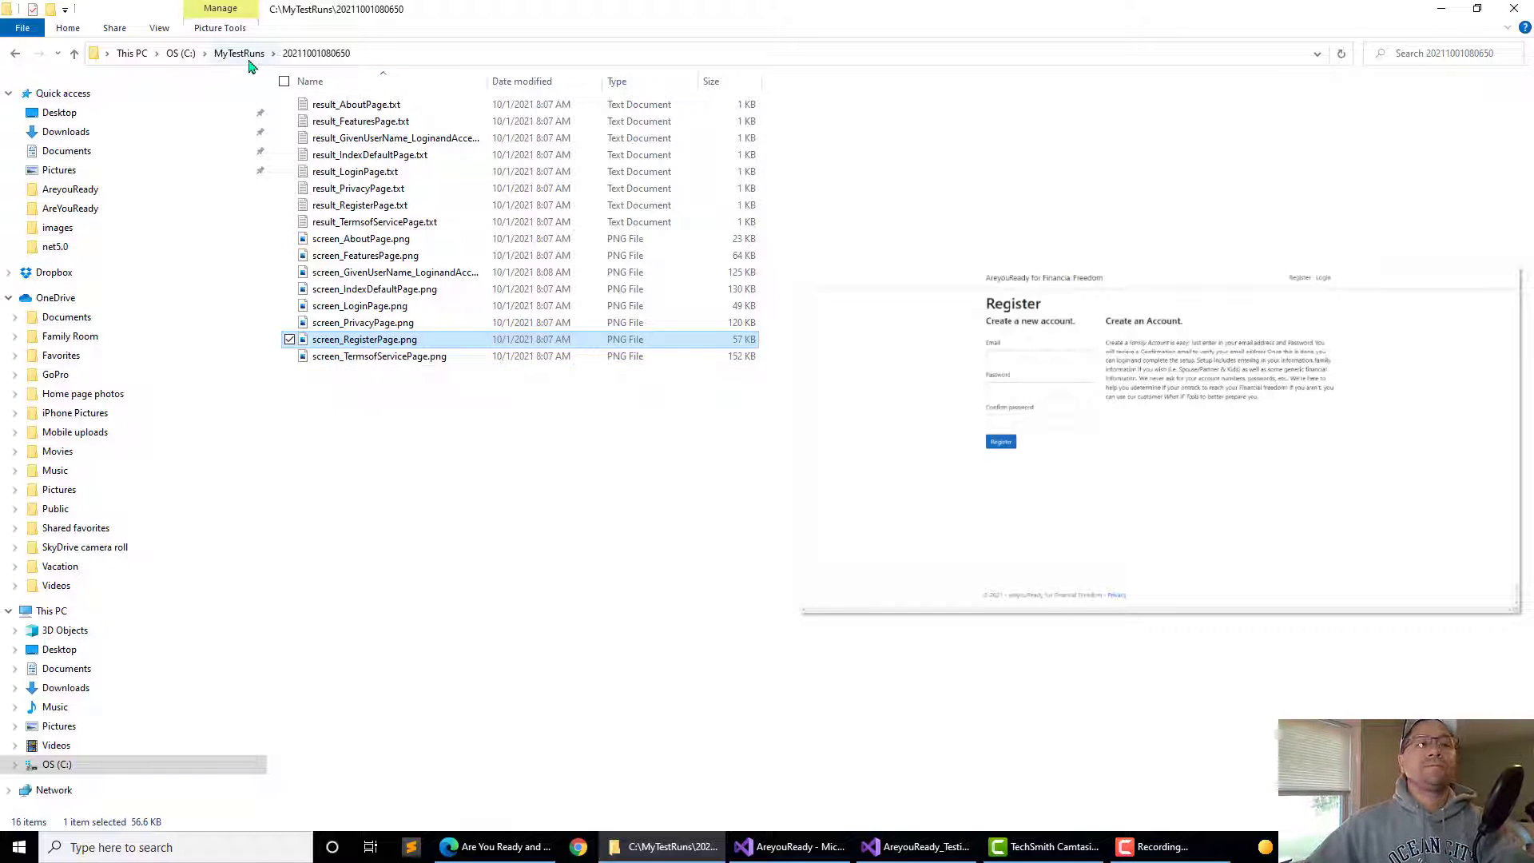
pyautogui.click(792, 846)
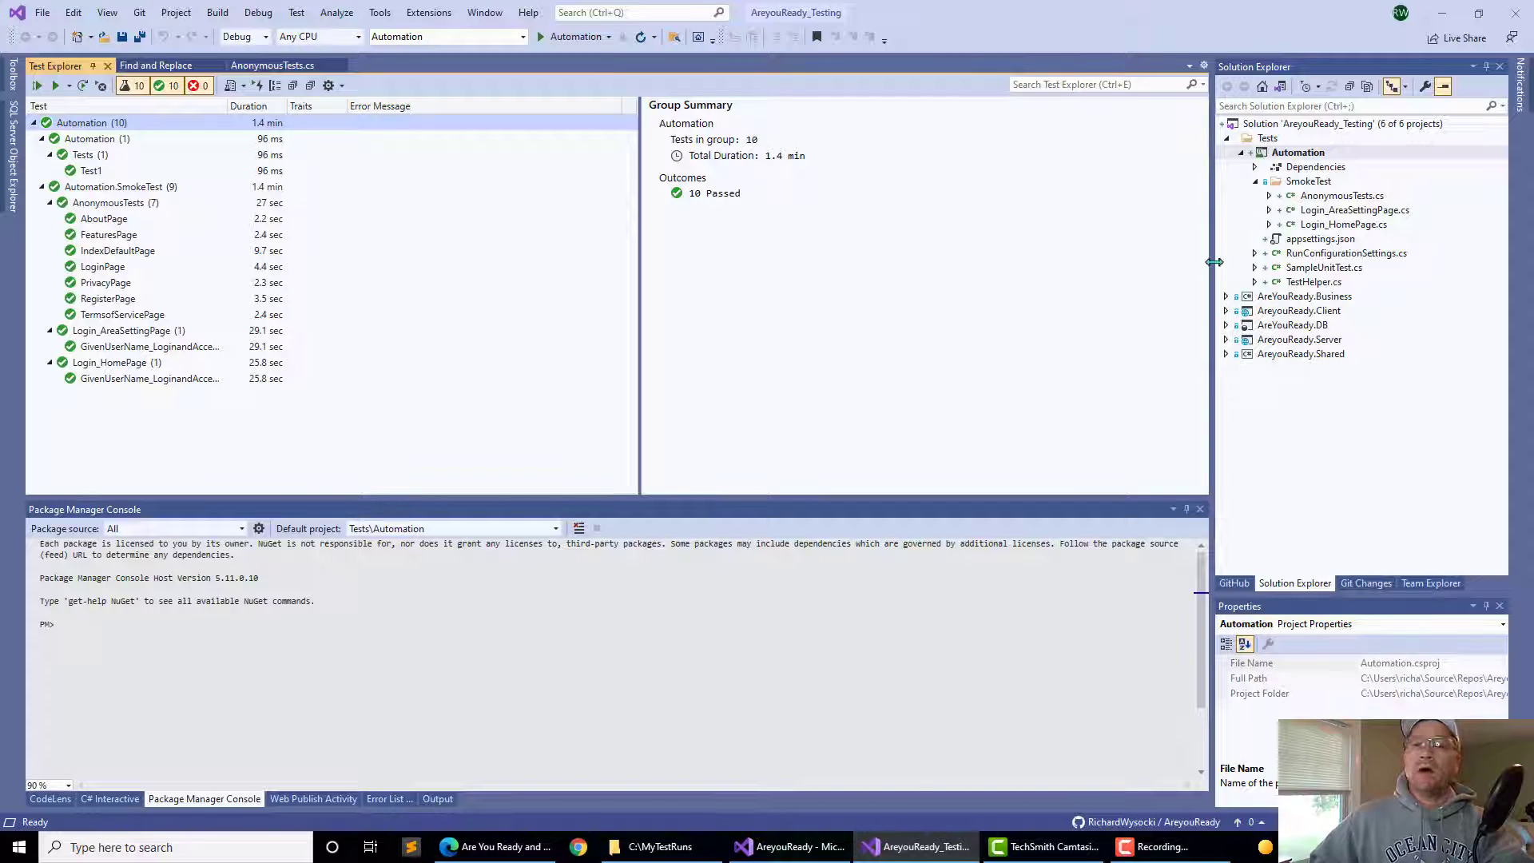
# View the web app solution's appsettings.json pointing at the Azure site, then show the MyTestRuns folder of past runs.
pyautogui.click(1342, 123)
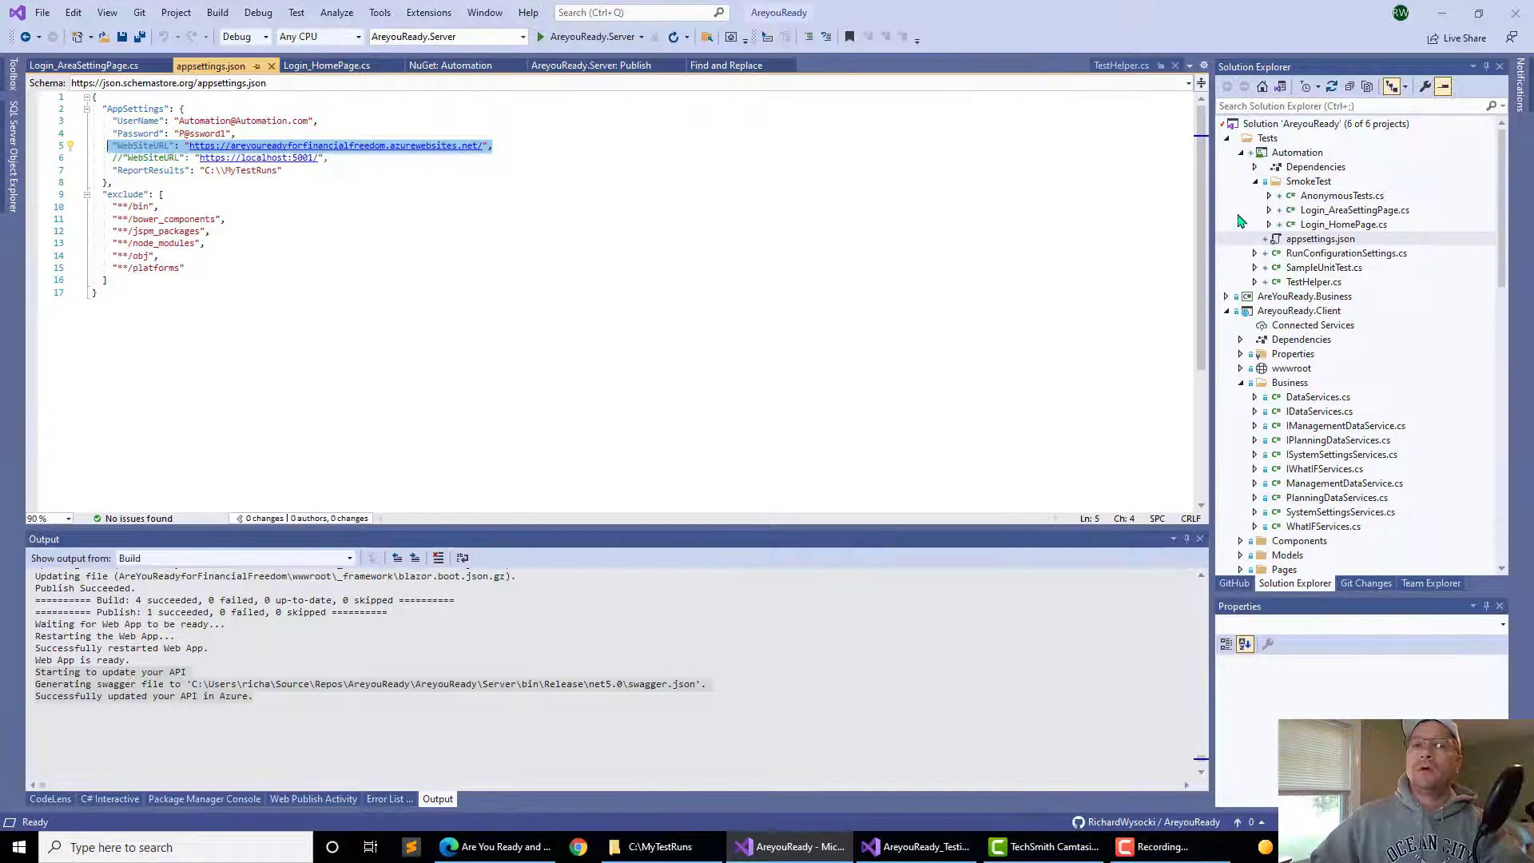
pyautogui.scroll(-3)
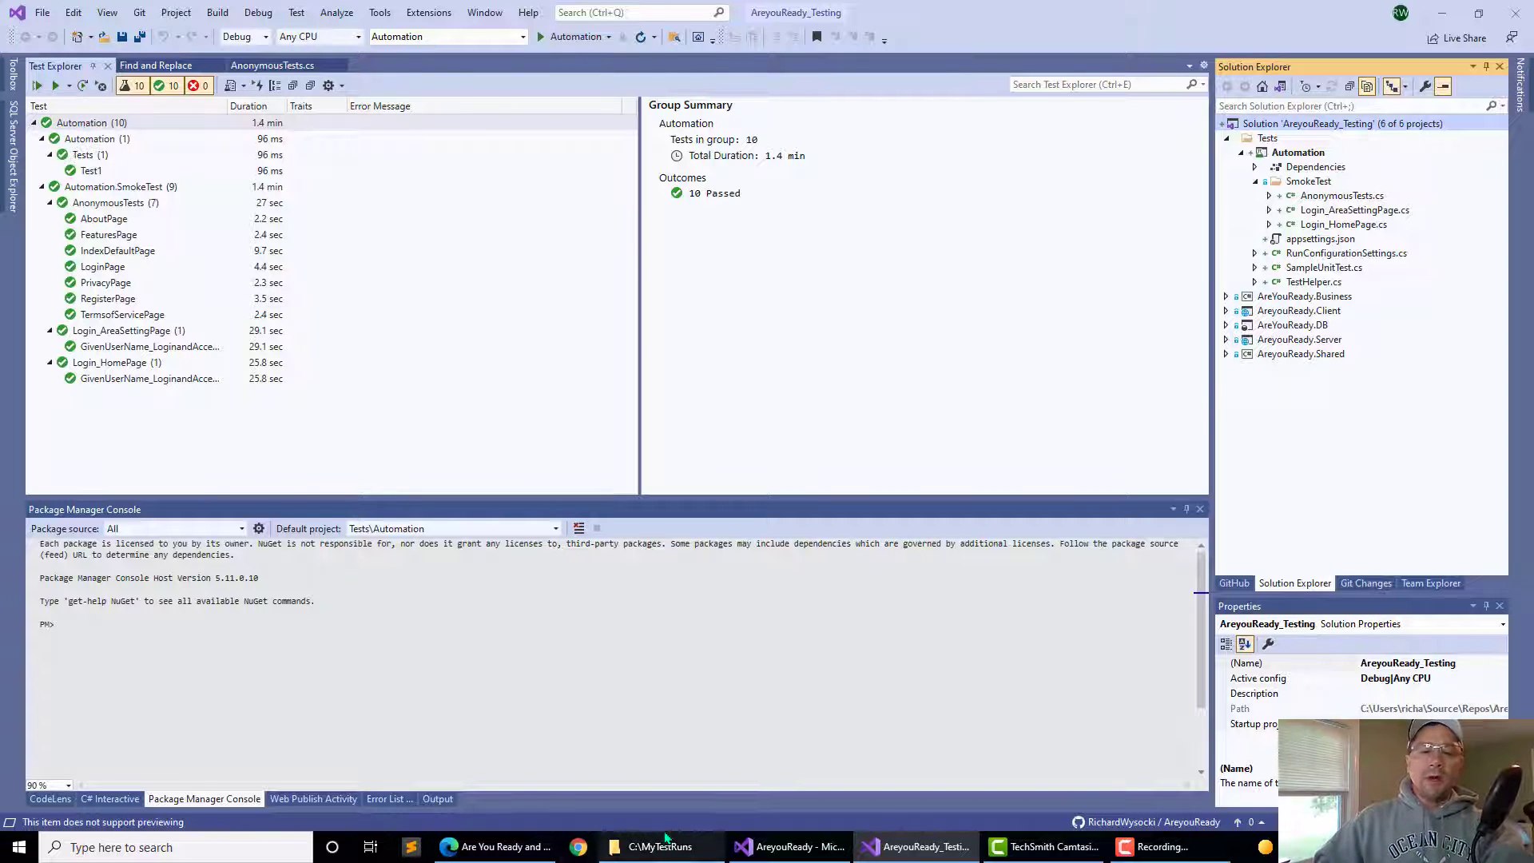
pyautogui.click(661, 846)
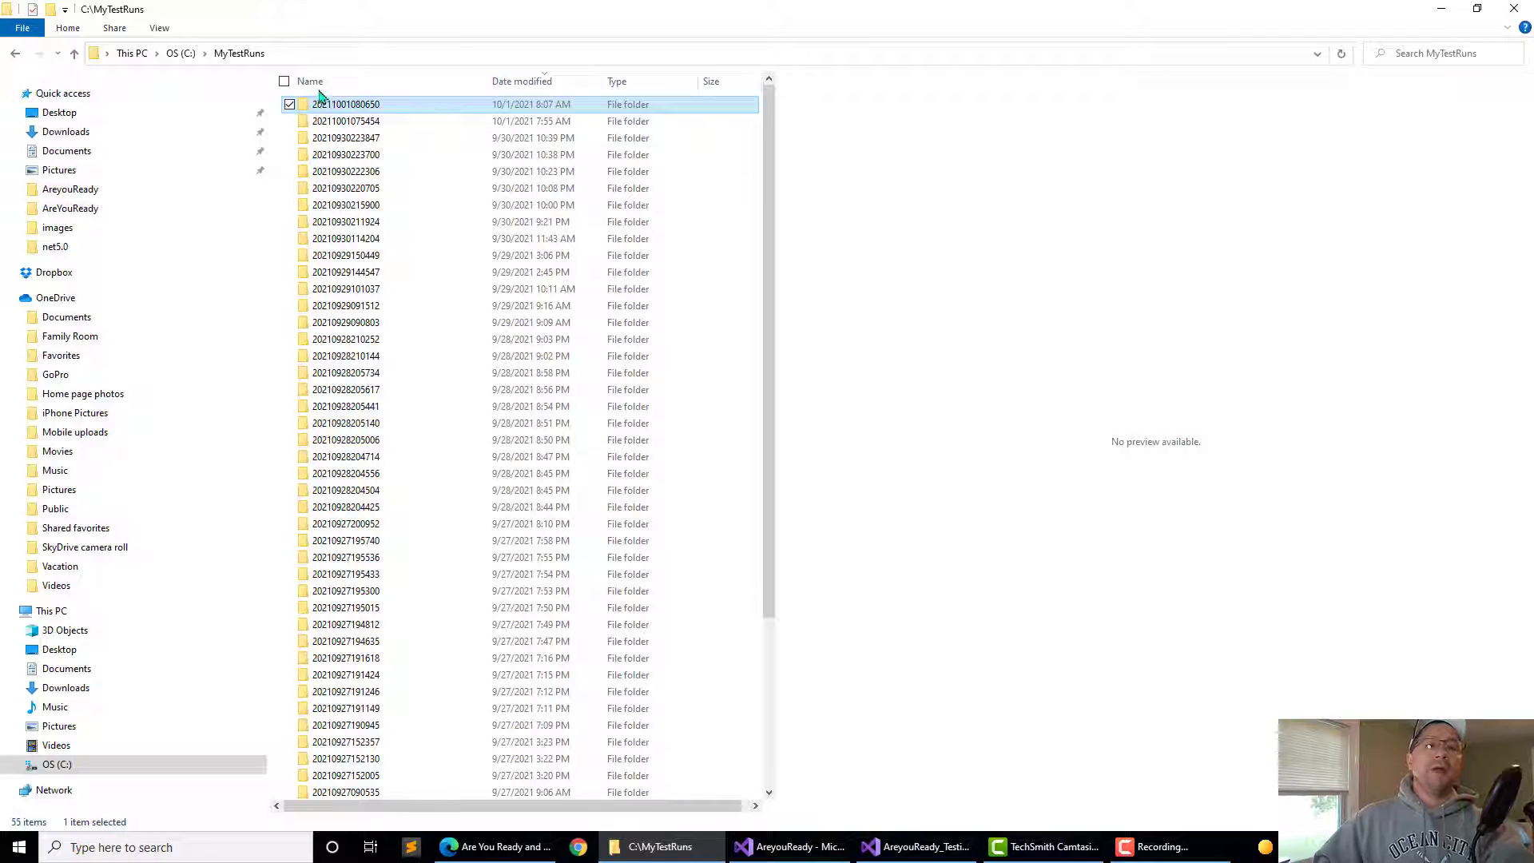
pyautogui.moveTo(367, 109)
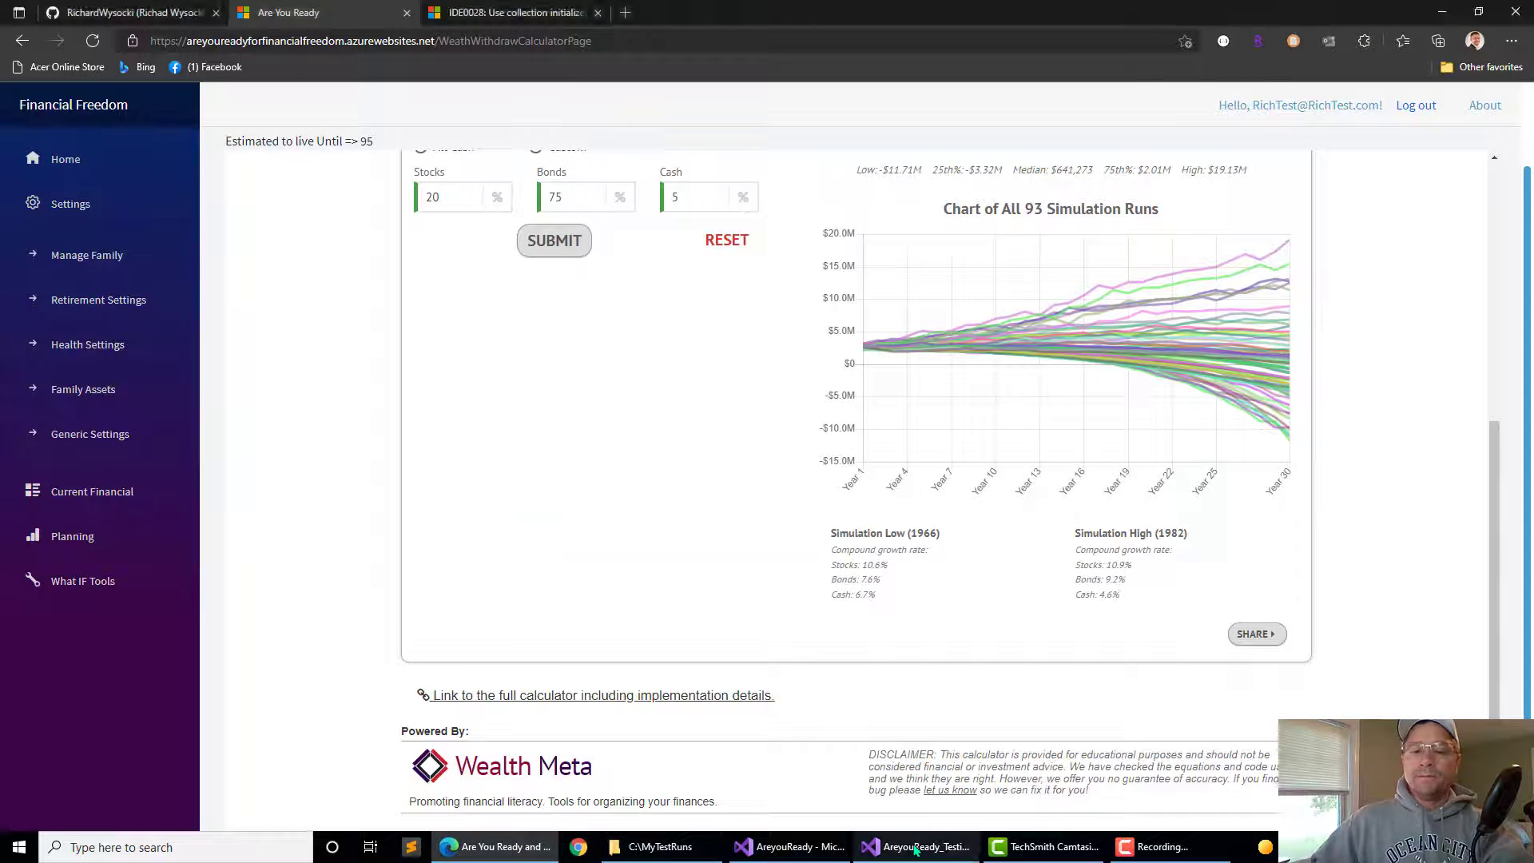
# In the AreyouReady_Testing window, select the Automation group in Test Explorer to run all tests.
pyautogui.click(915, 847)
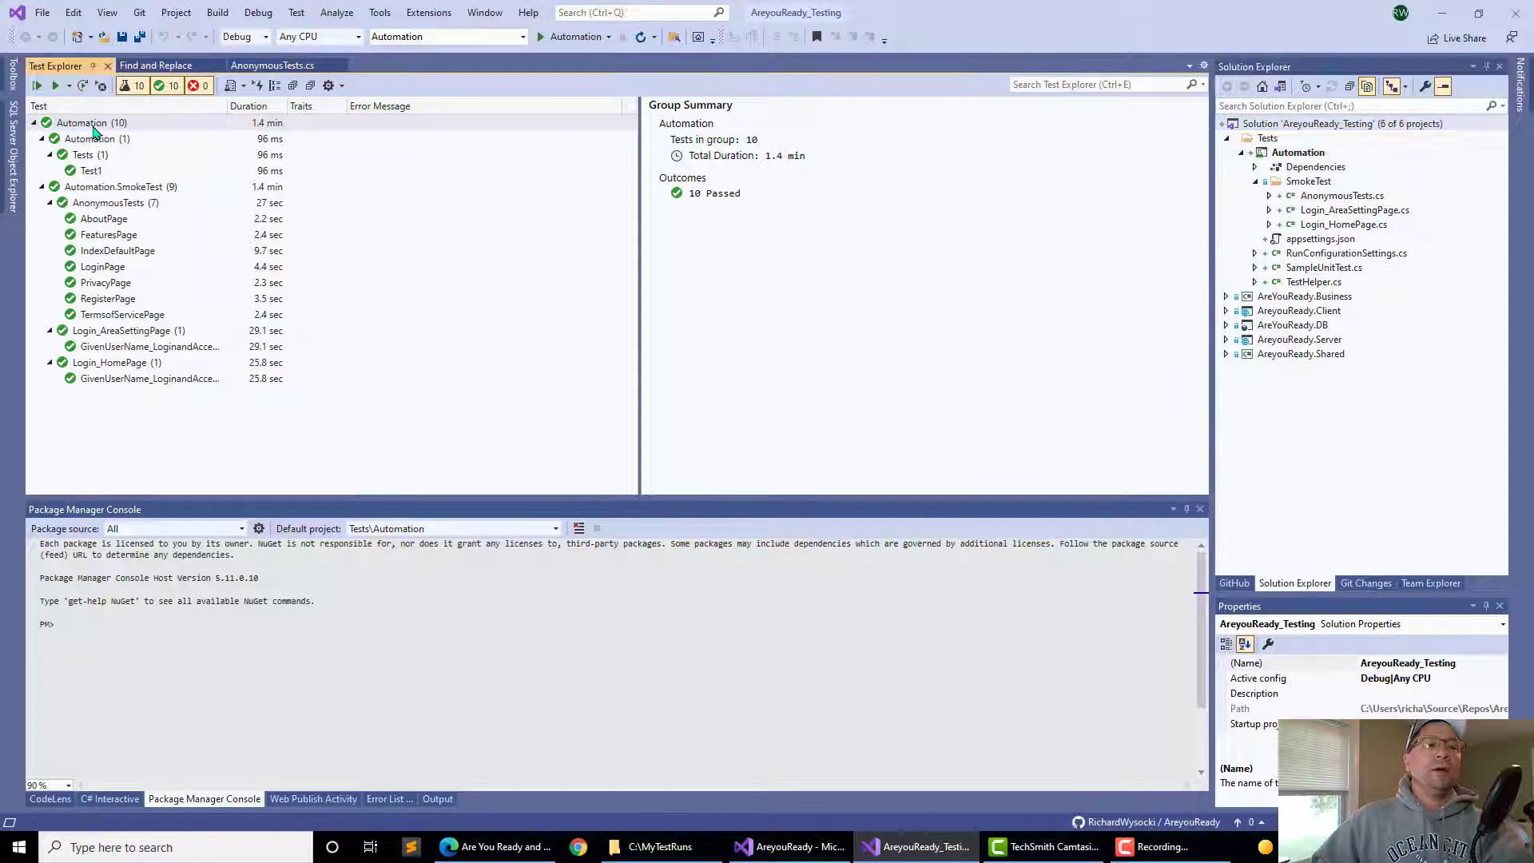
pyautogui.click(35, 87)
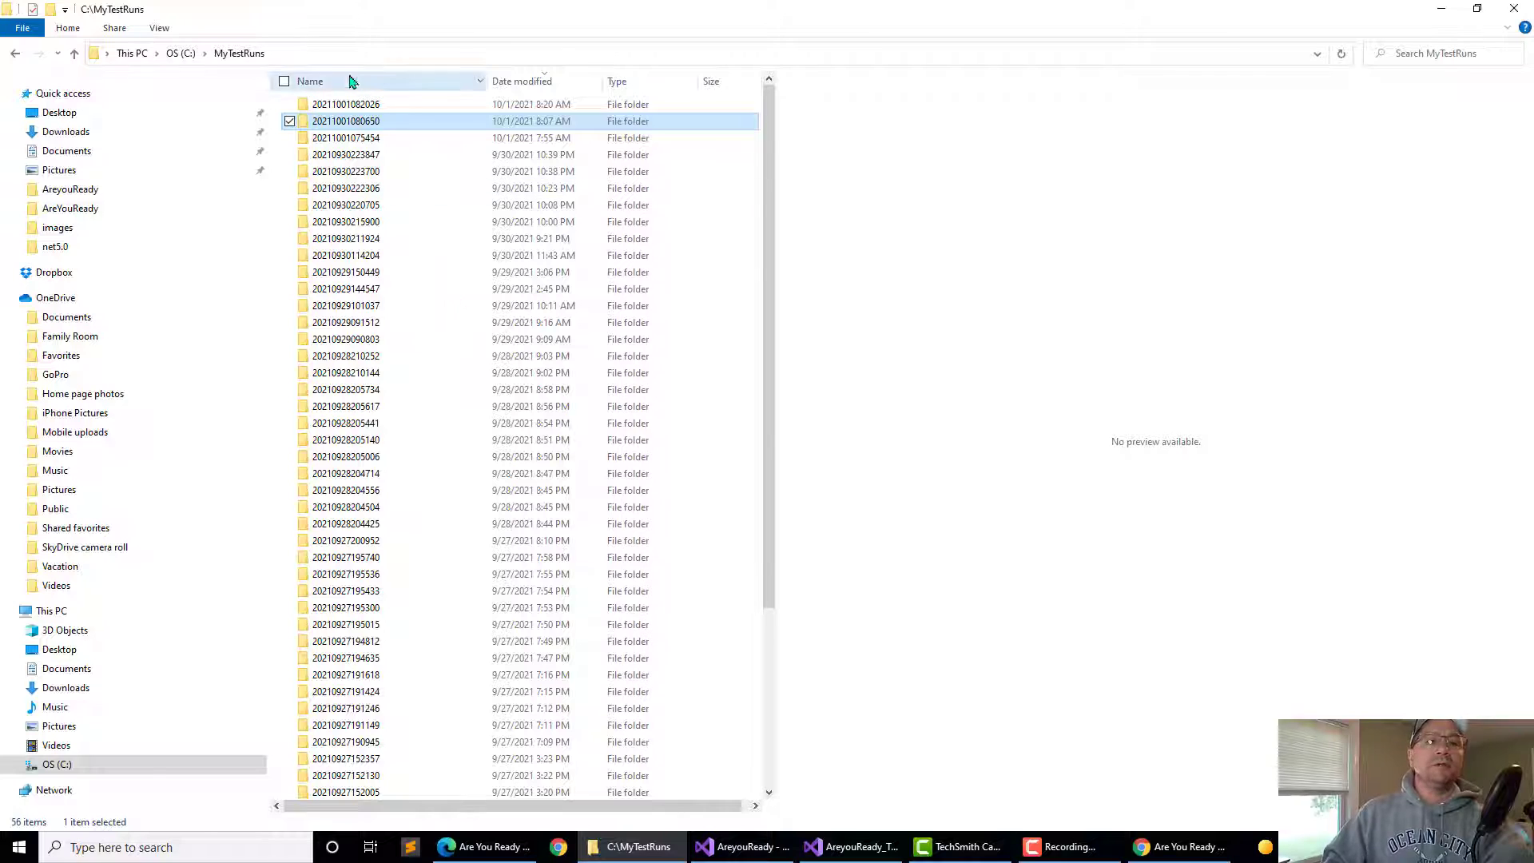
pyautogui.moveTo(347, 109)
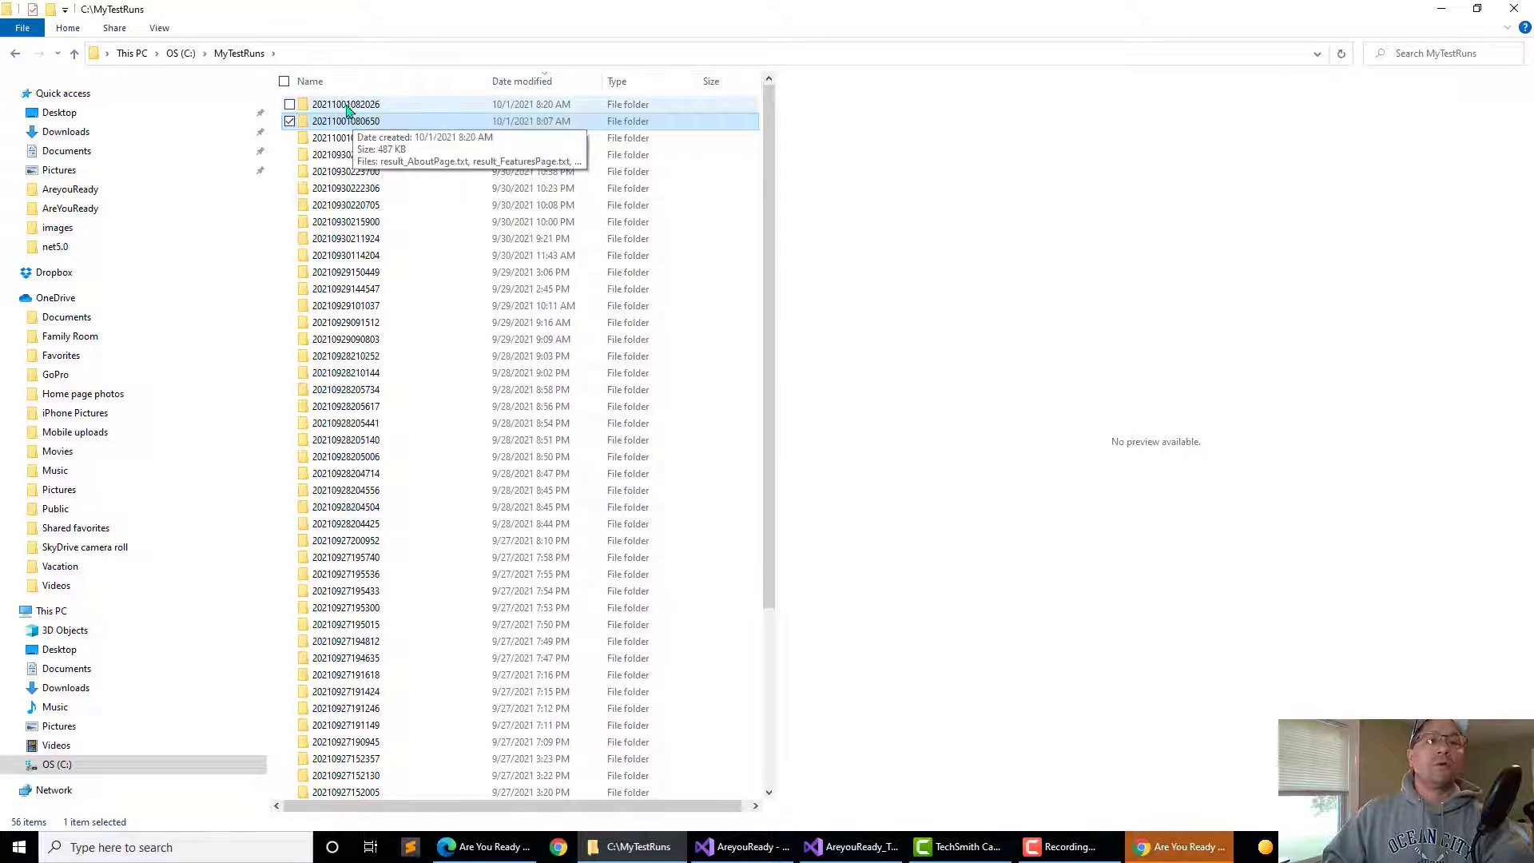
pyautogui.doubleClick(345, 104)
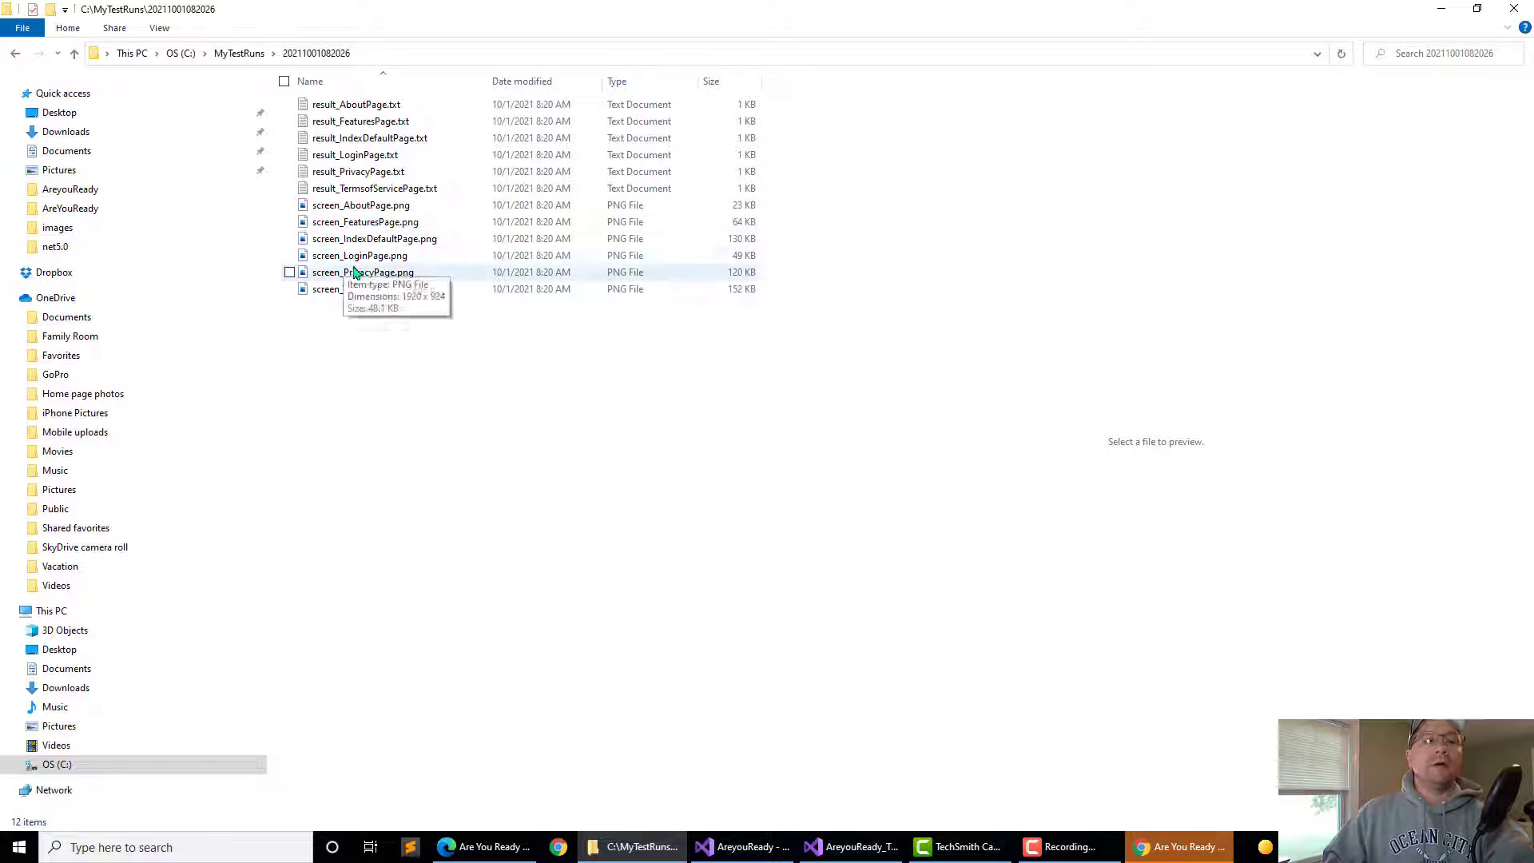
pyautogui.moveTo(351, 256)
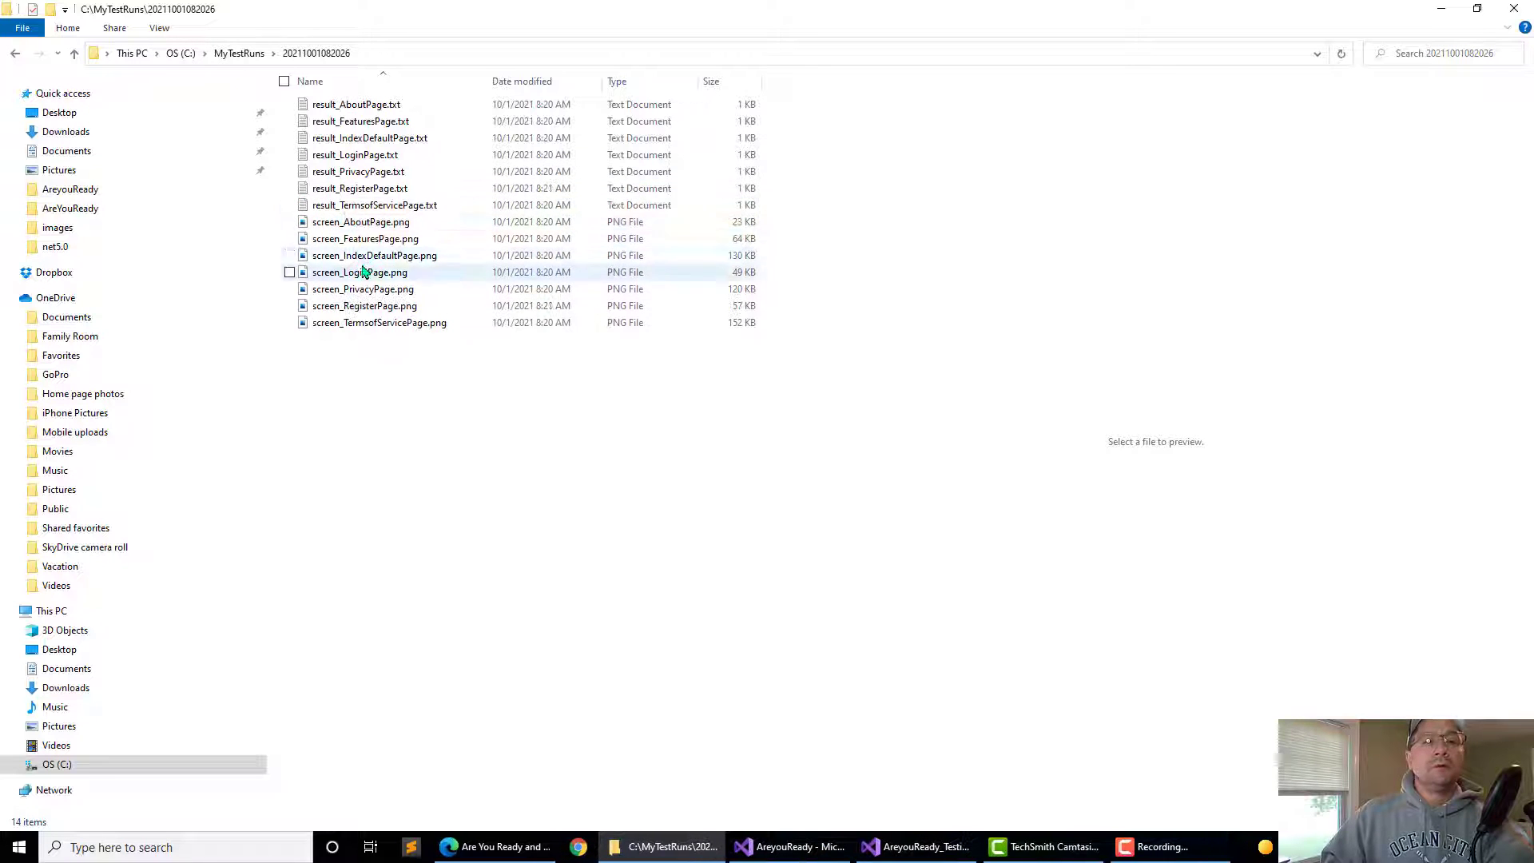
pyautogui.click(374, 254)
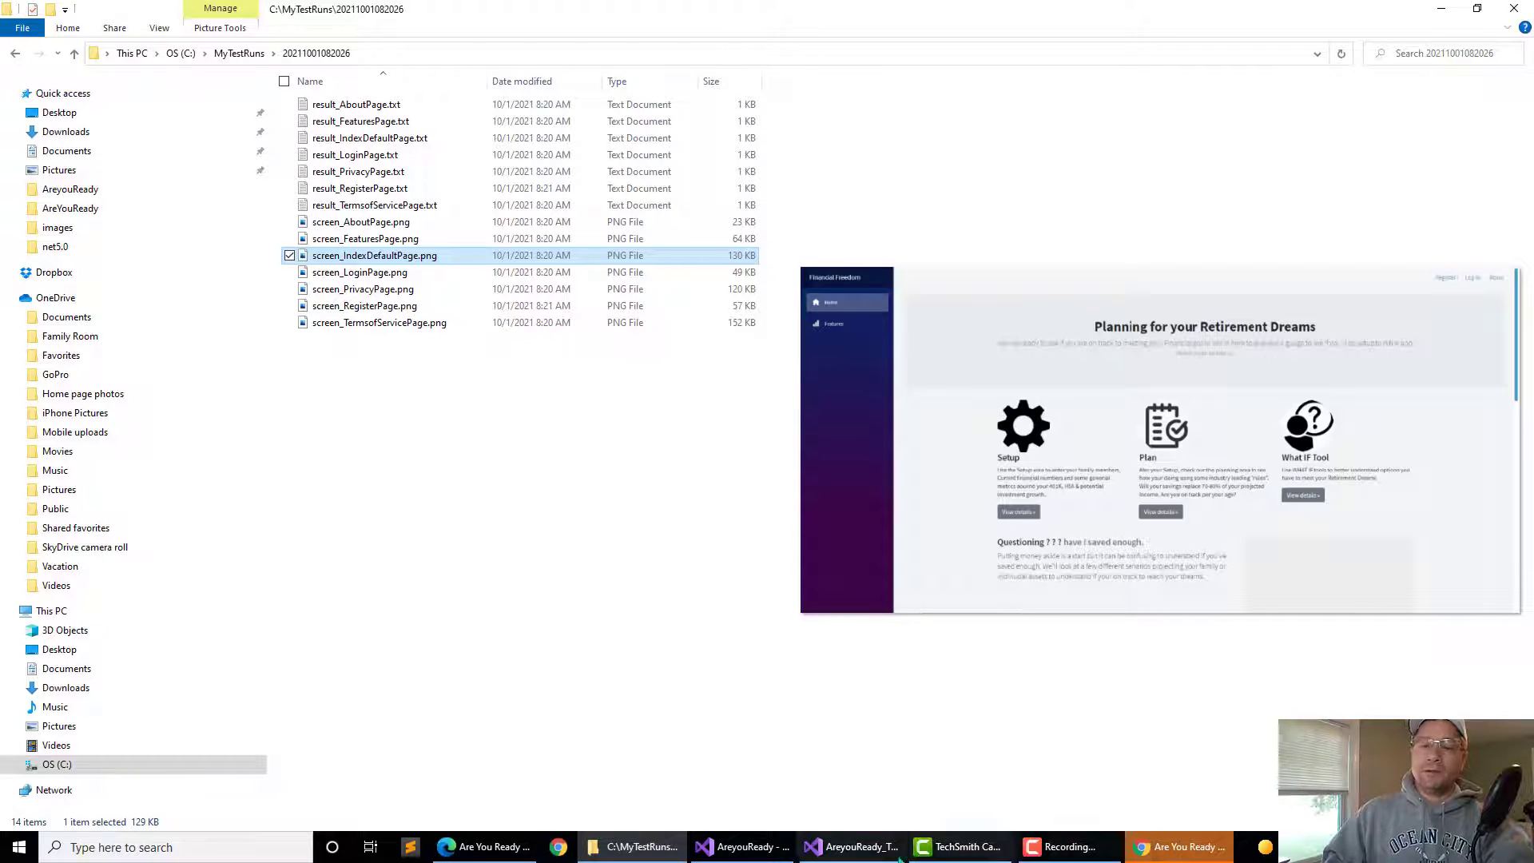
pyautogui.click(850, 846)
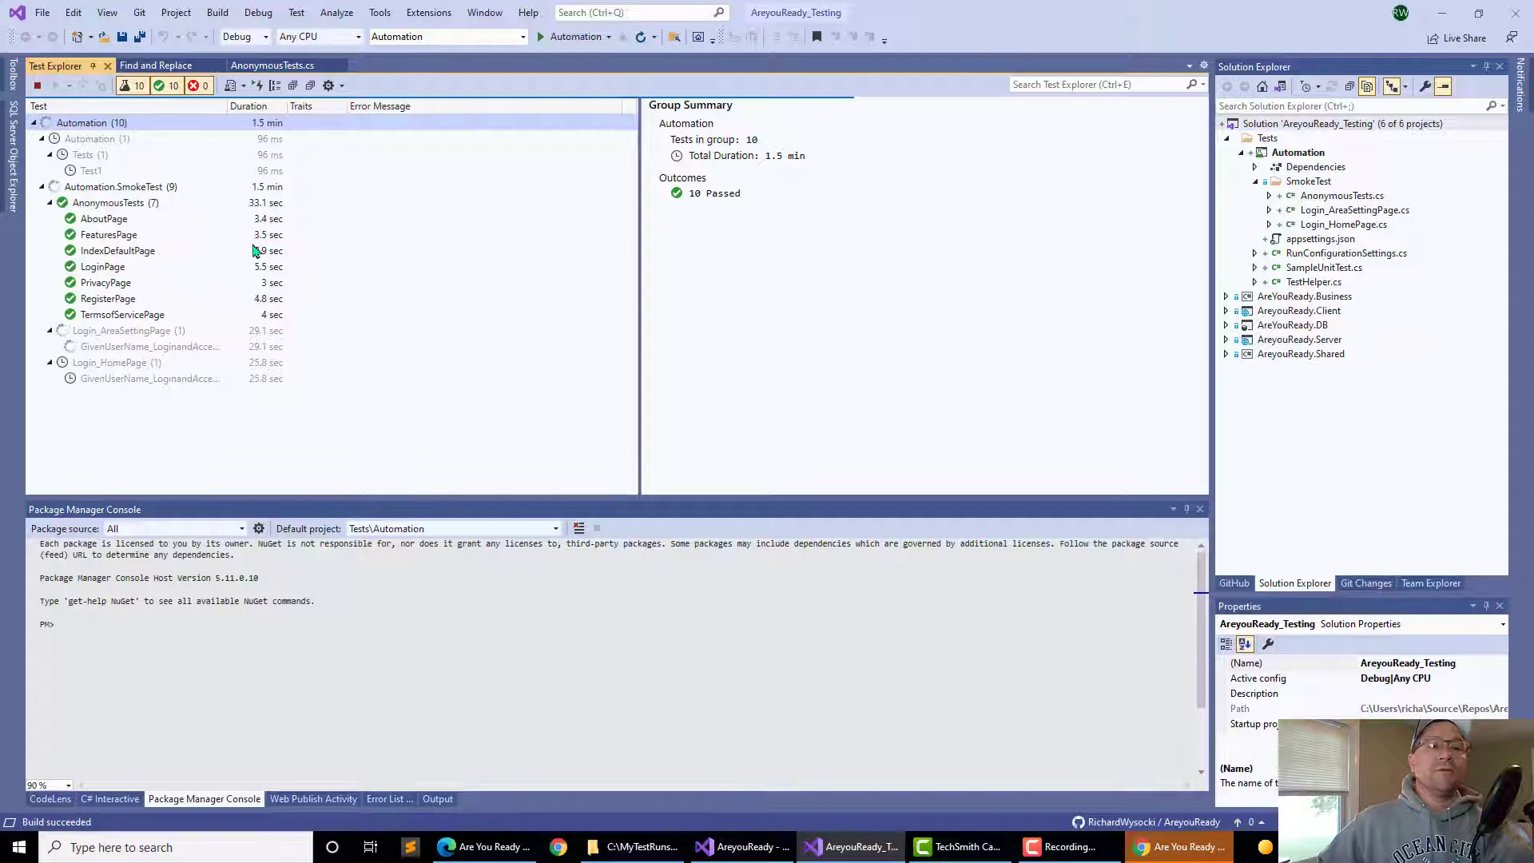
pyautogui.moveTo(110, 250)
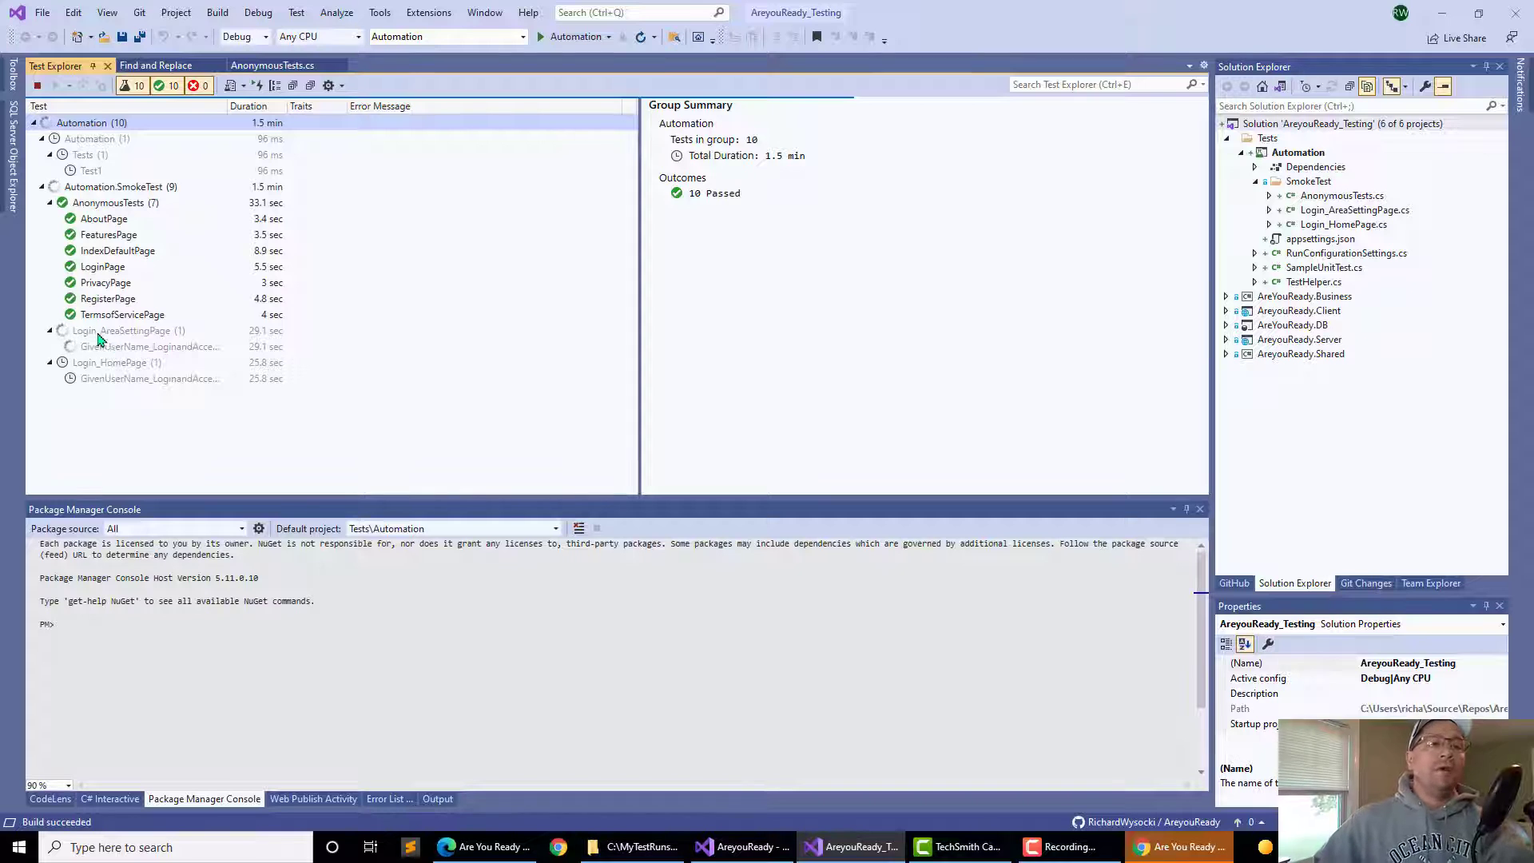
pyautogui.moveTo(147, 345)
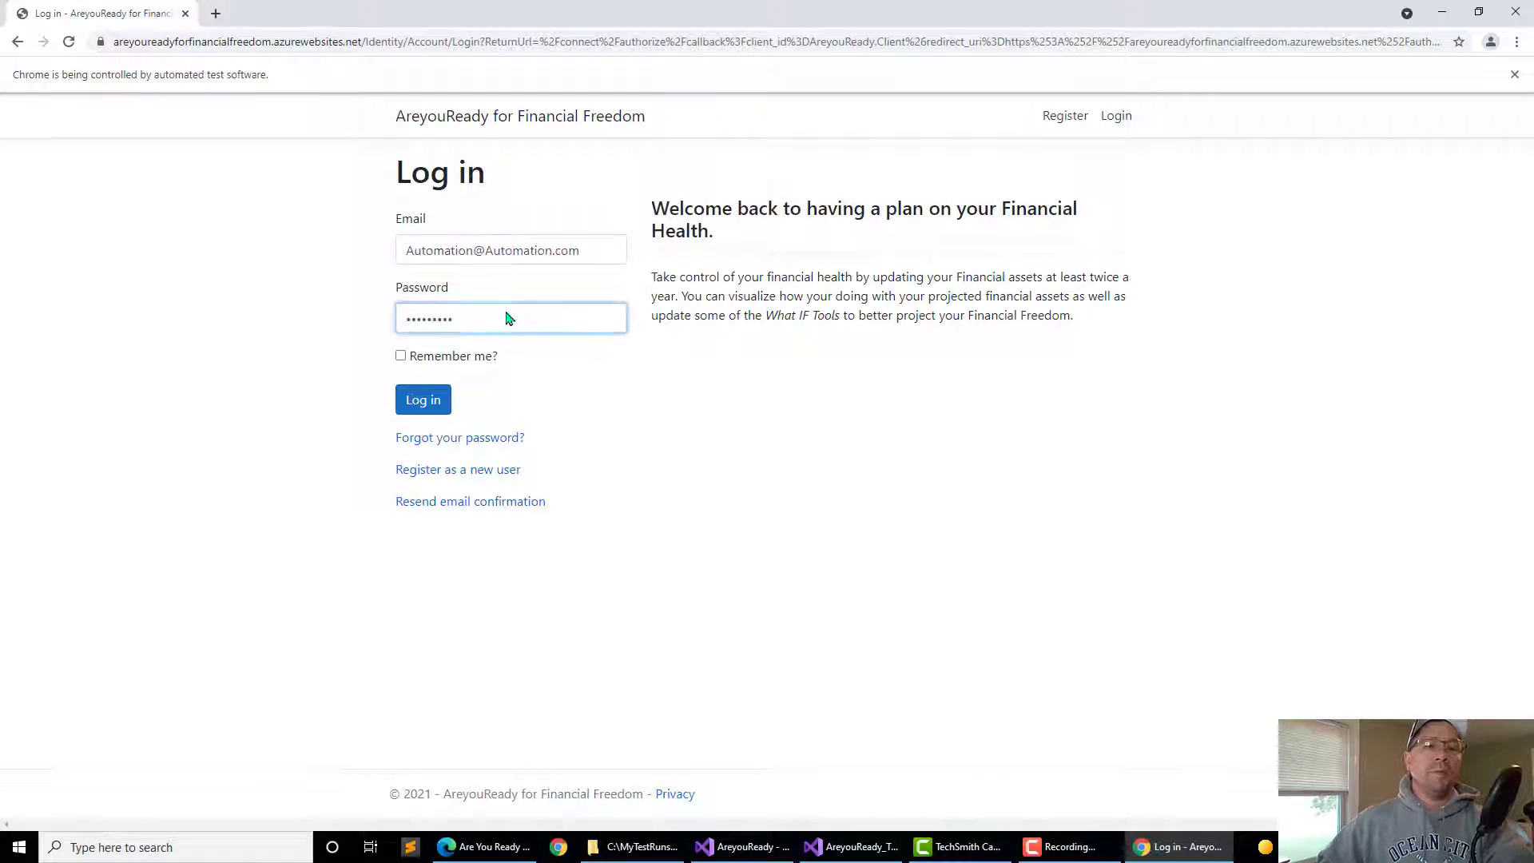
pyautogui.click(422, 399)
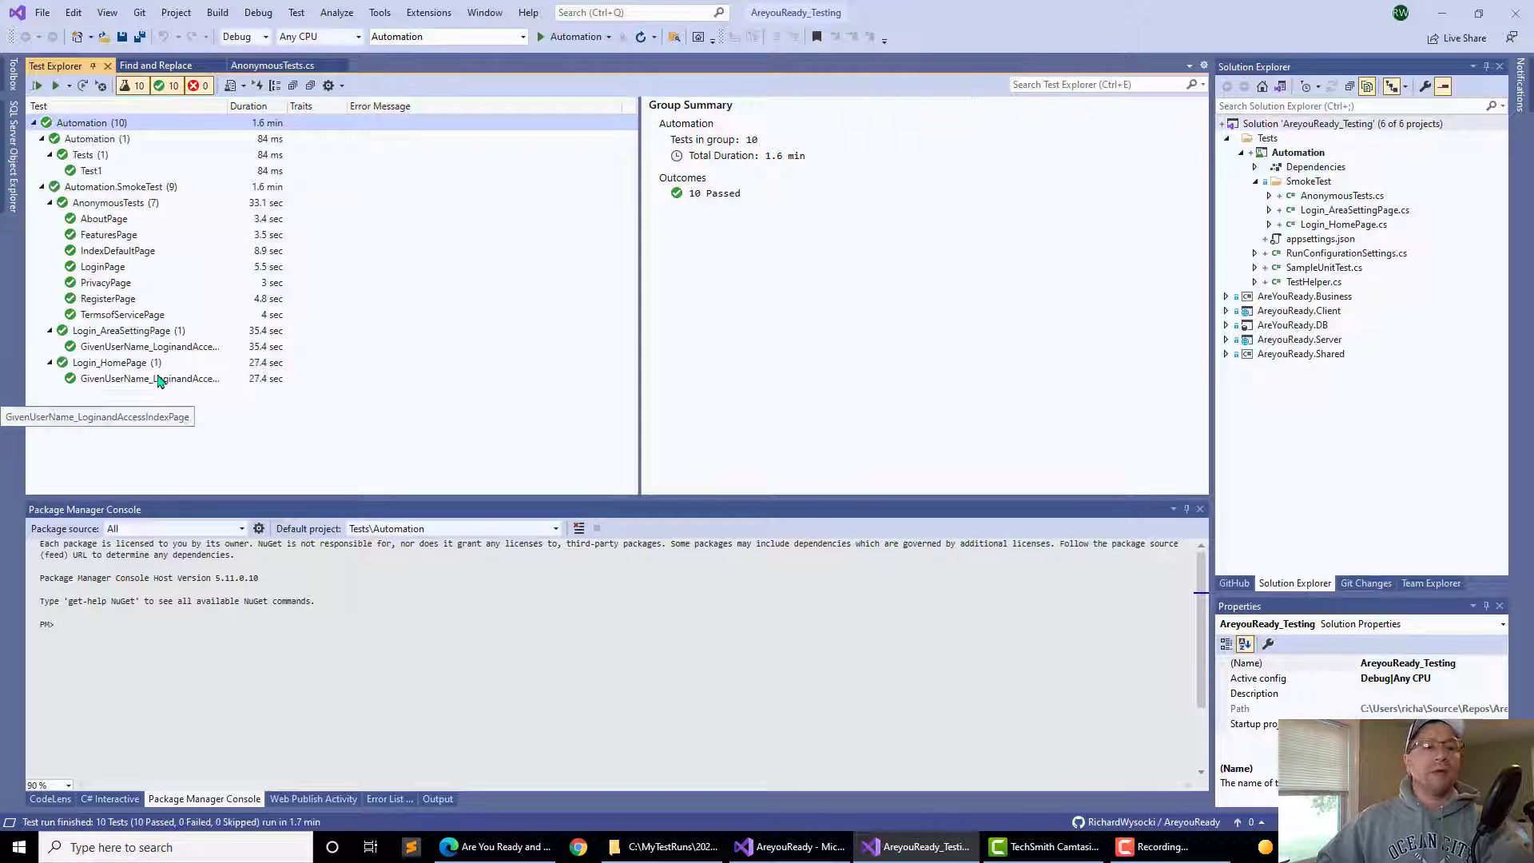
pyautogui.moveTo(131, 386)
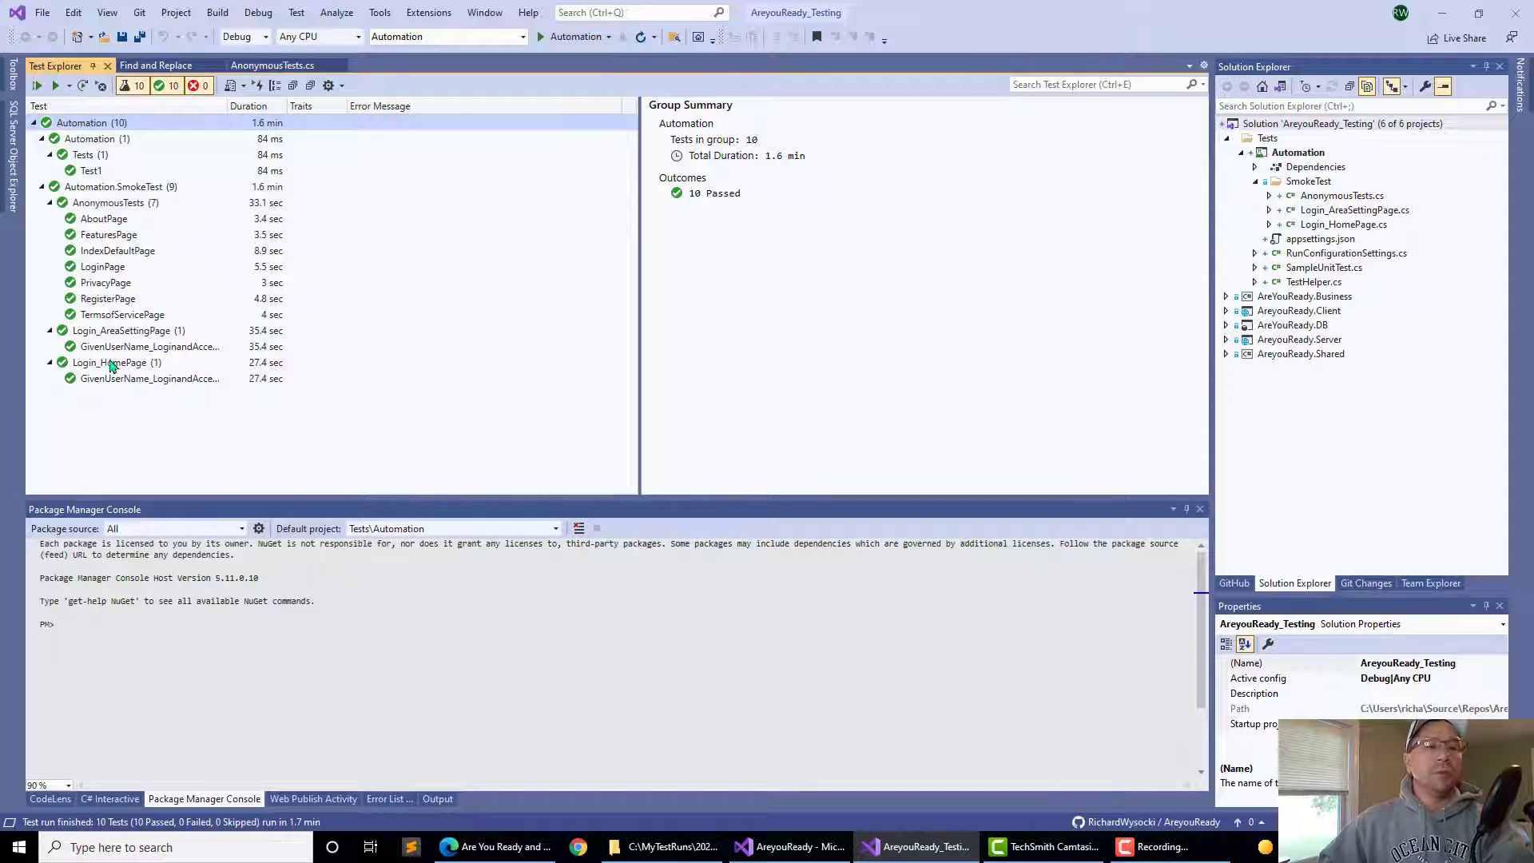
pyautogui.moveTo(96, 465)
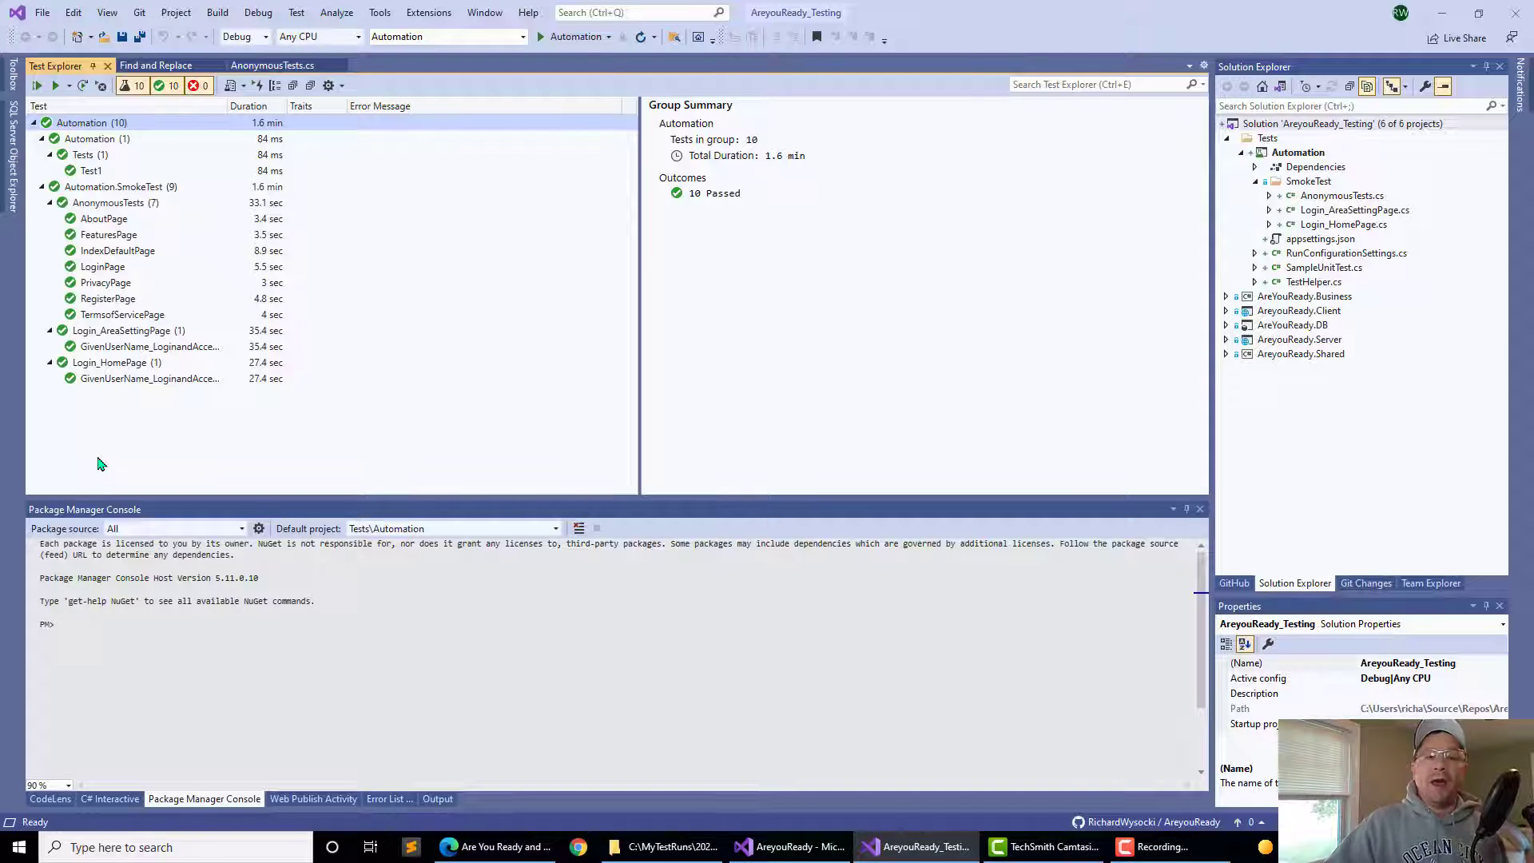
pyautogui.moveTo(495, 728)
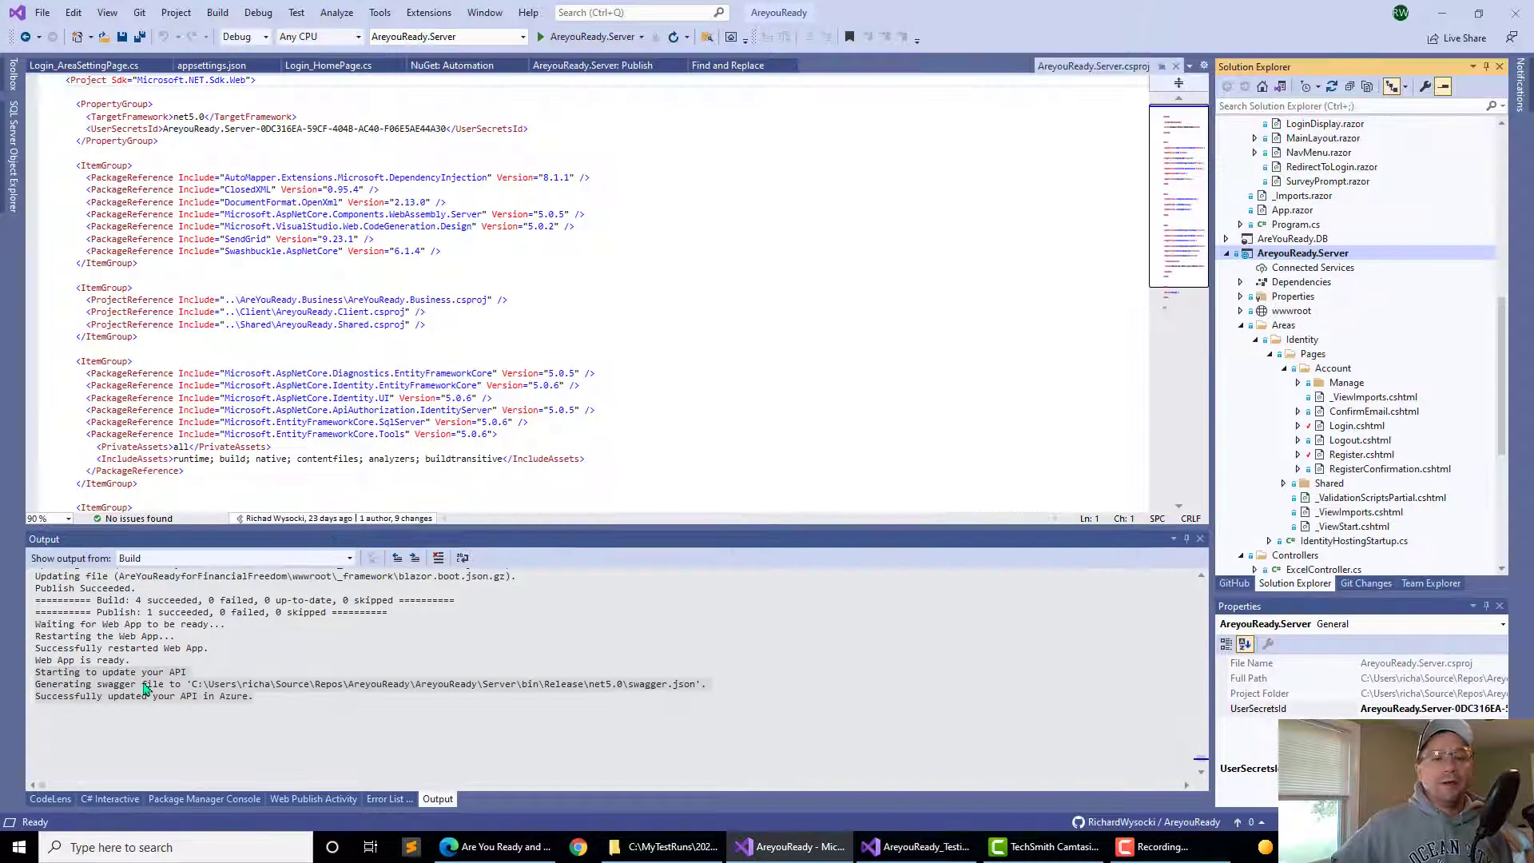
pyautogui.click(915, 847)
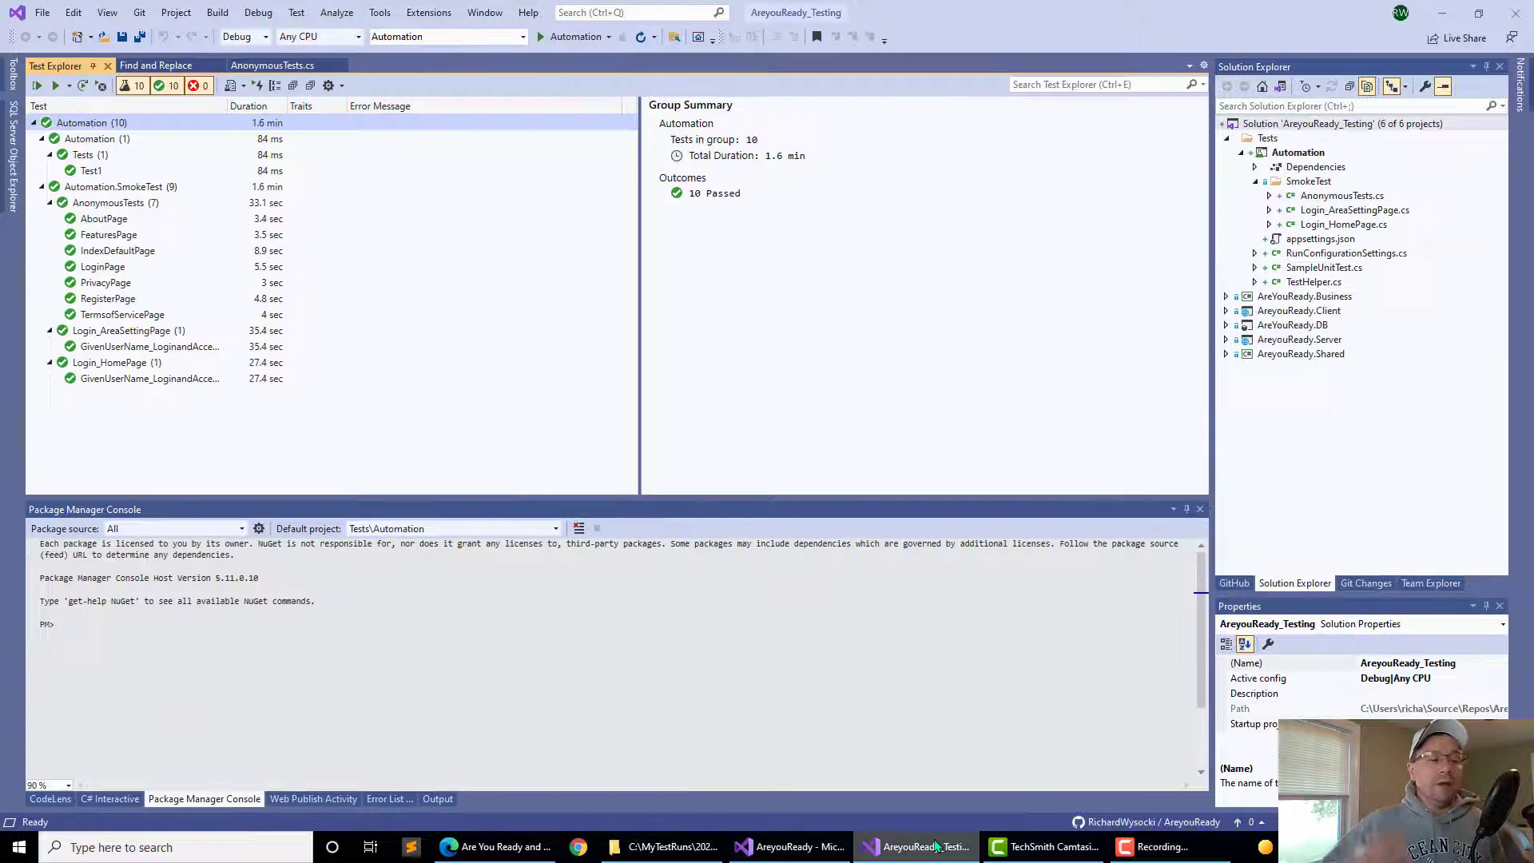